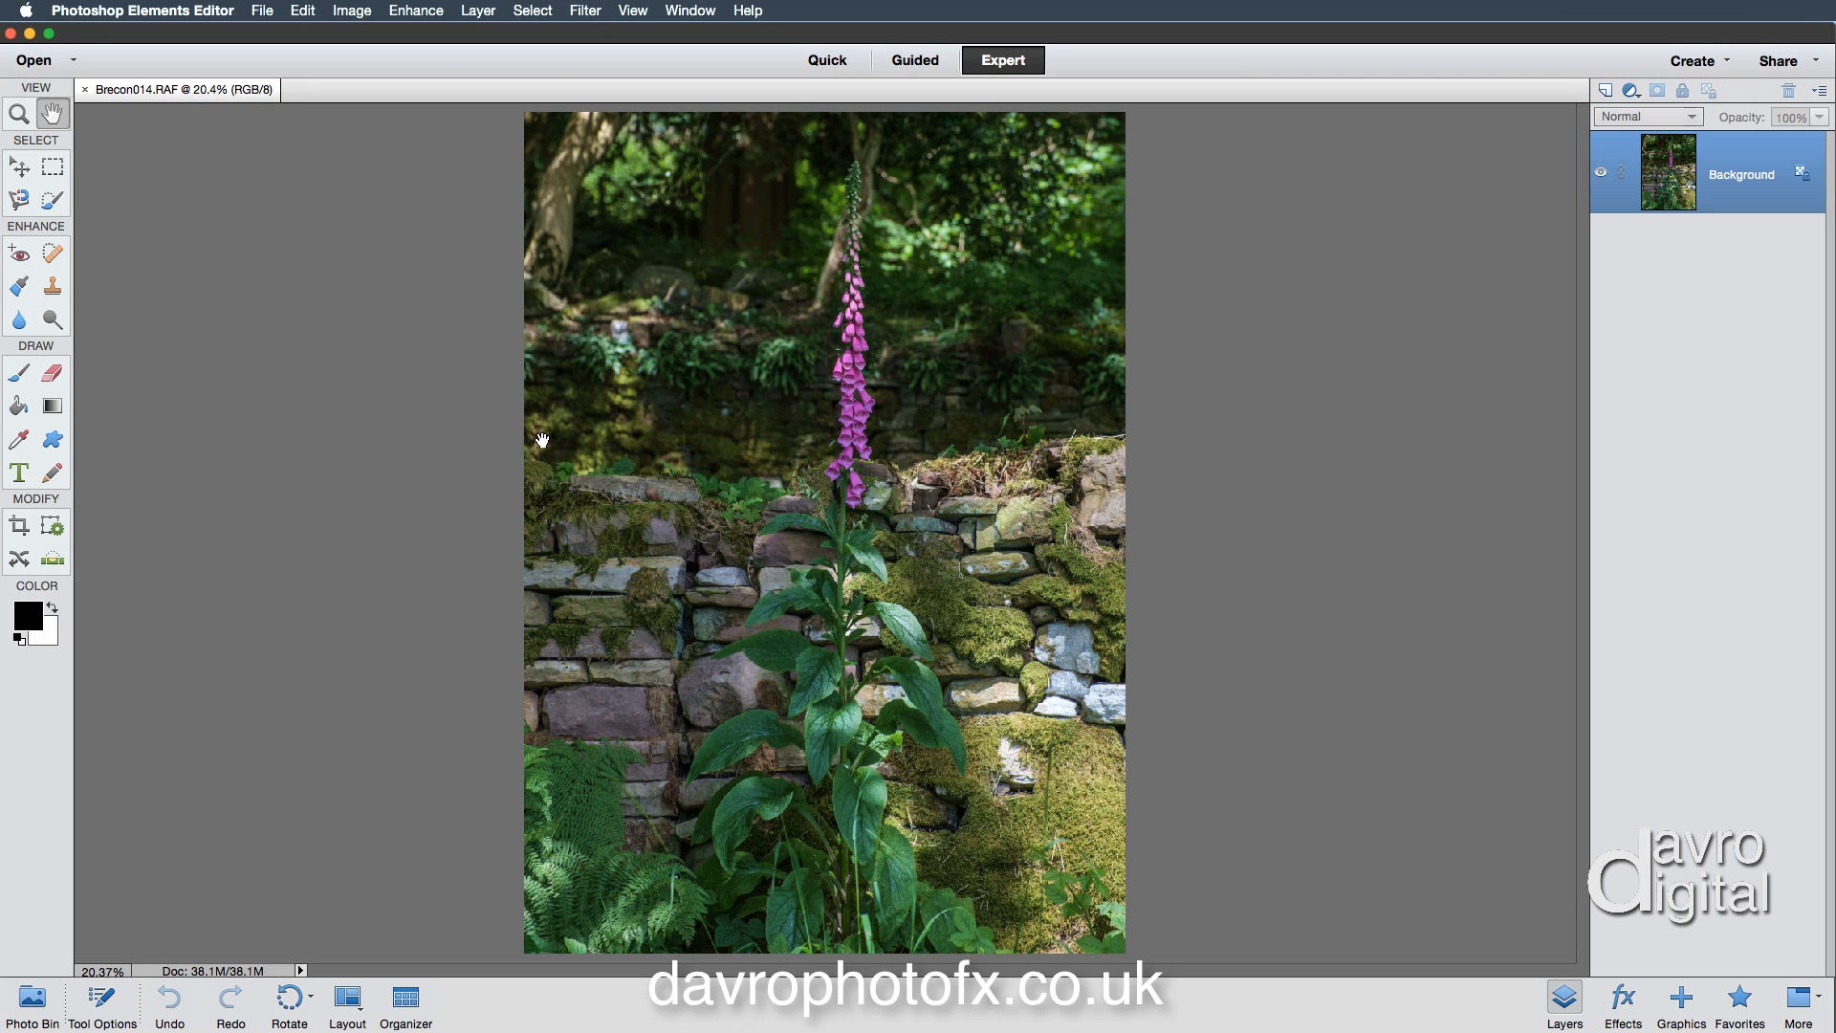
pyautogui.moveTo(156, 241)
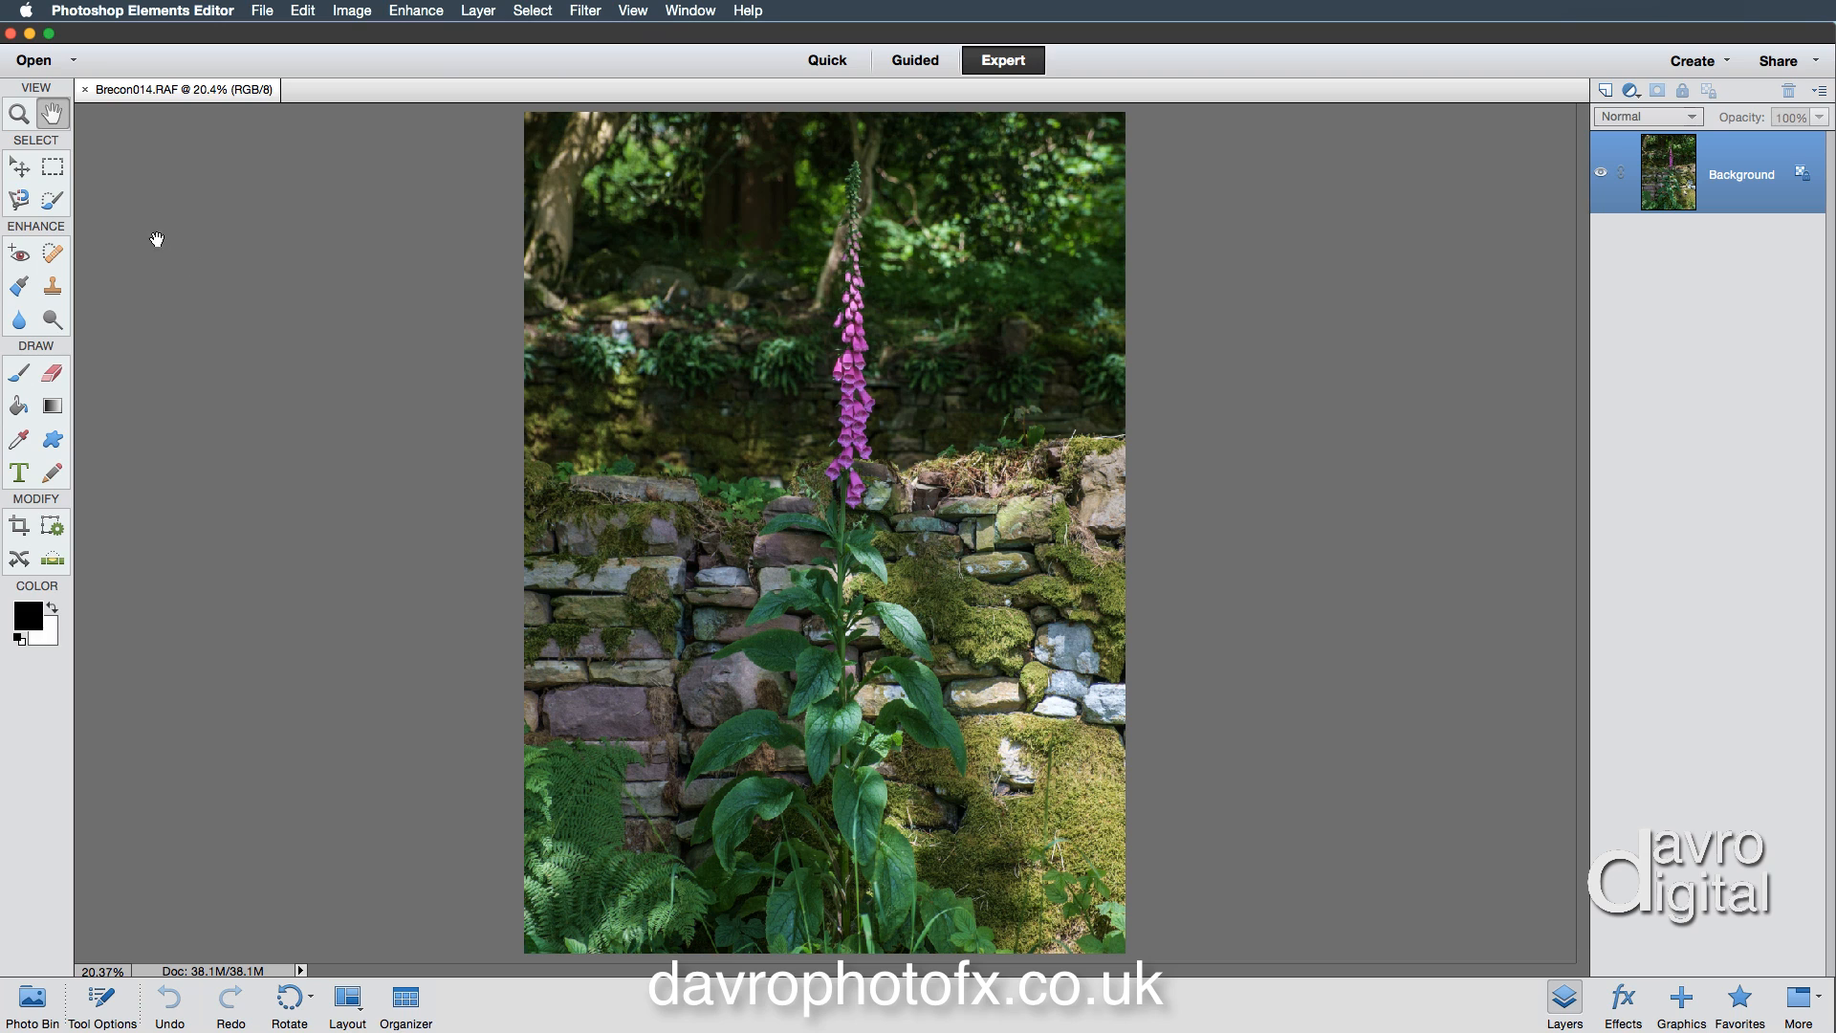
# Step: Select the Elliptical Marquee tool, leaving Feather at 0 px
pyautogui.click(54, 166)
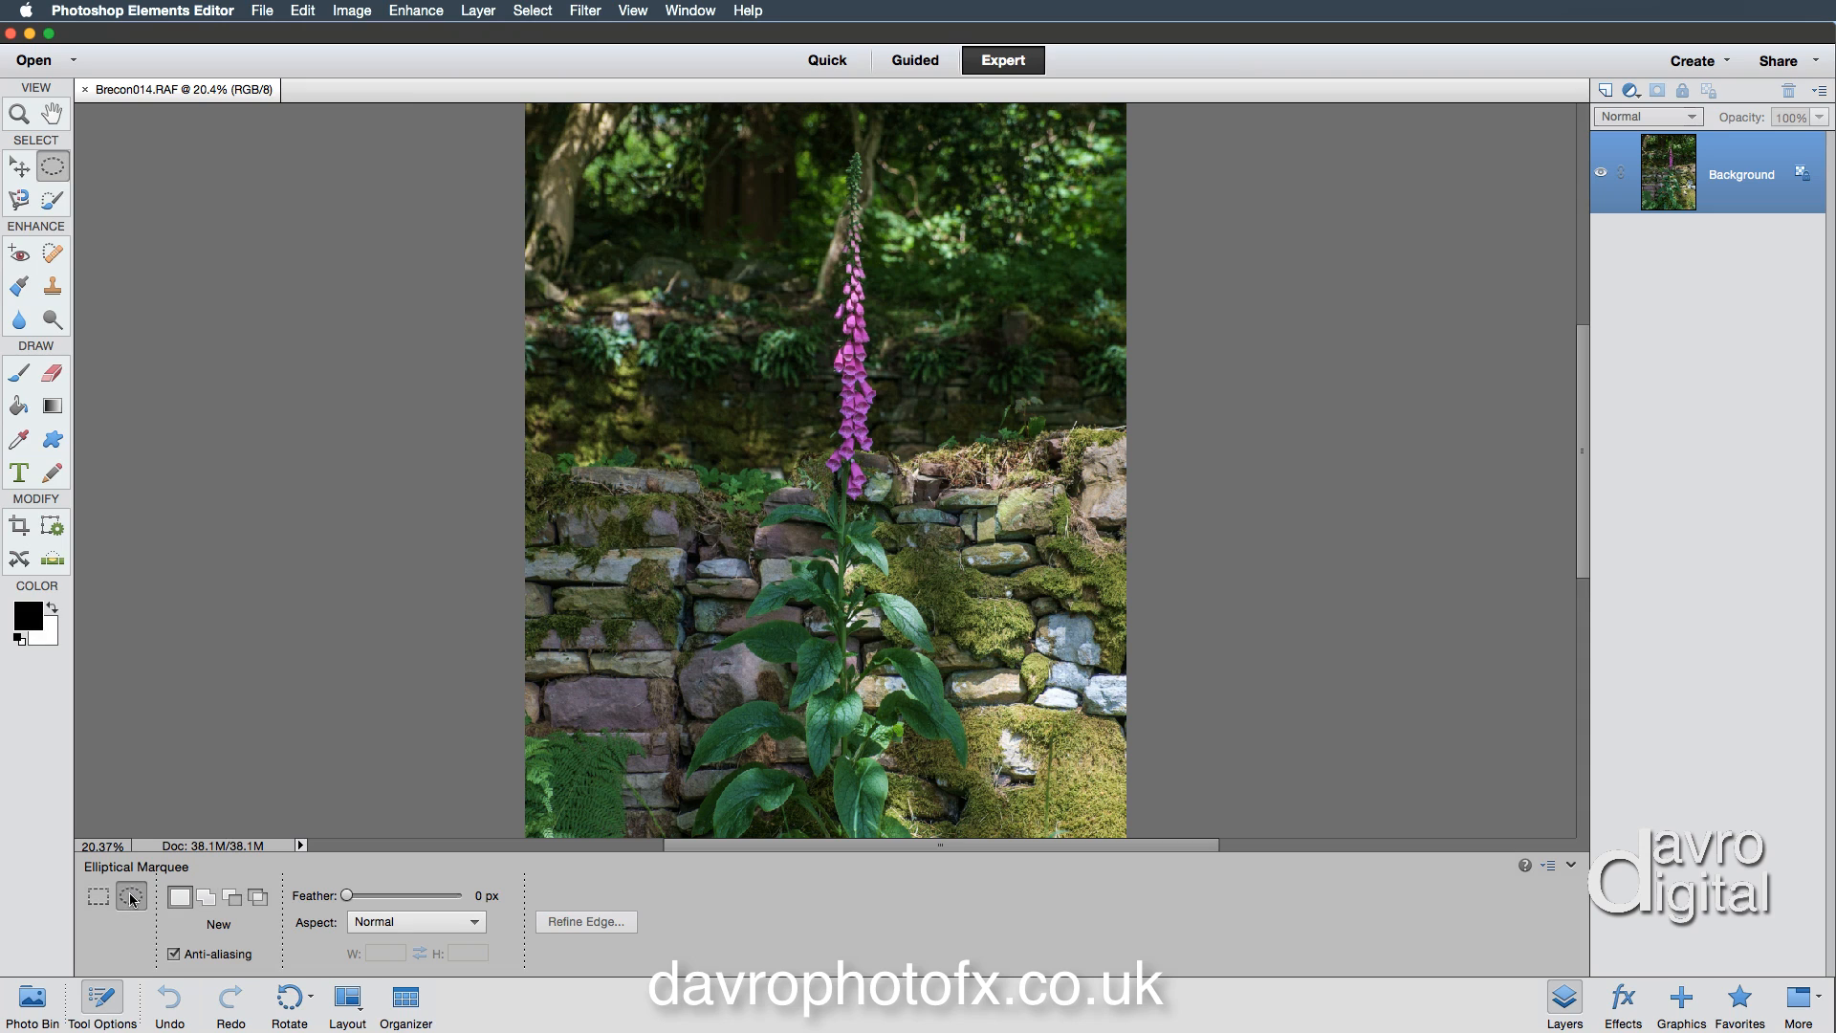
pyautogui.moveTo(130, 894)
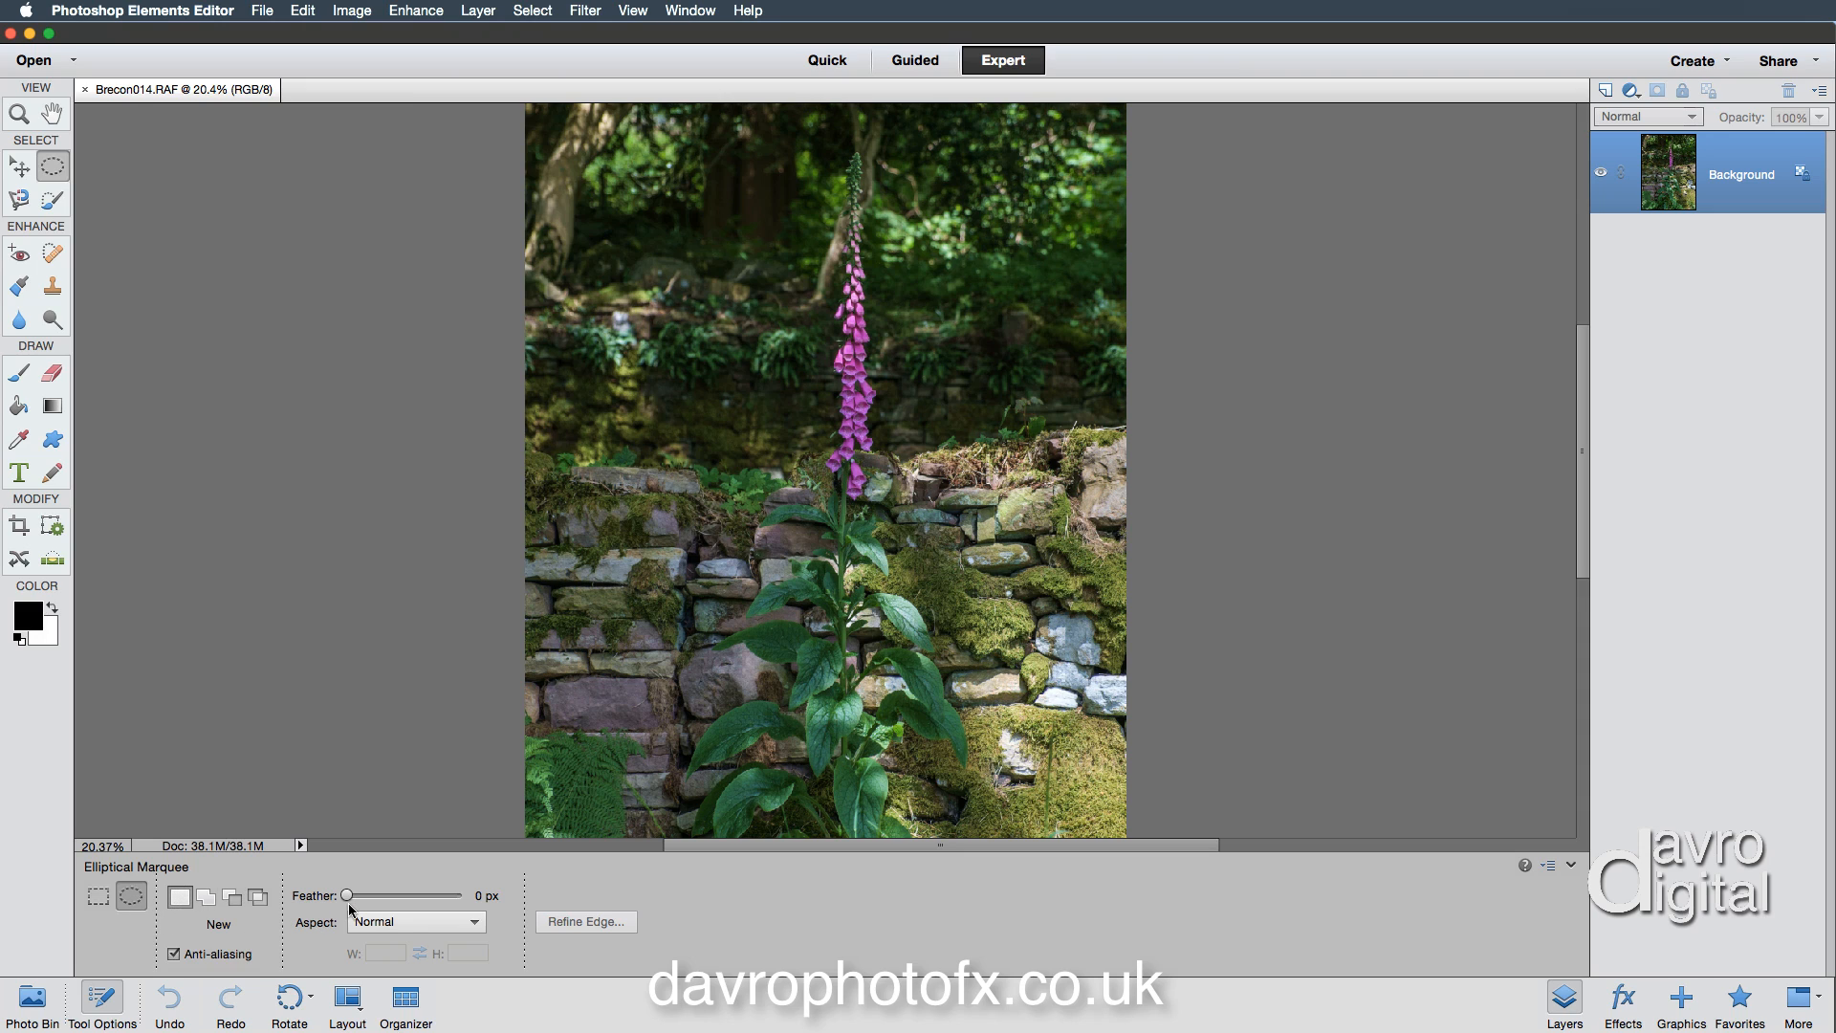
pyautogui.moveTo(346, 895)
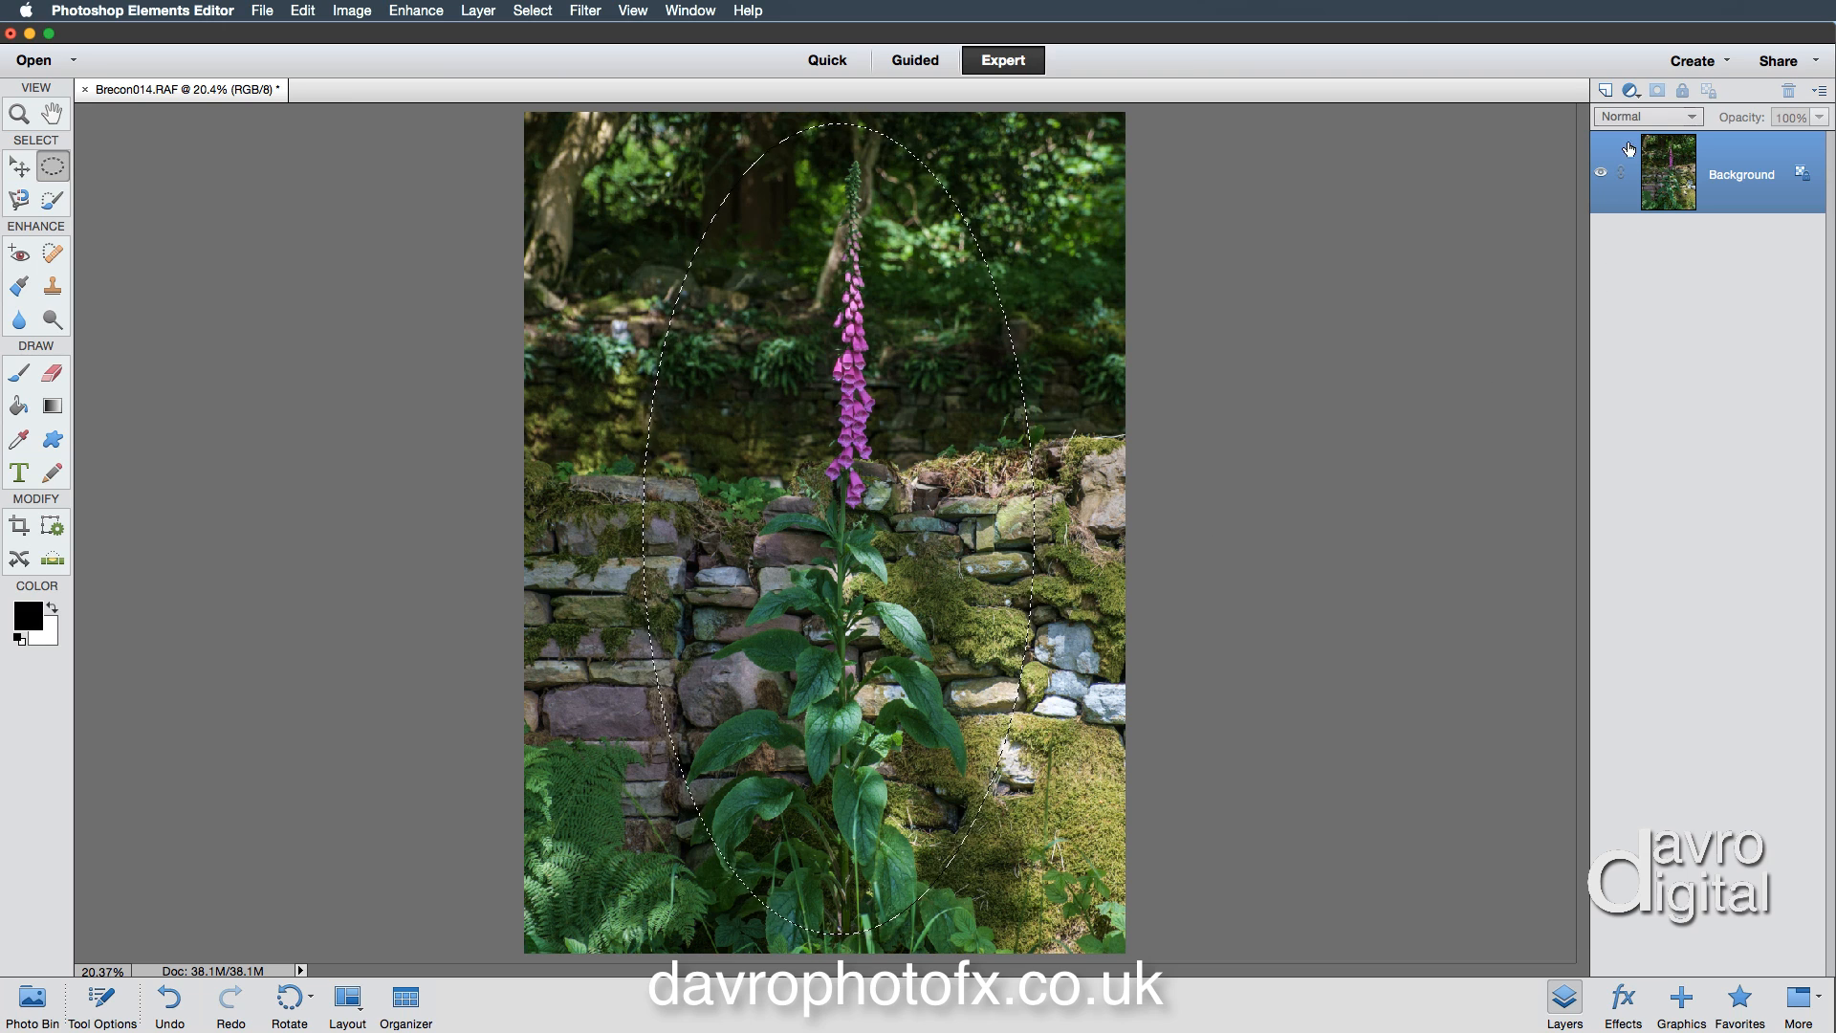
# Step: Add a Hue/Saturation adjustment layer over the oval selection to darken it
pyautogui.click(1630, 90)
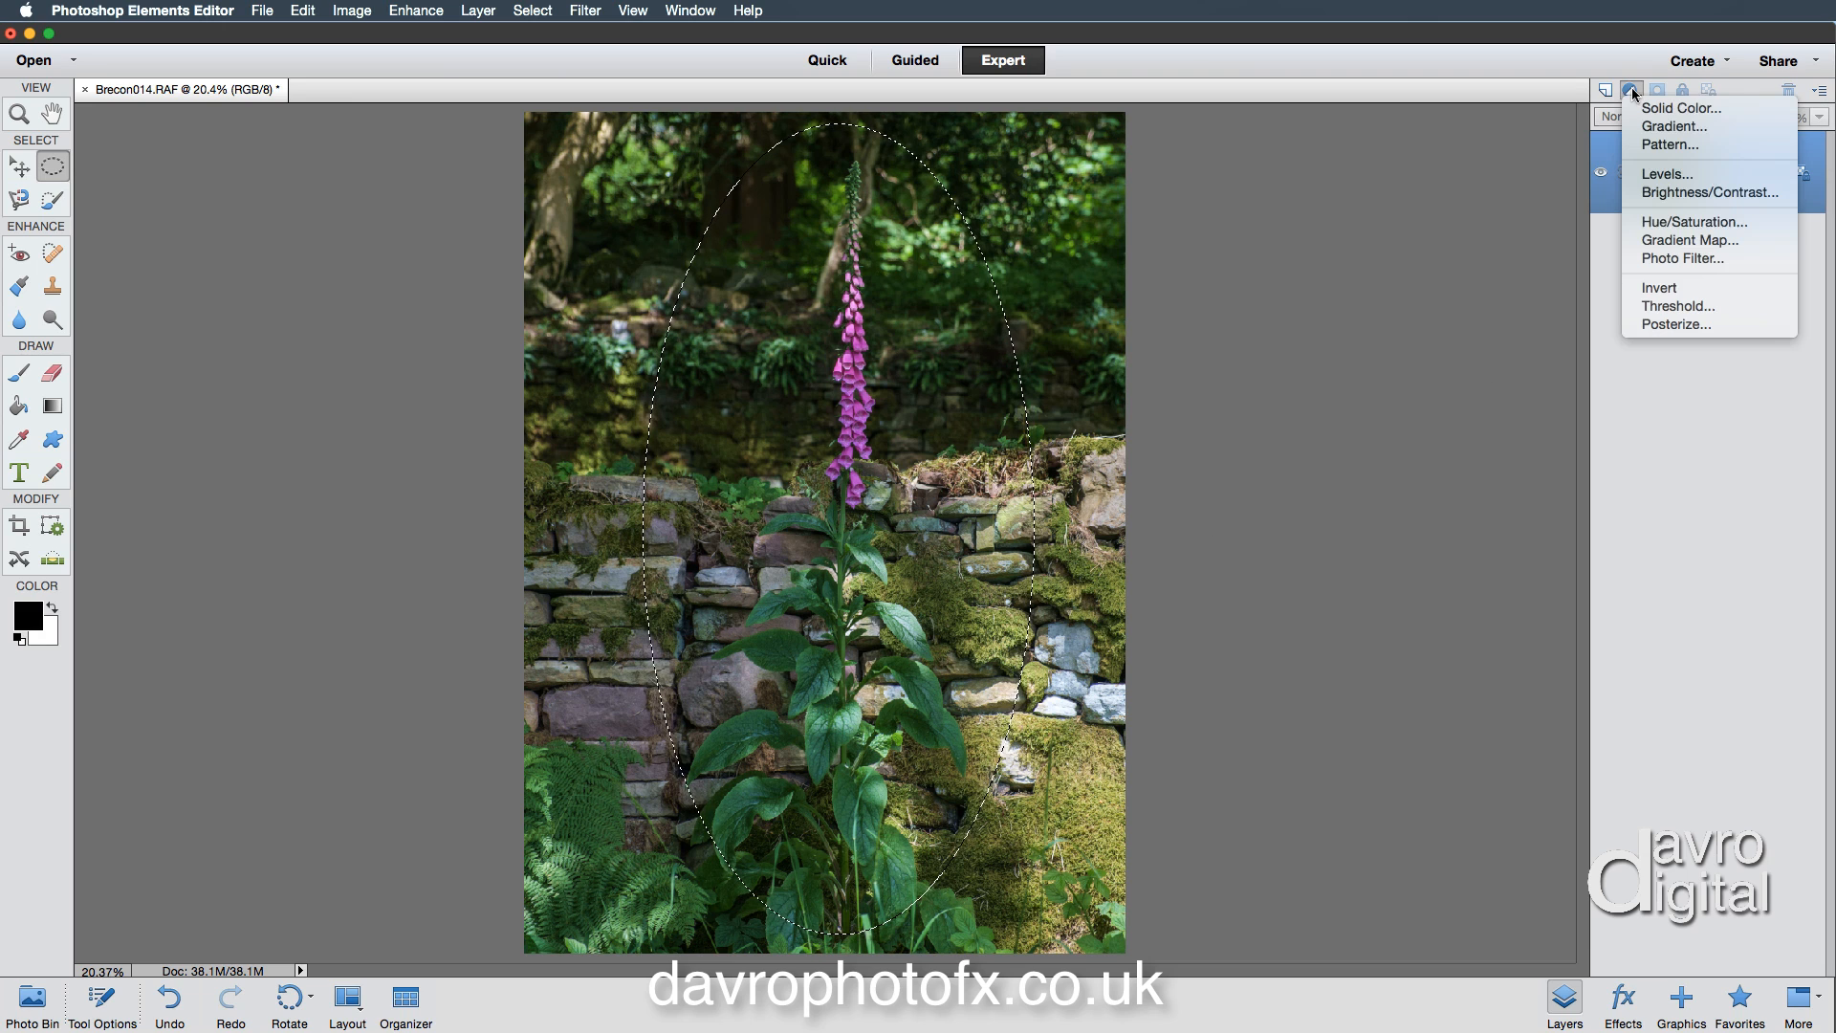
pyautogui.moveTo(1693, 222)
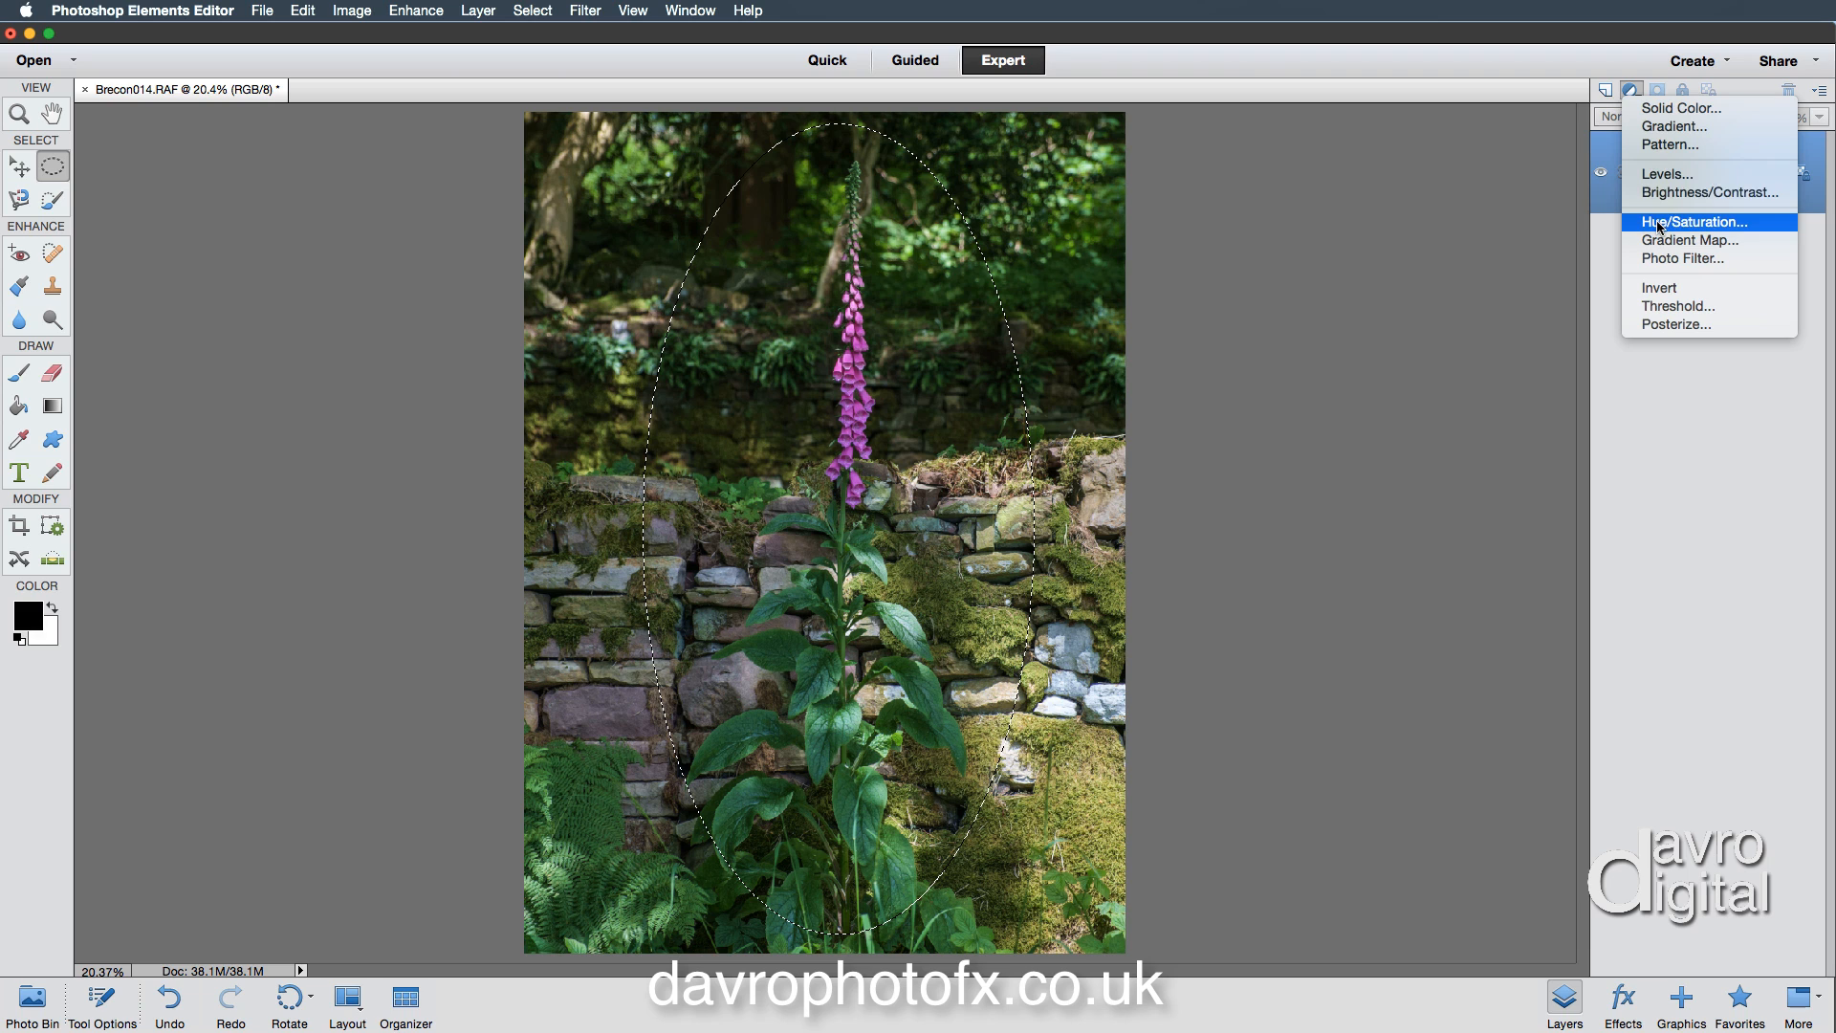
pyautogui.click(1693, 221)
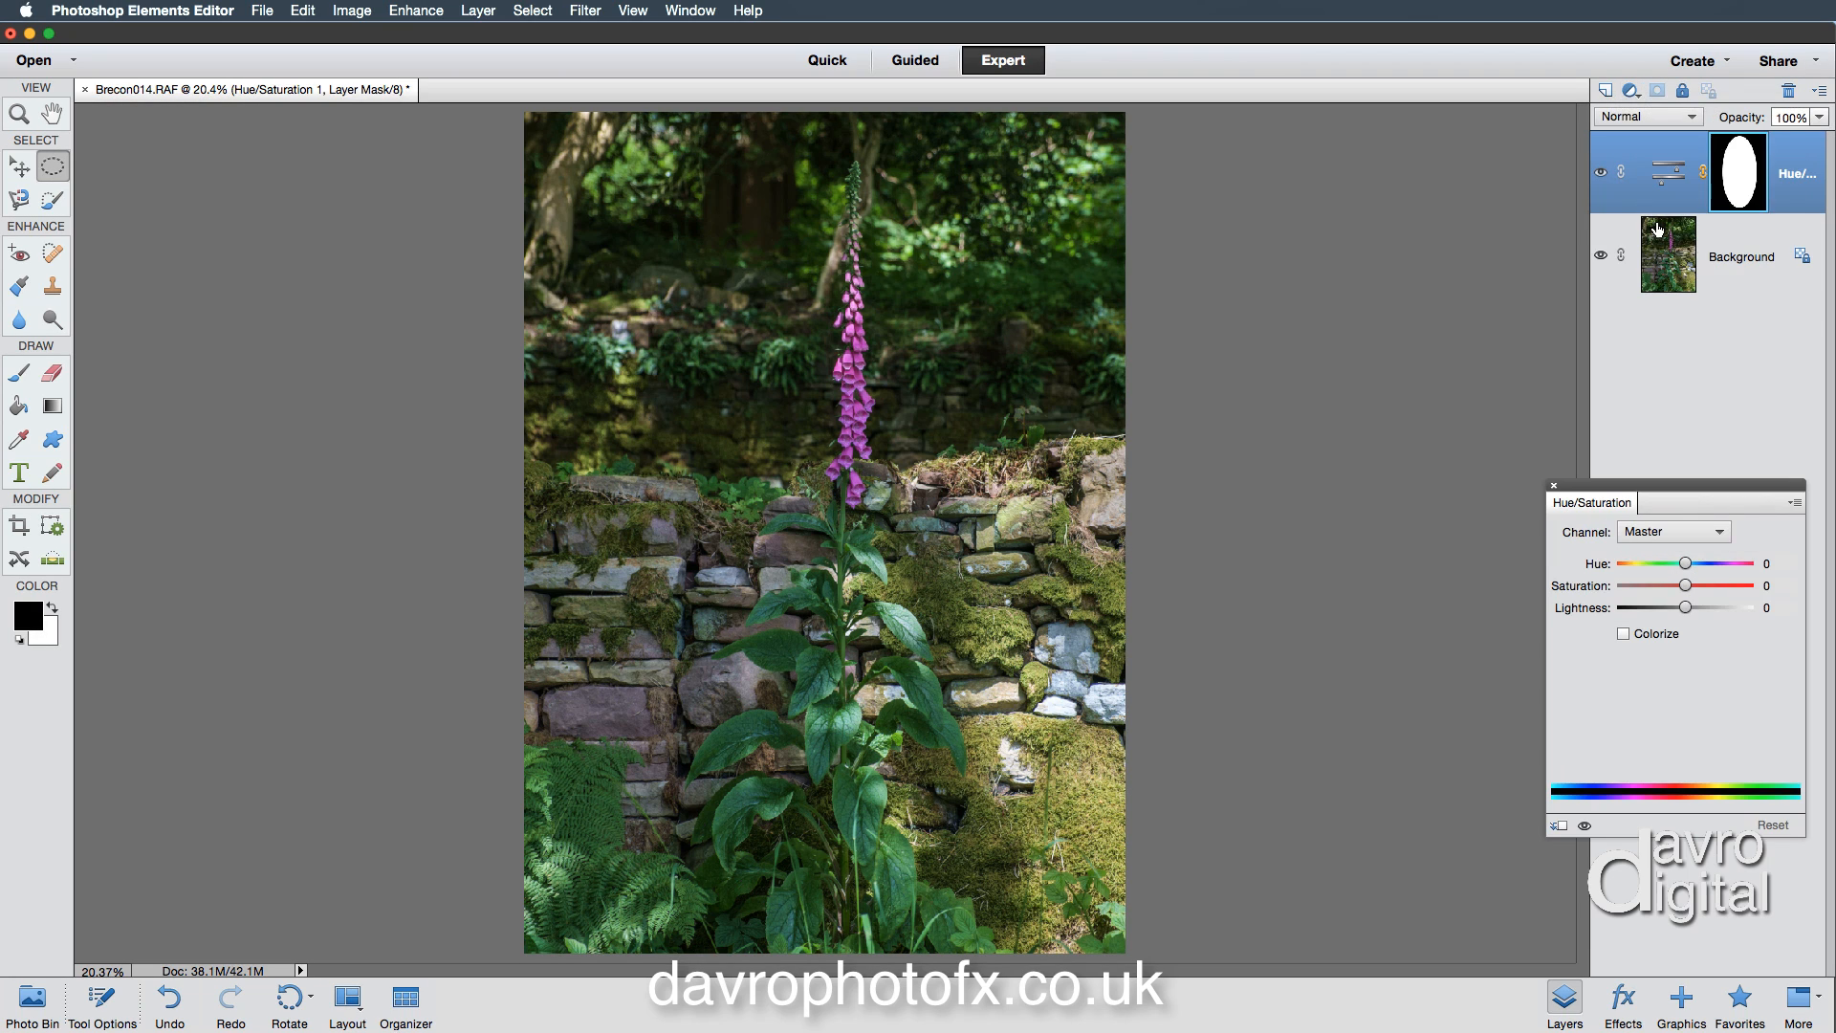
pyautogui.moveTo(1680, 178)
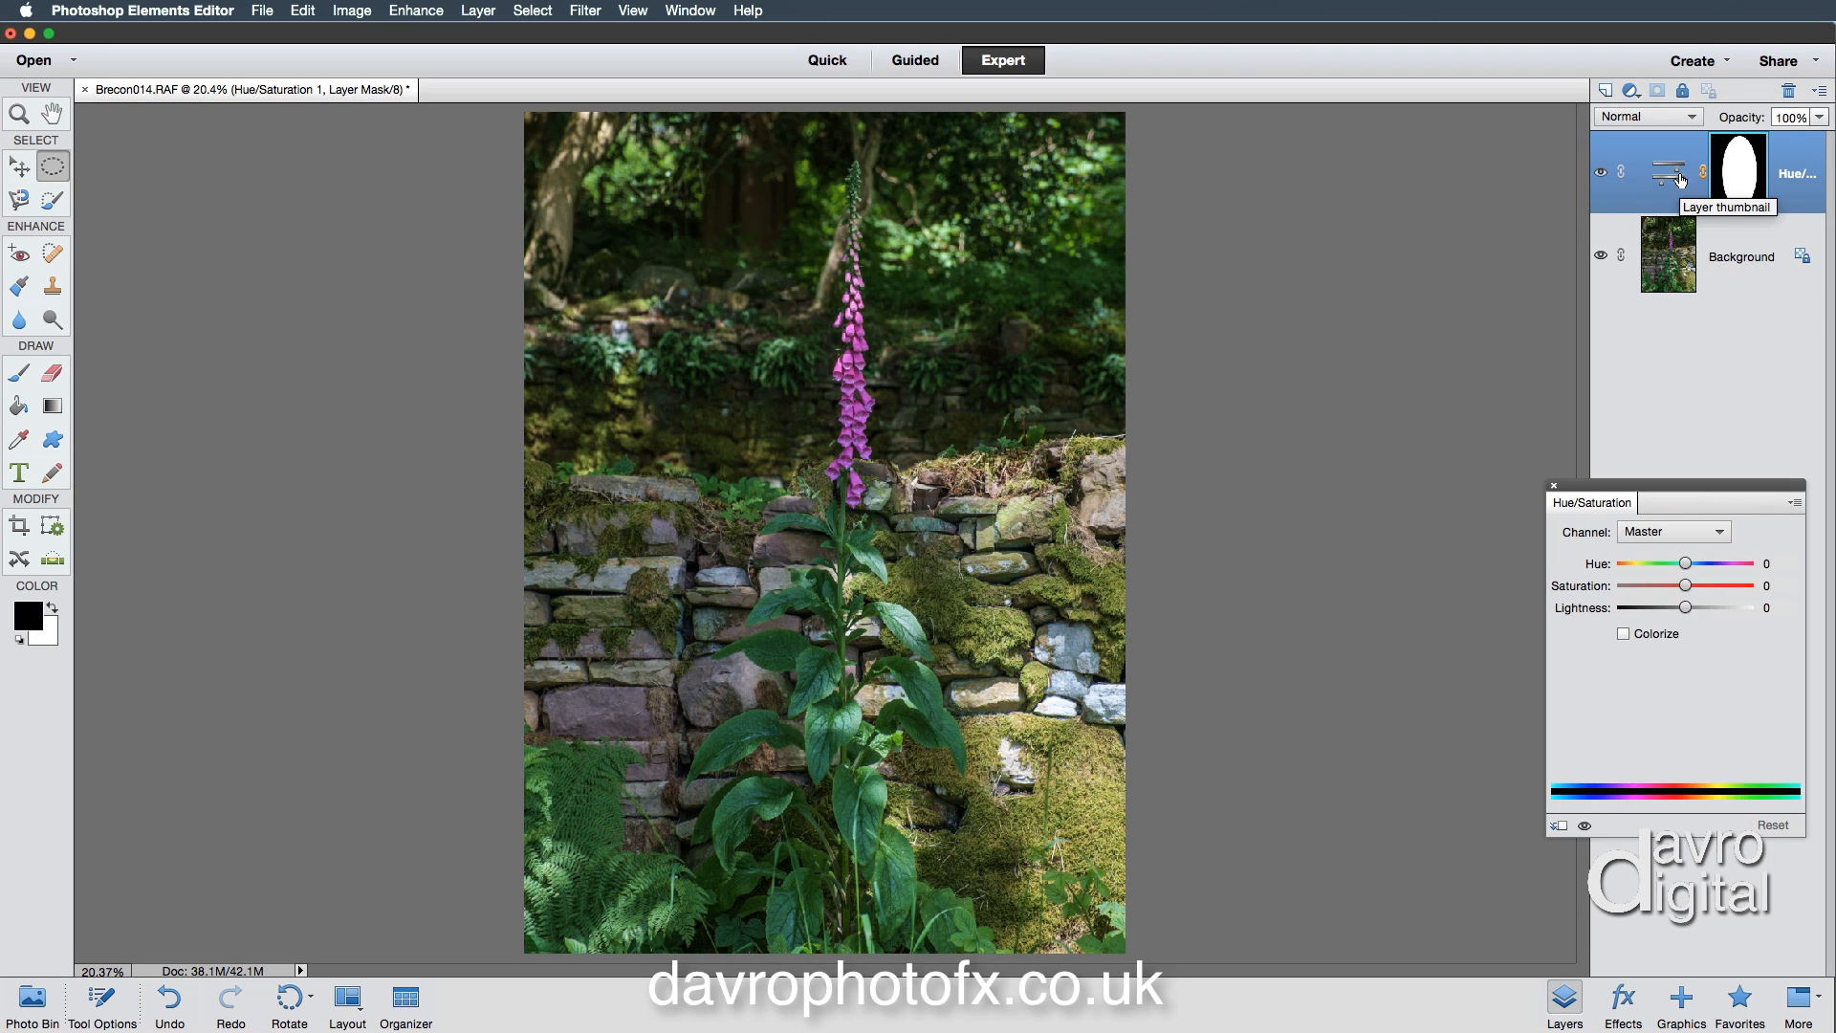
pyautogui.moveTo(1741, 170)
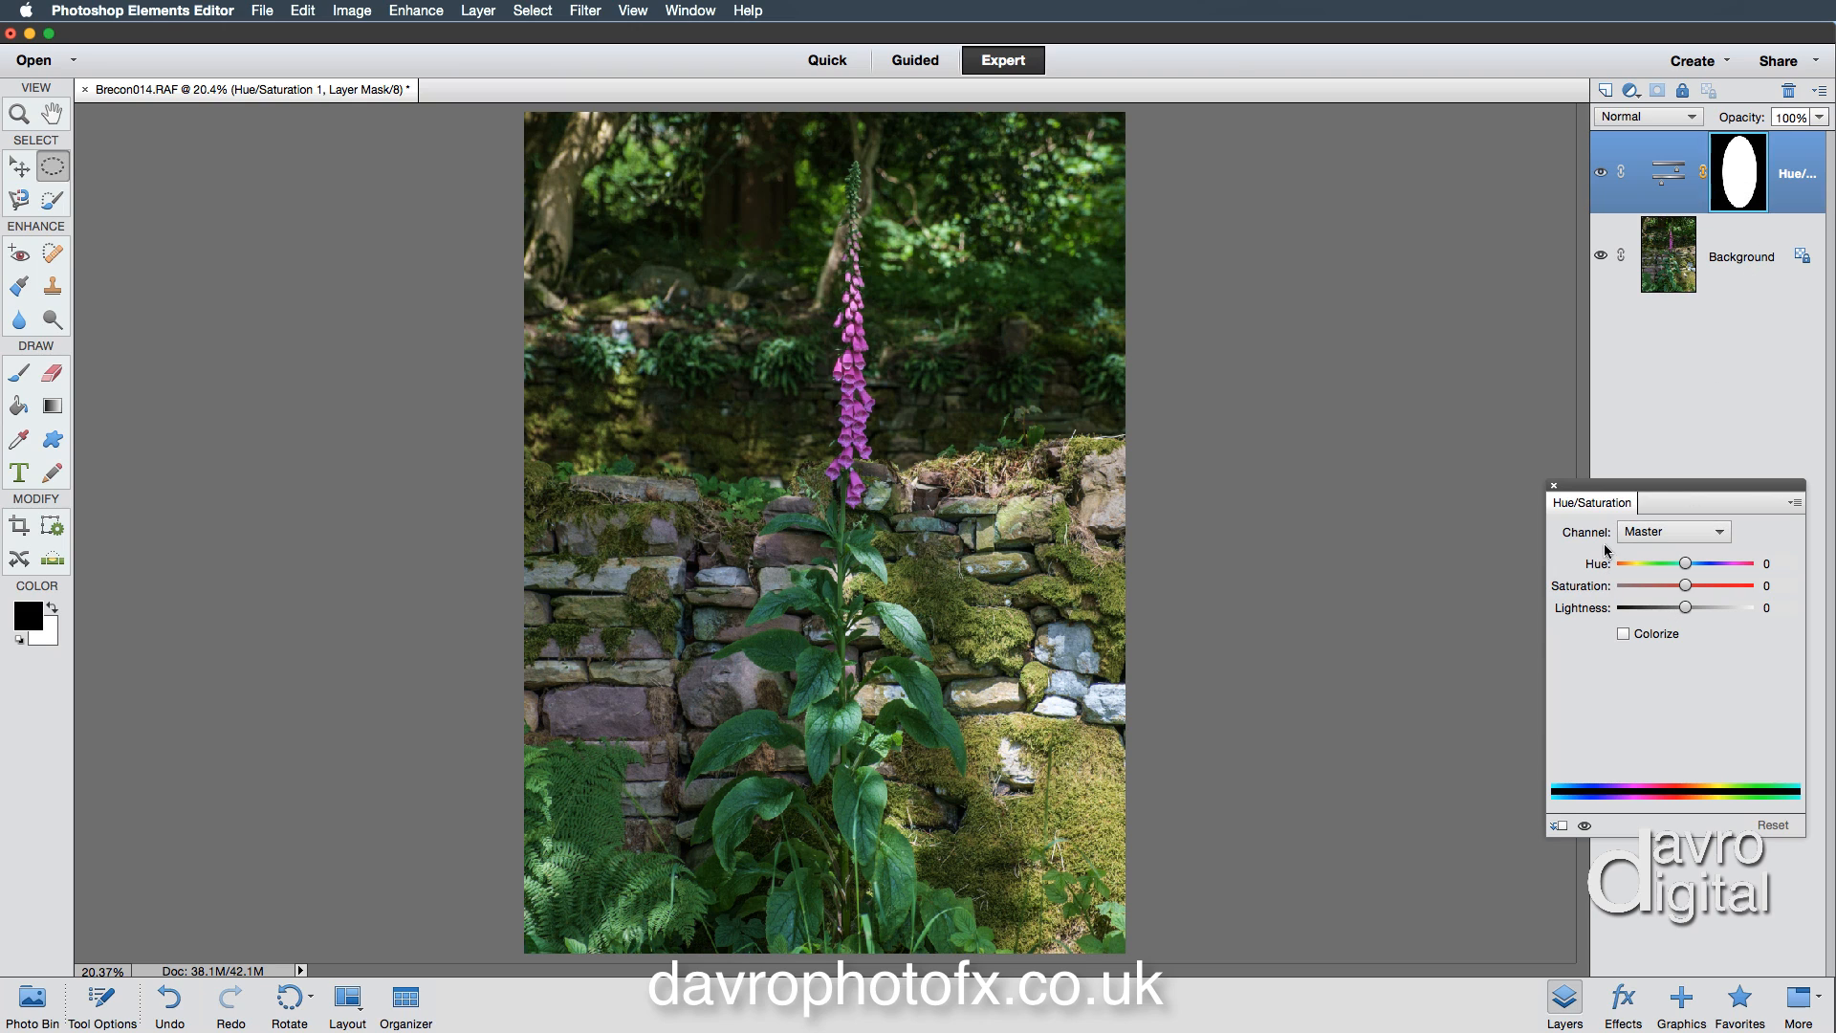
pyautogui.moveTo(1680, 618)
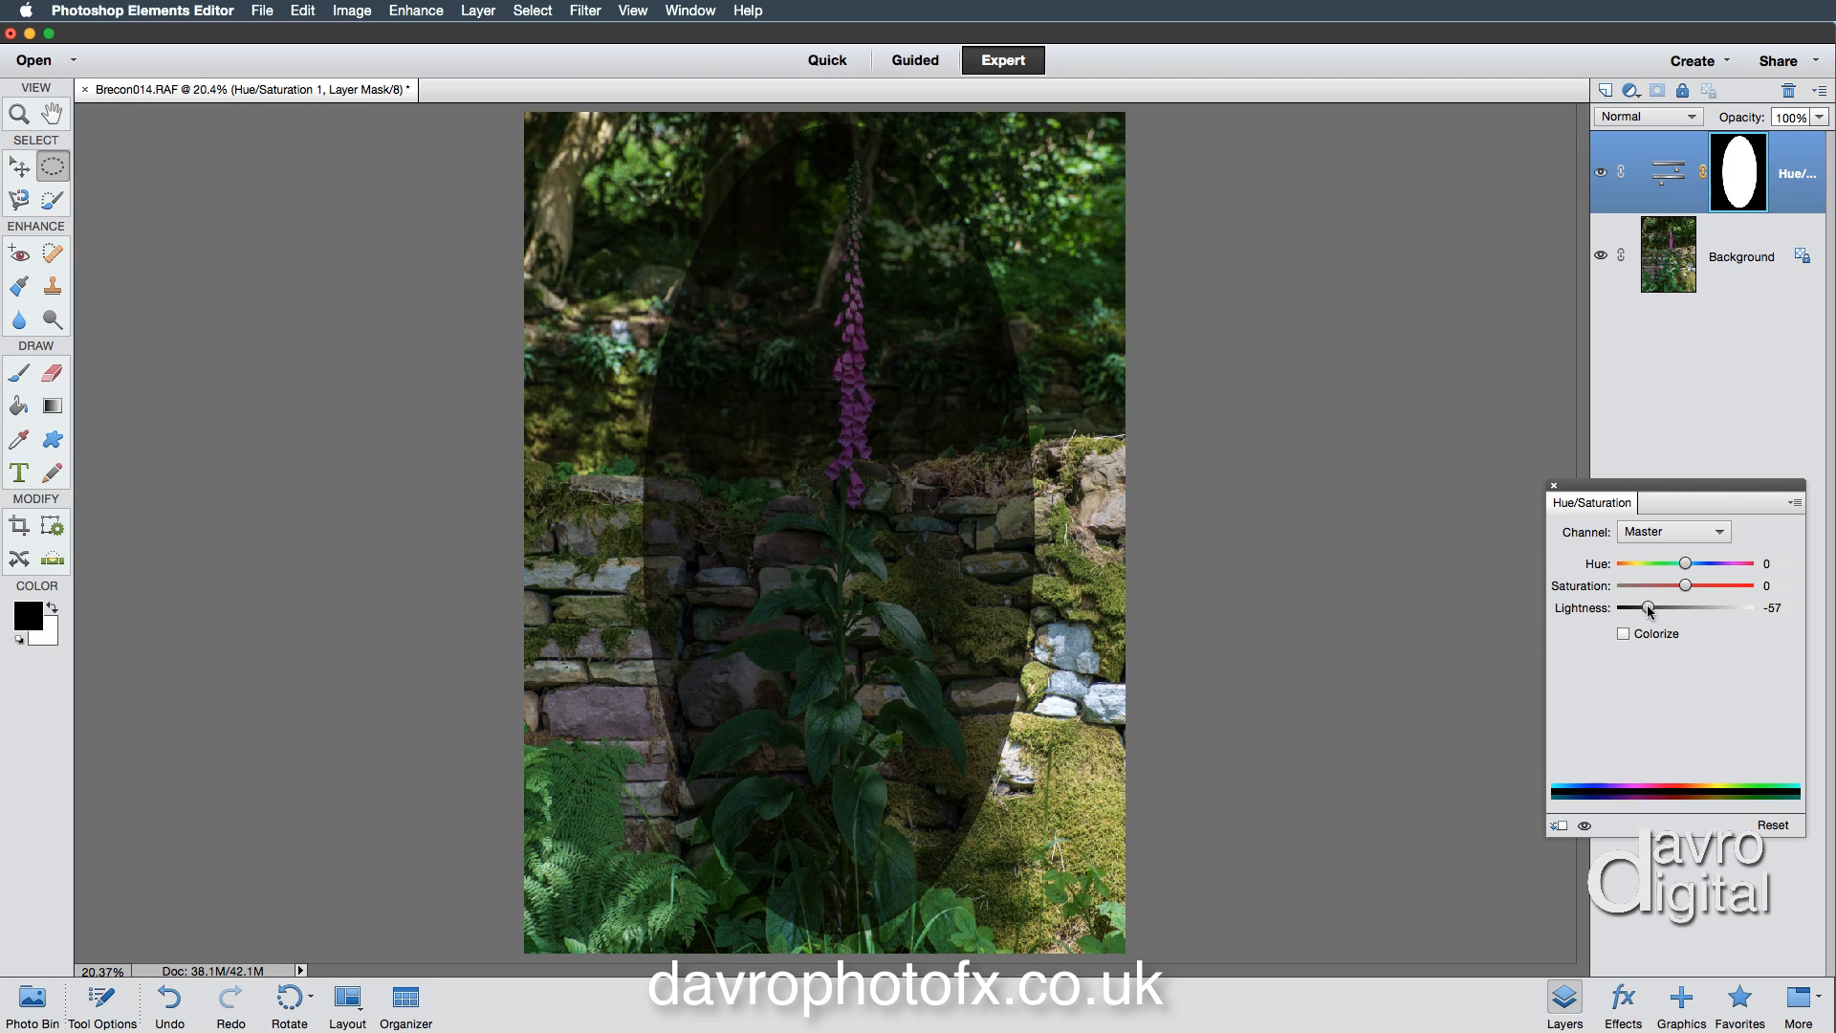
pyautogui.moveTo(1735, 625)
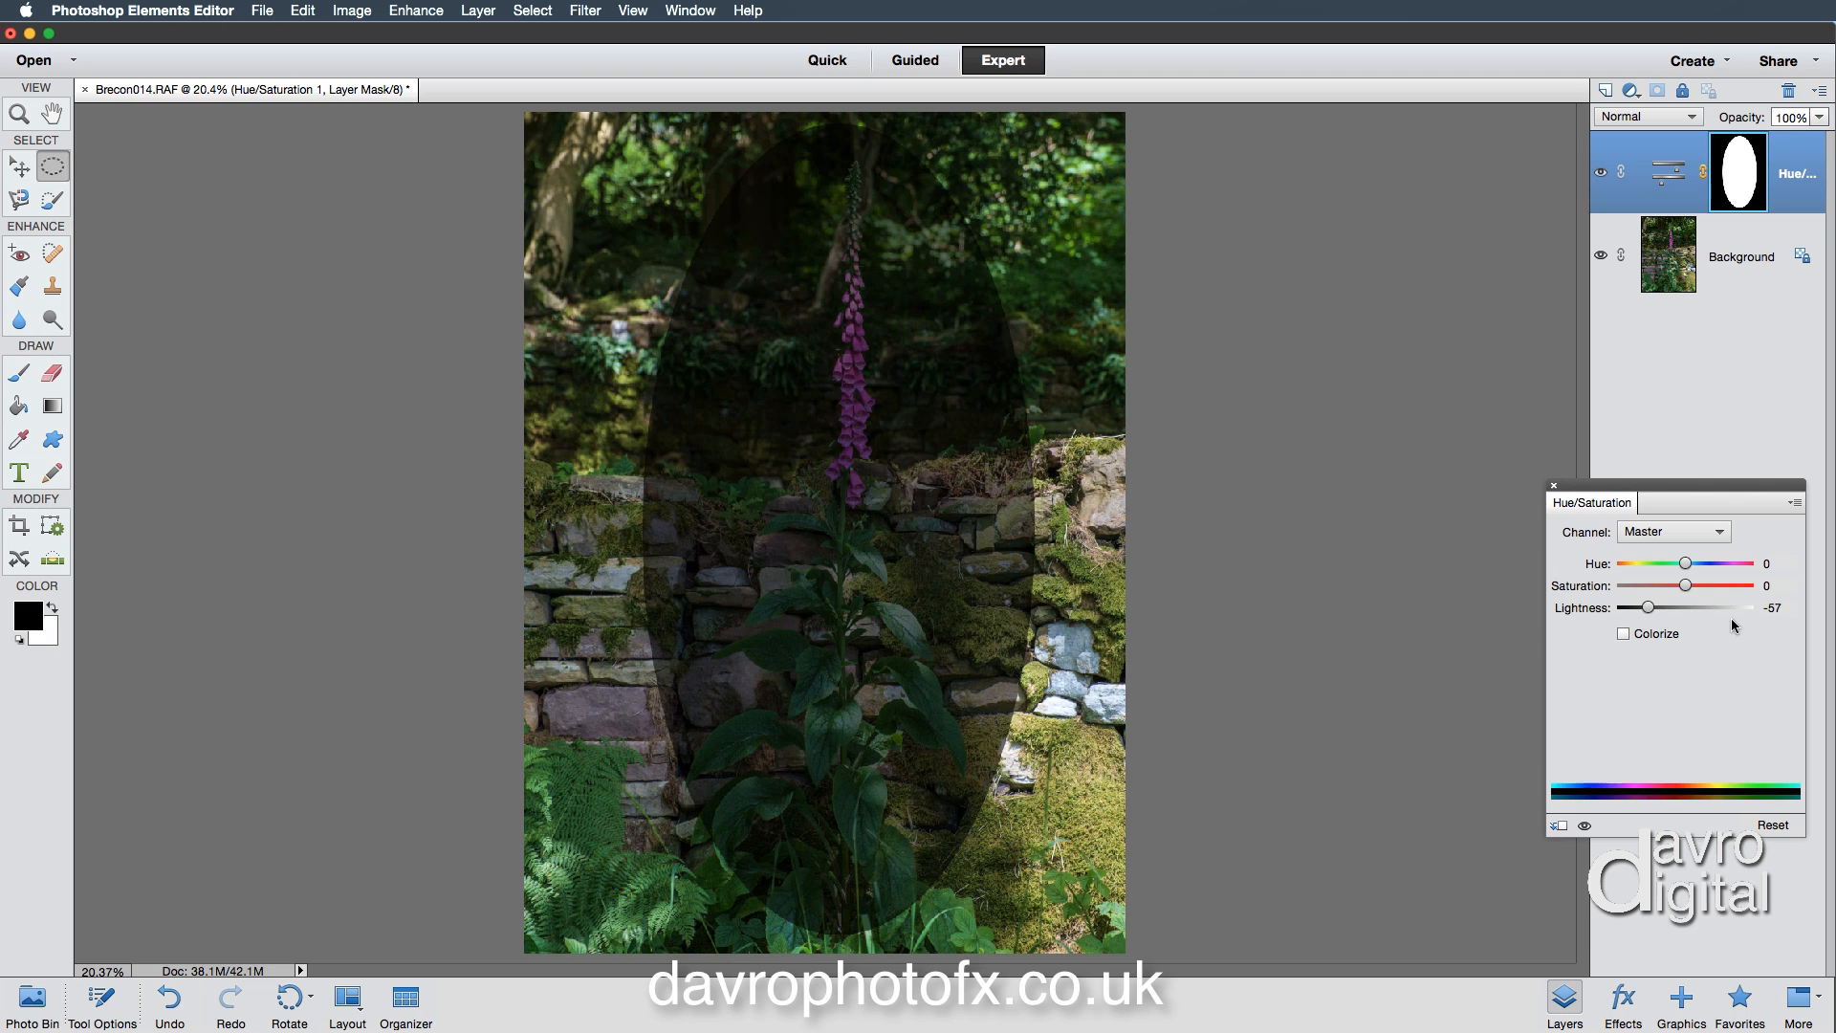
pyautogui.moveTo(1199, 524)
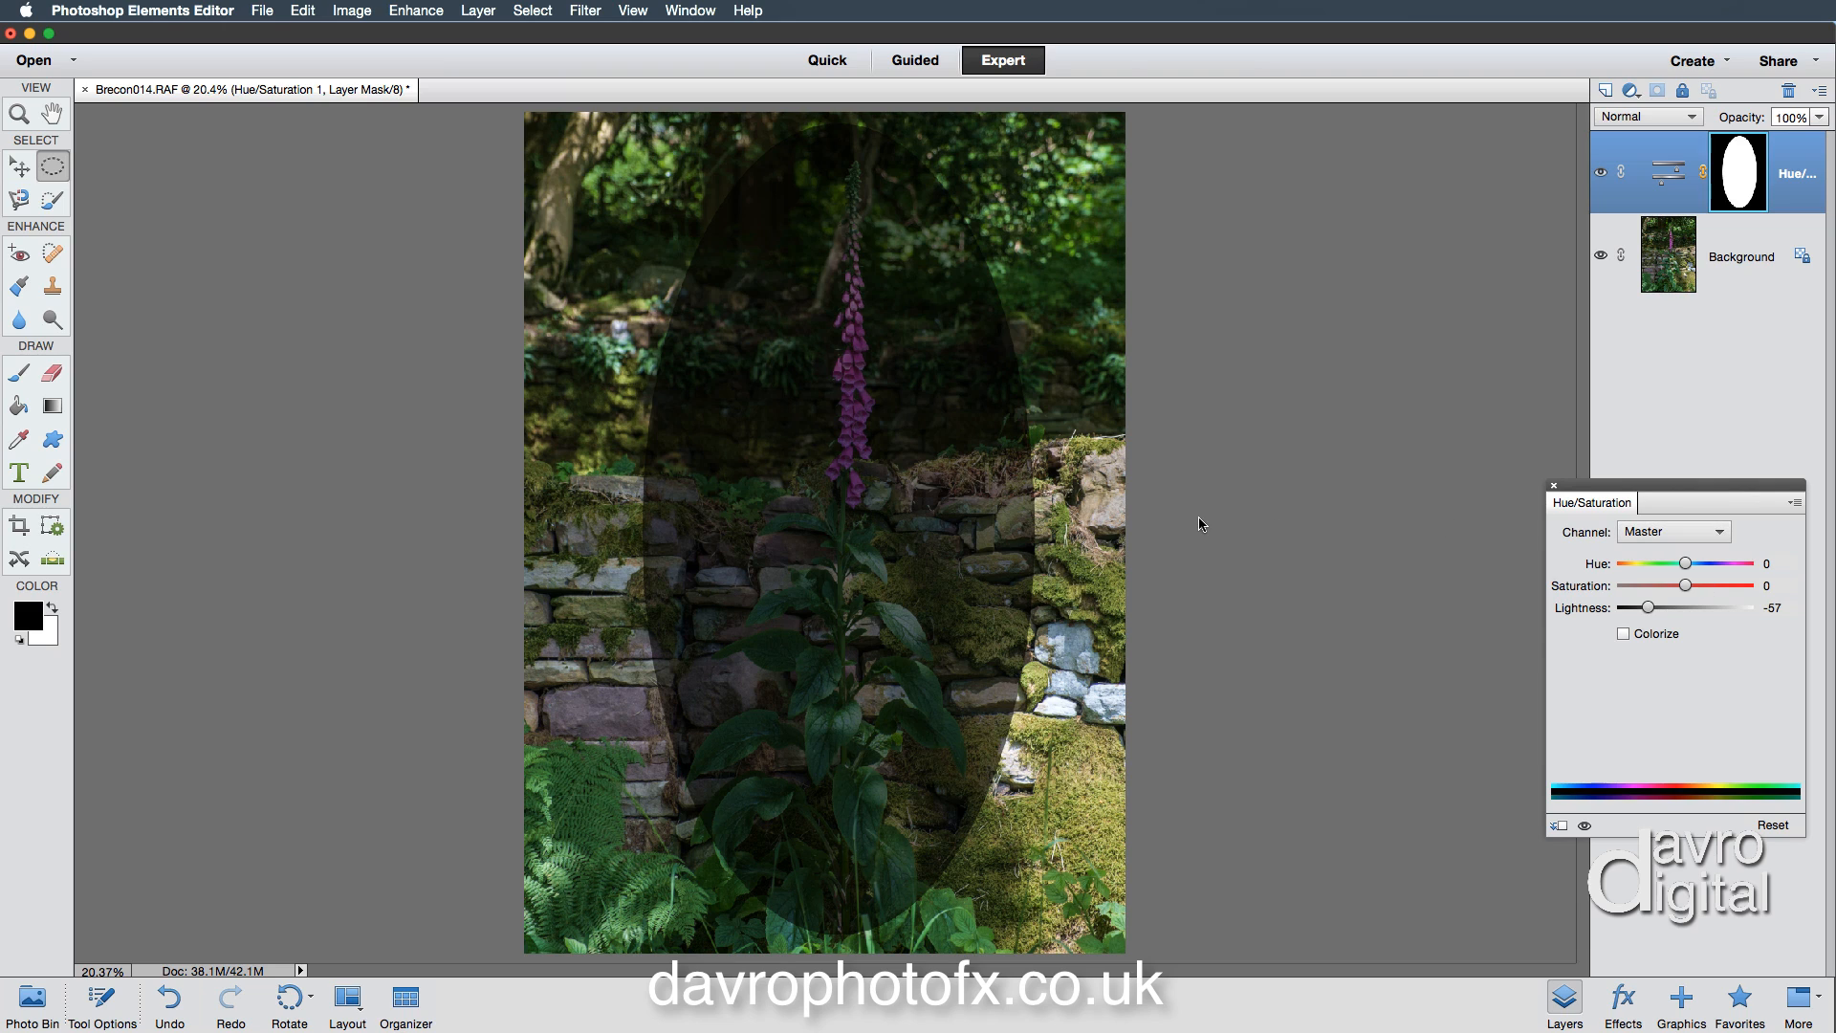
pyautogui.moveTo(1712, 281)
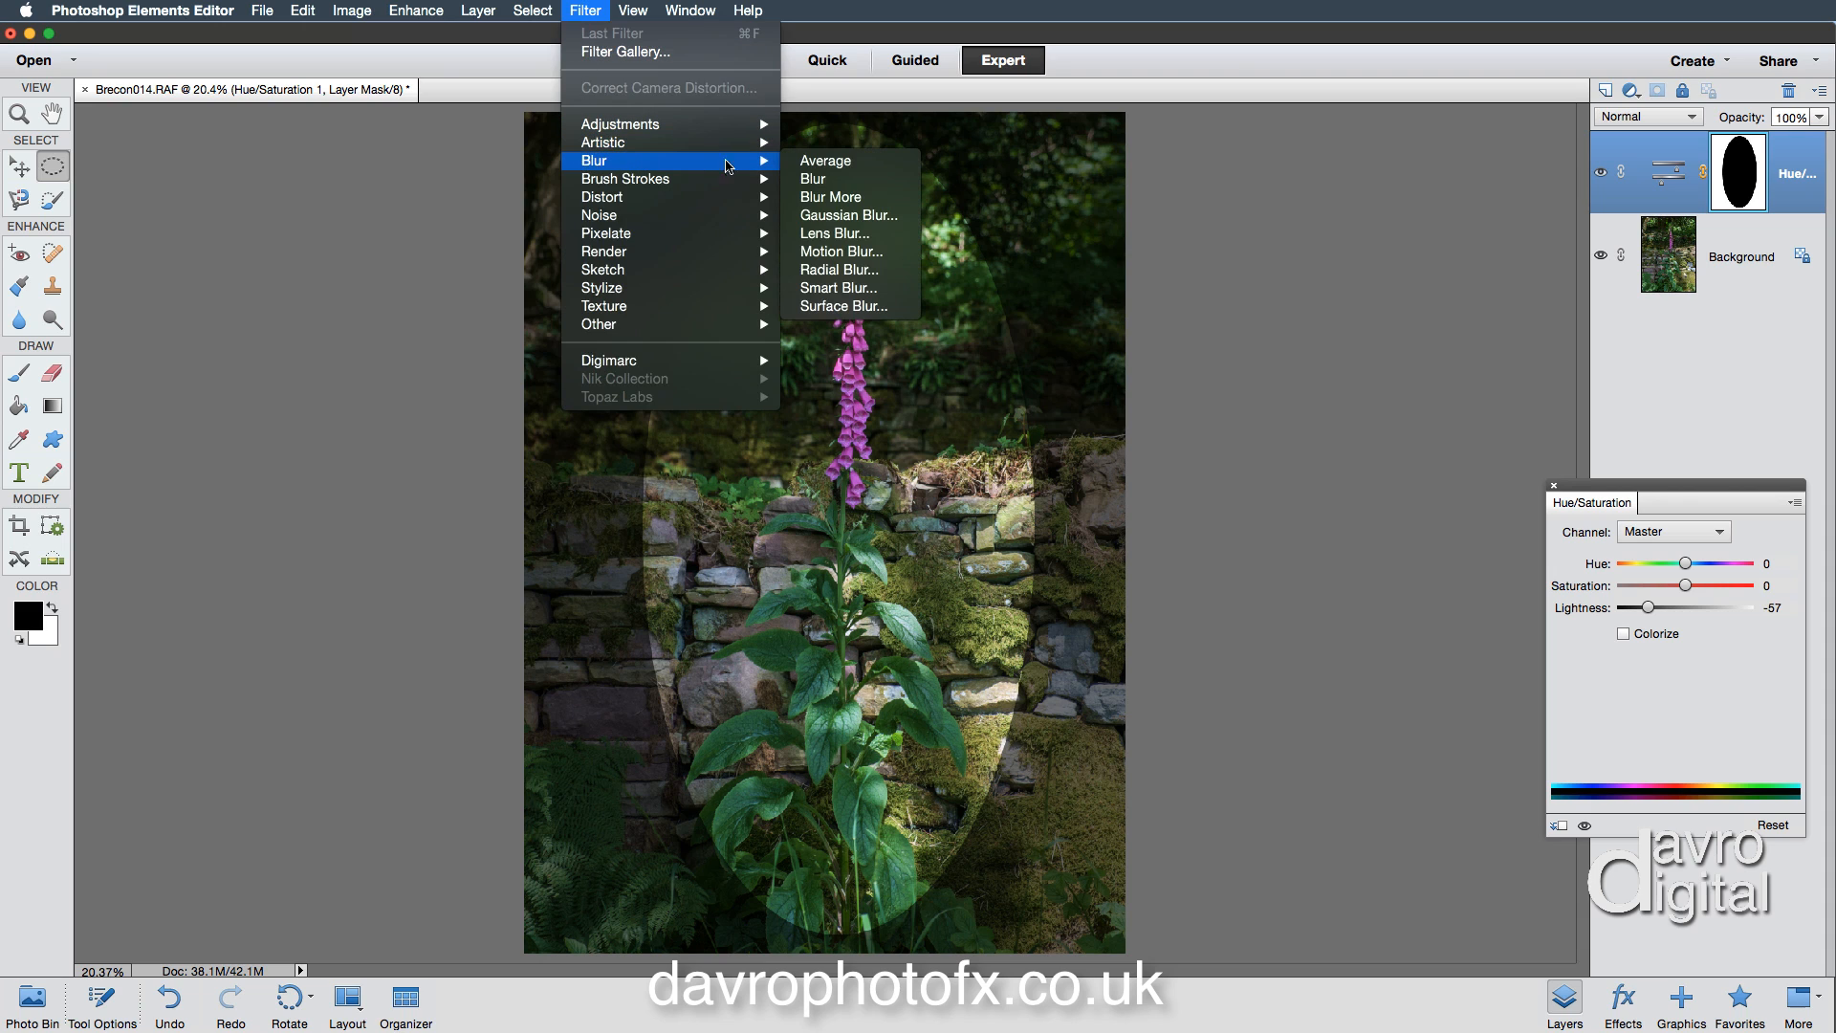
# Step: Gaussian Blur the vignette mask at 77.3 px radius, toggling Preview to compare
pyautogui.click(847, 216)
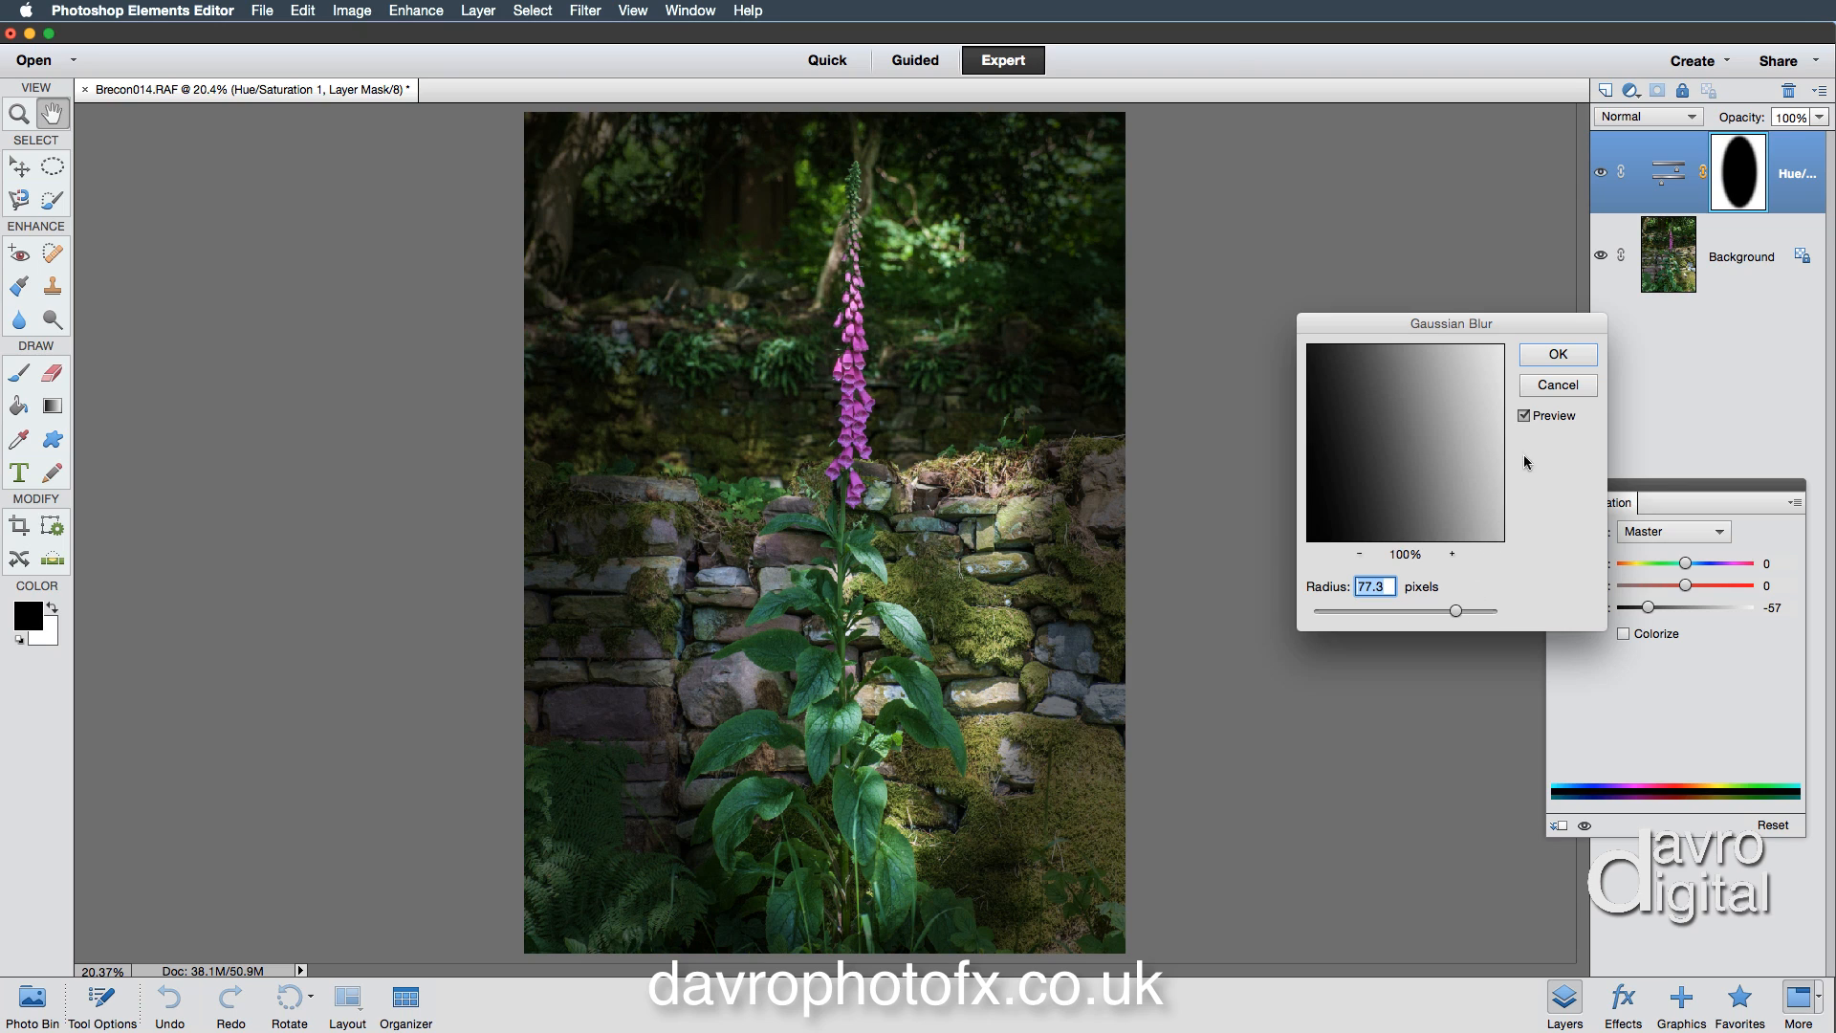
pyautogui.click(1526, 415)
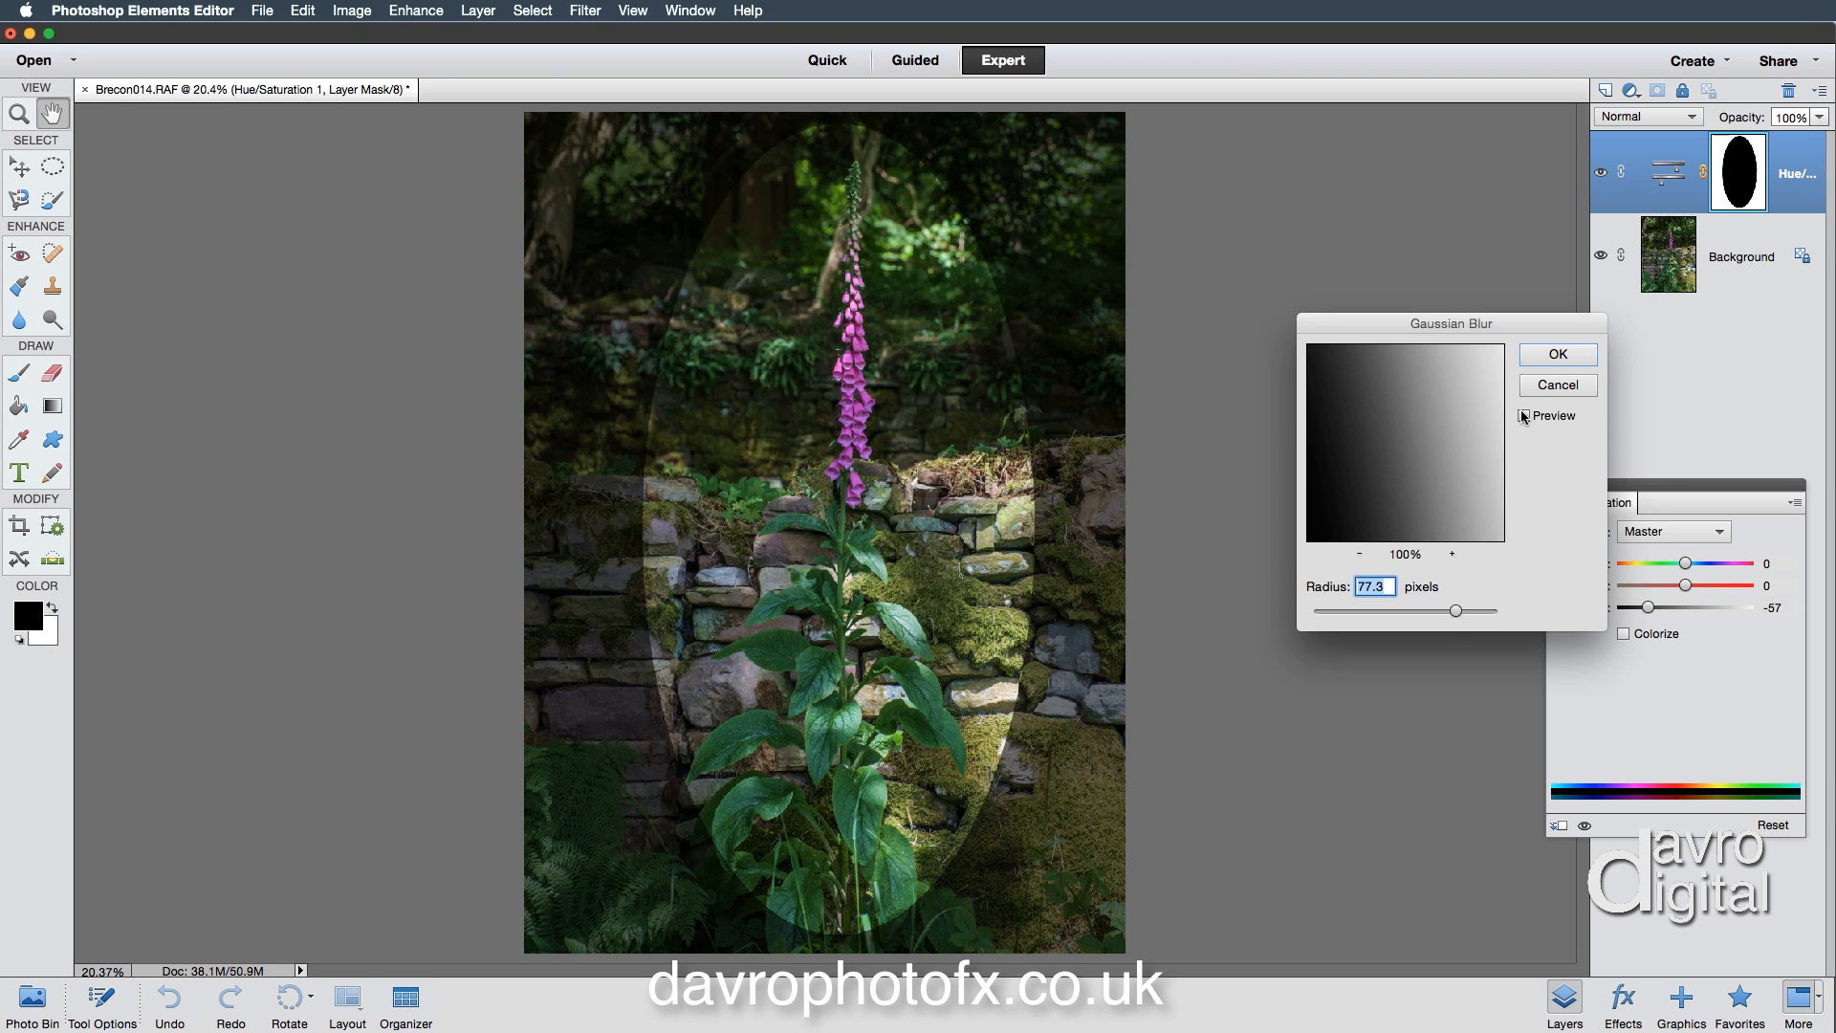
pyautogui.click(1525, 415)
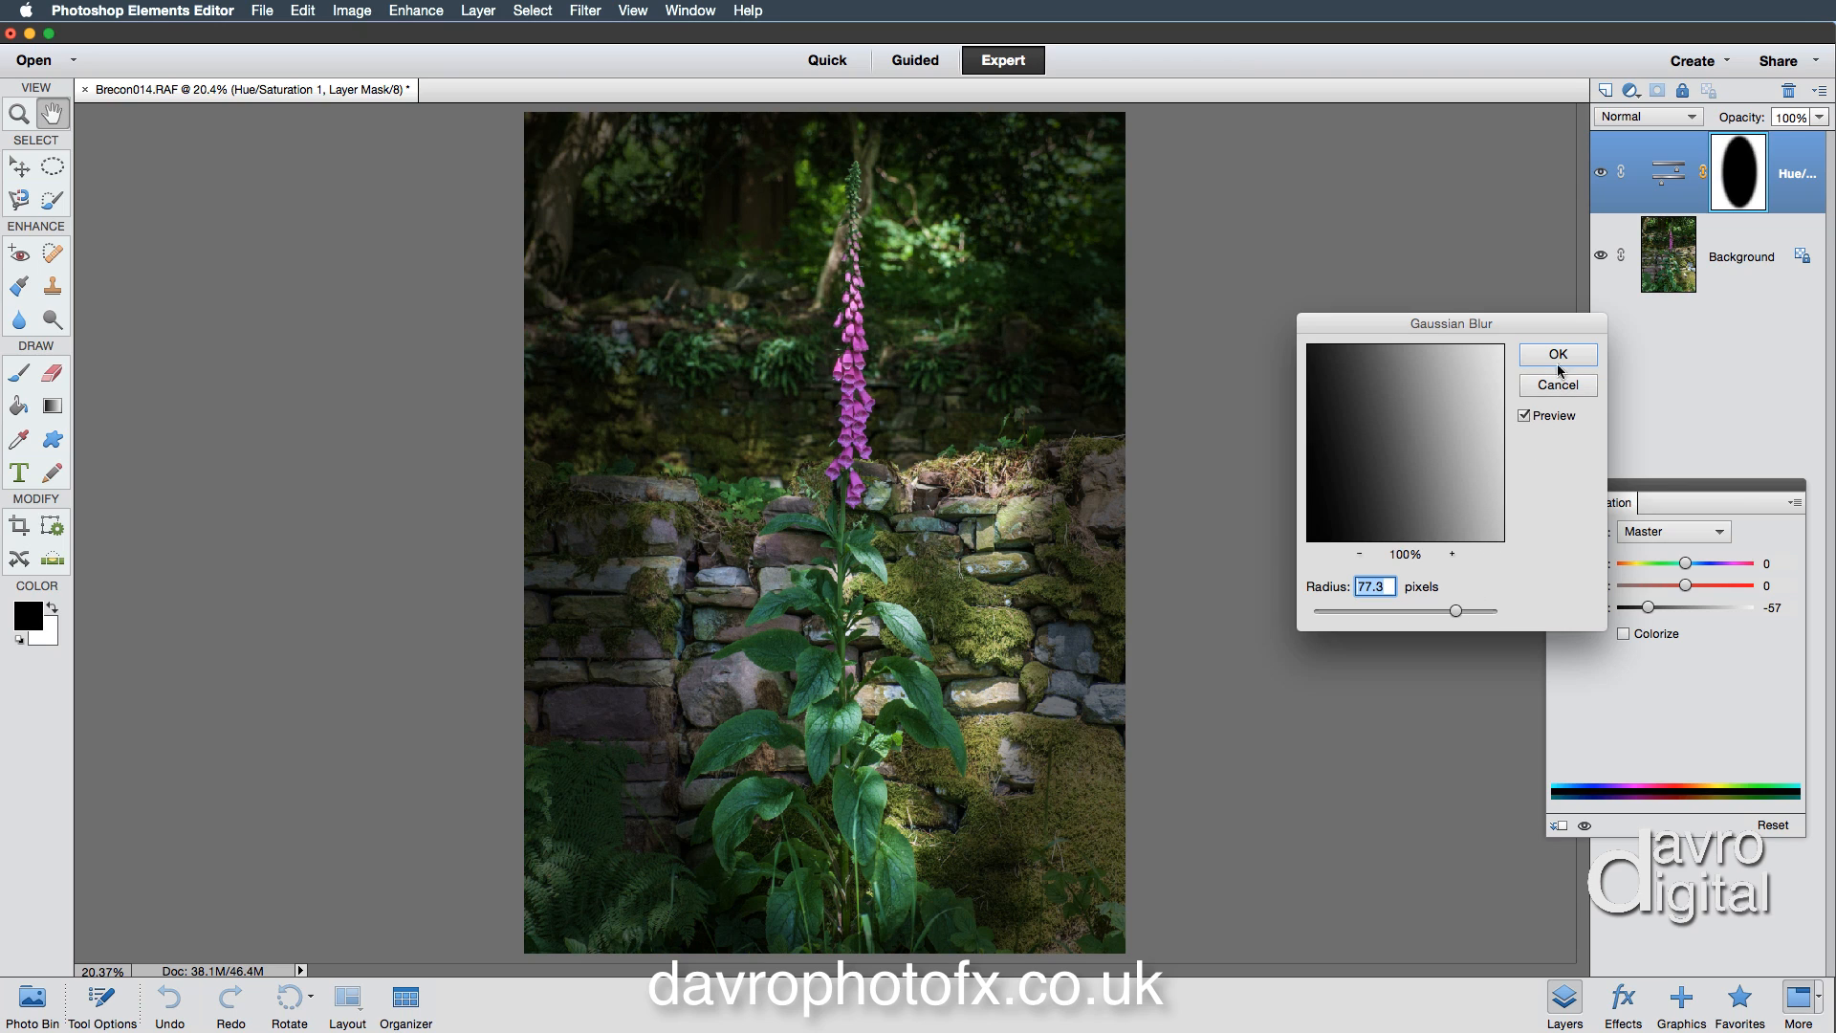
# Step: Confirm the blur, ease Lightness to -48 and close the adjustment panel
pyautogui.click(1557, 356)
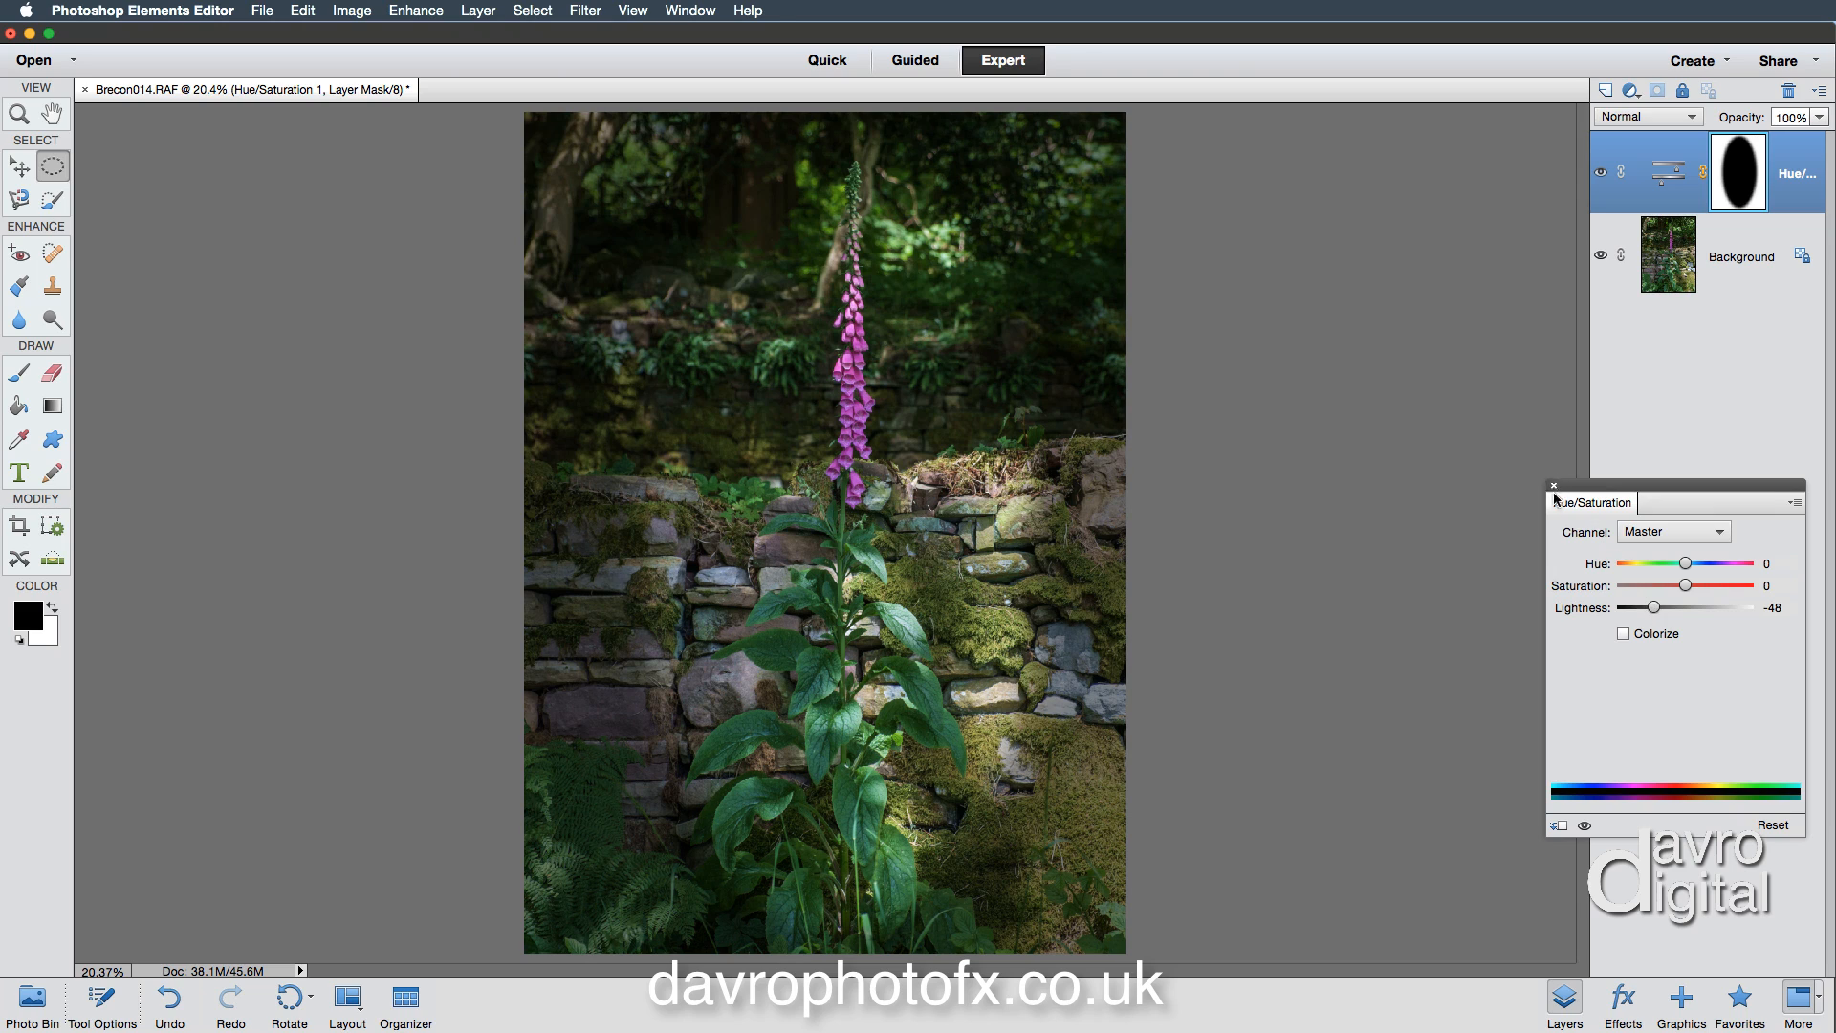
pyautogui.click(1553, 484)
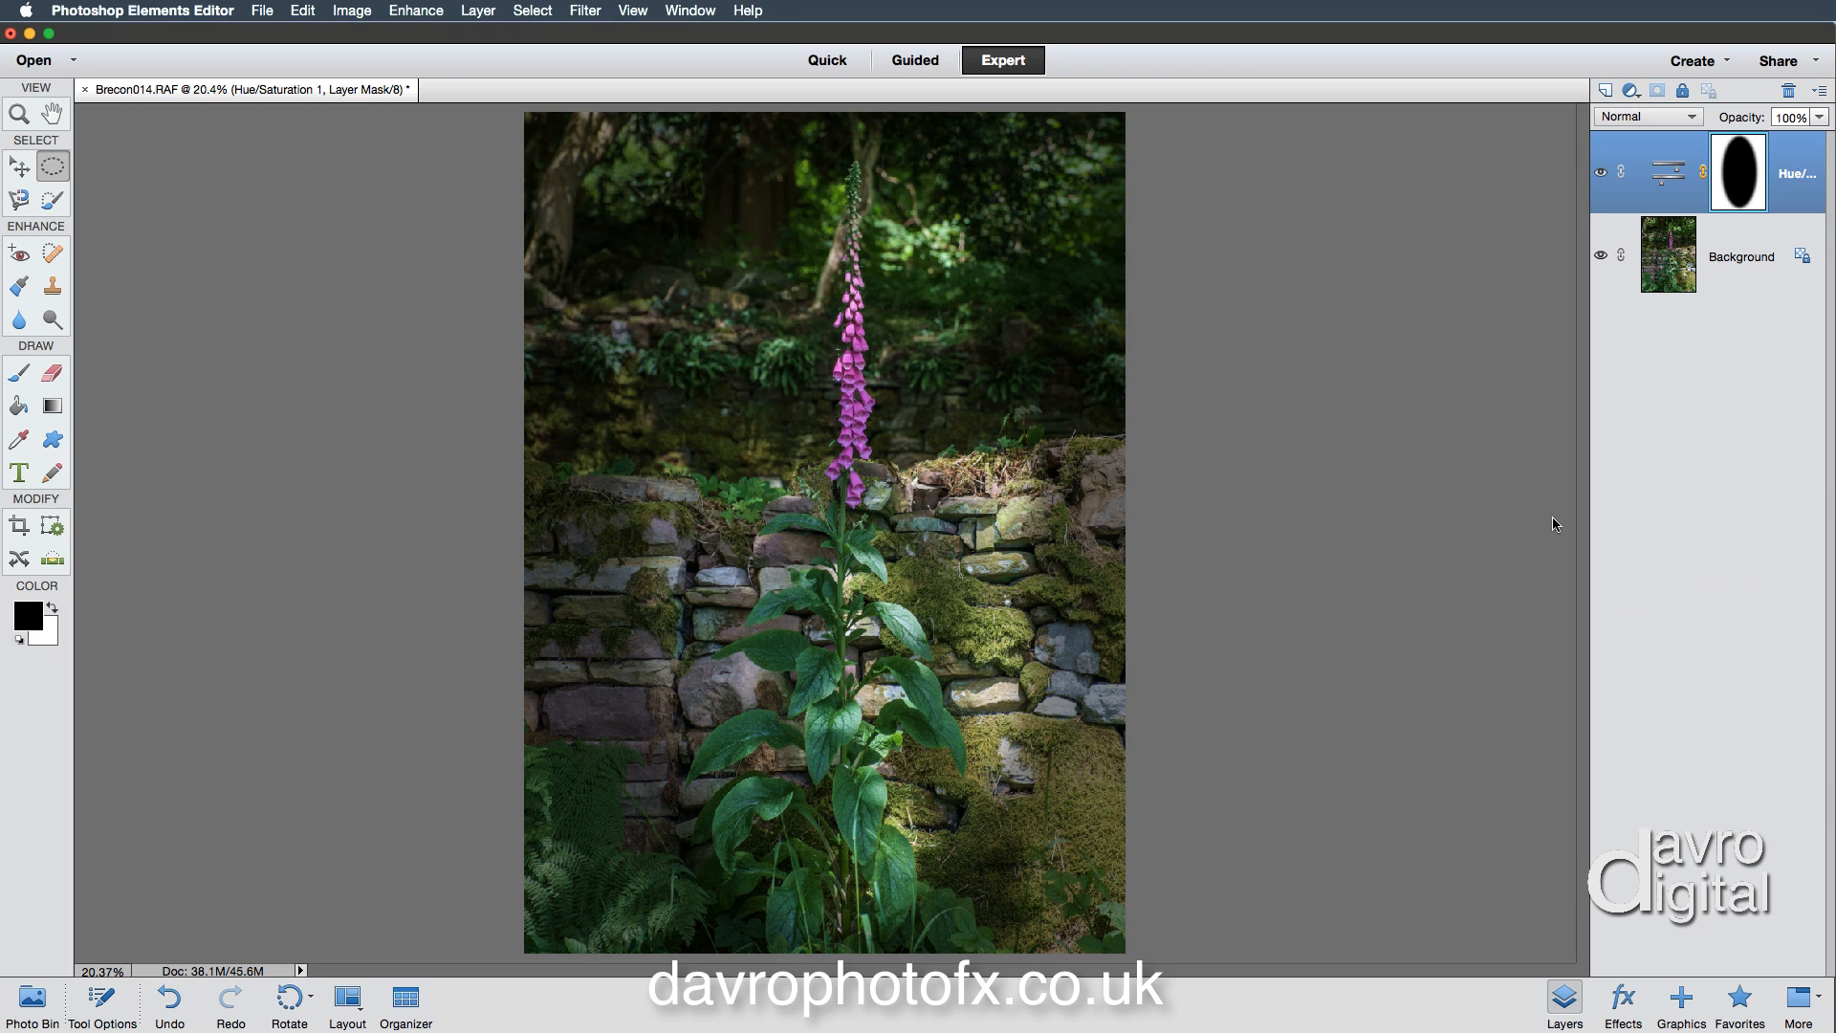
pyautogui.moveTo(1511, 528)
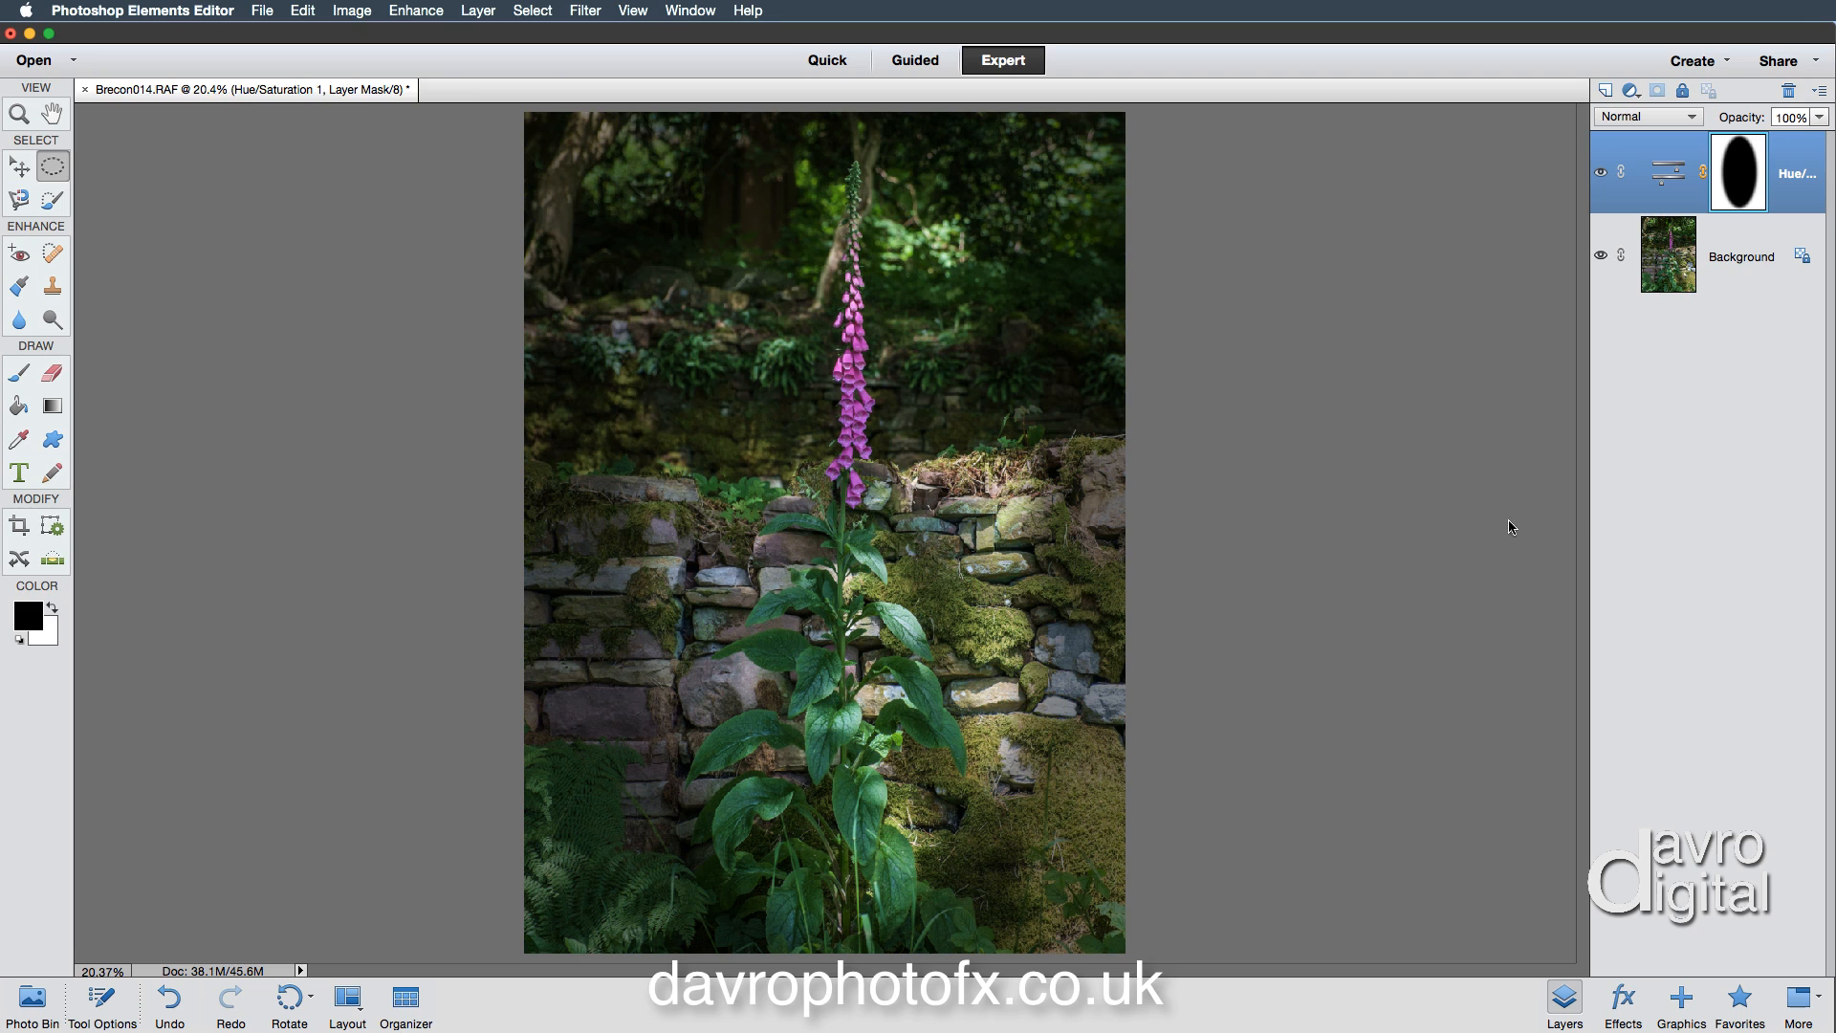
pyautogui.moveTo(189, 241)
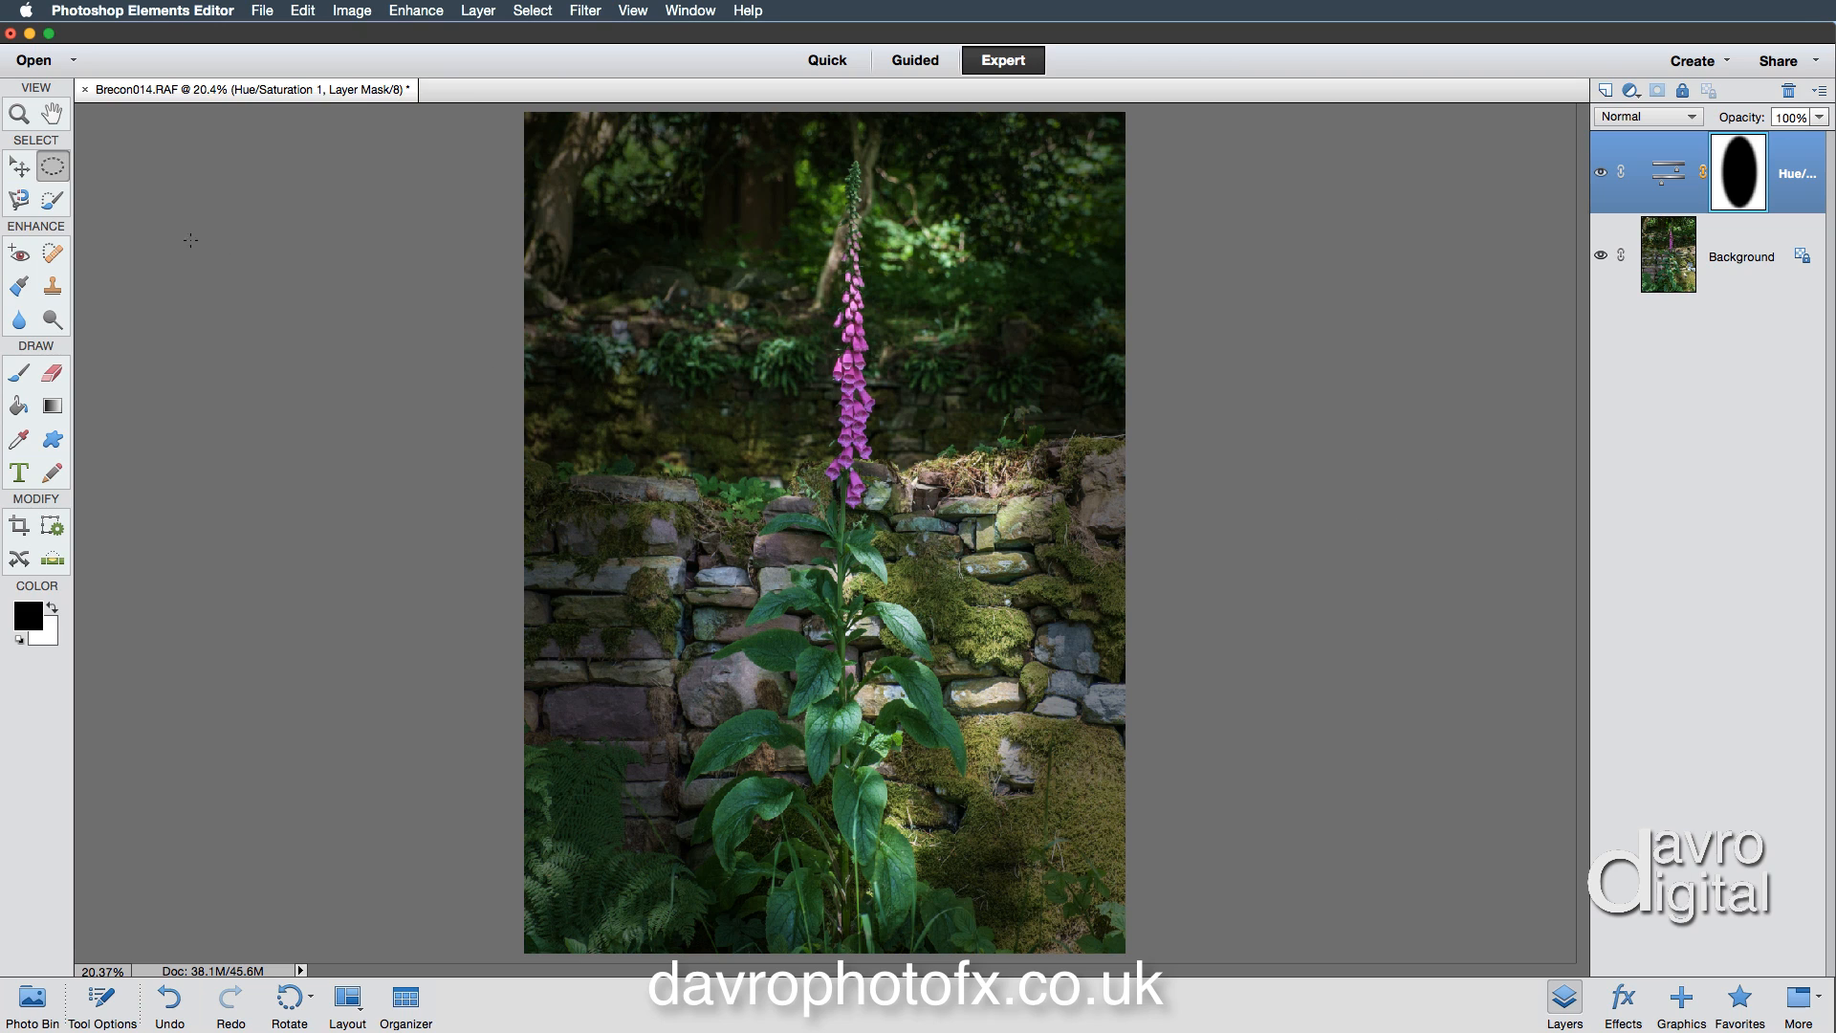
pyautogui.click(19, 167)
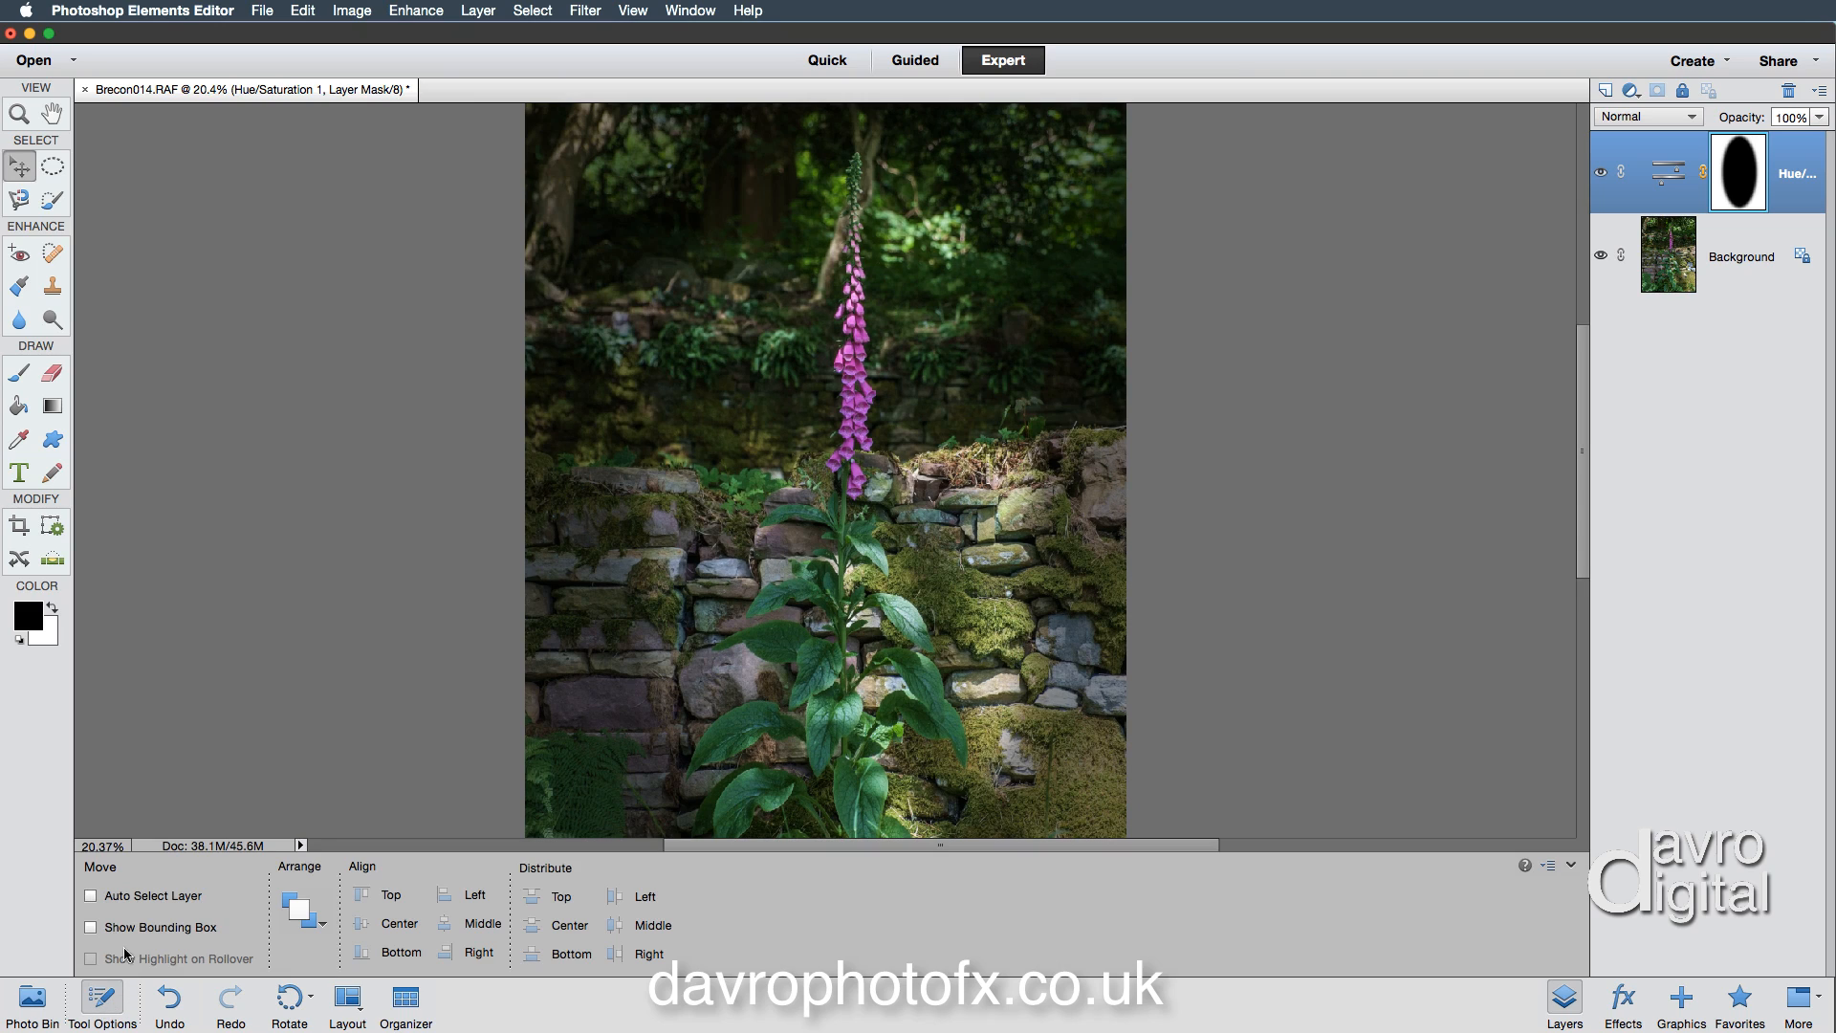
pyautogui.moveTo(150, 924)
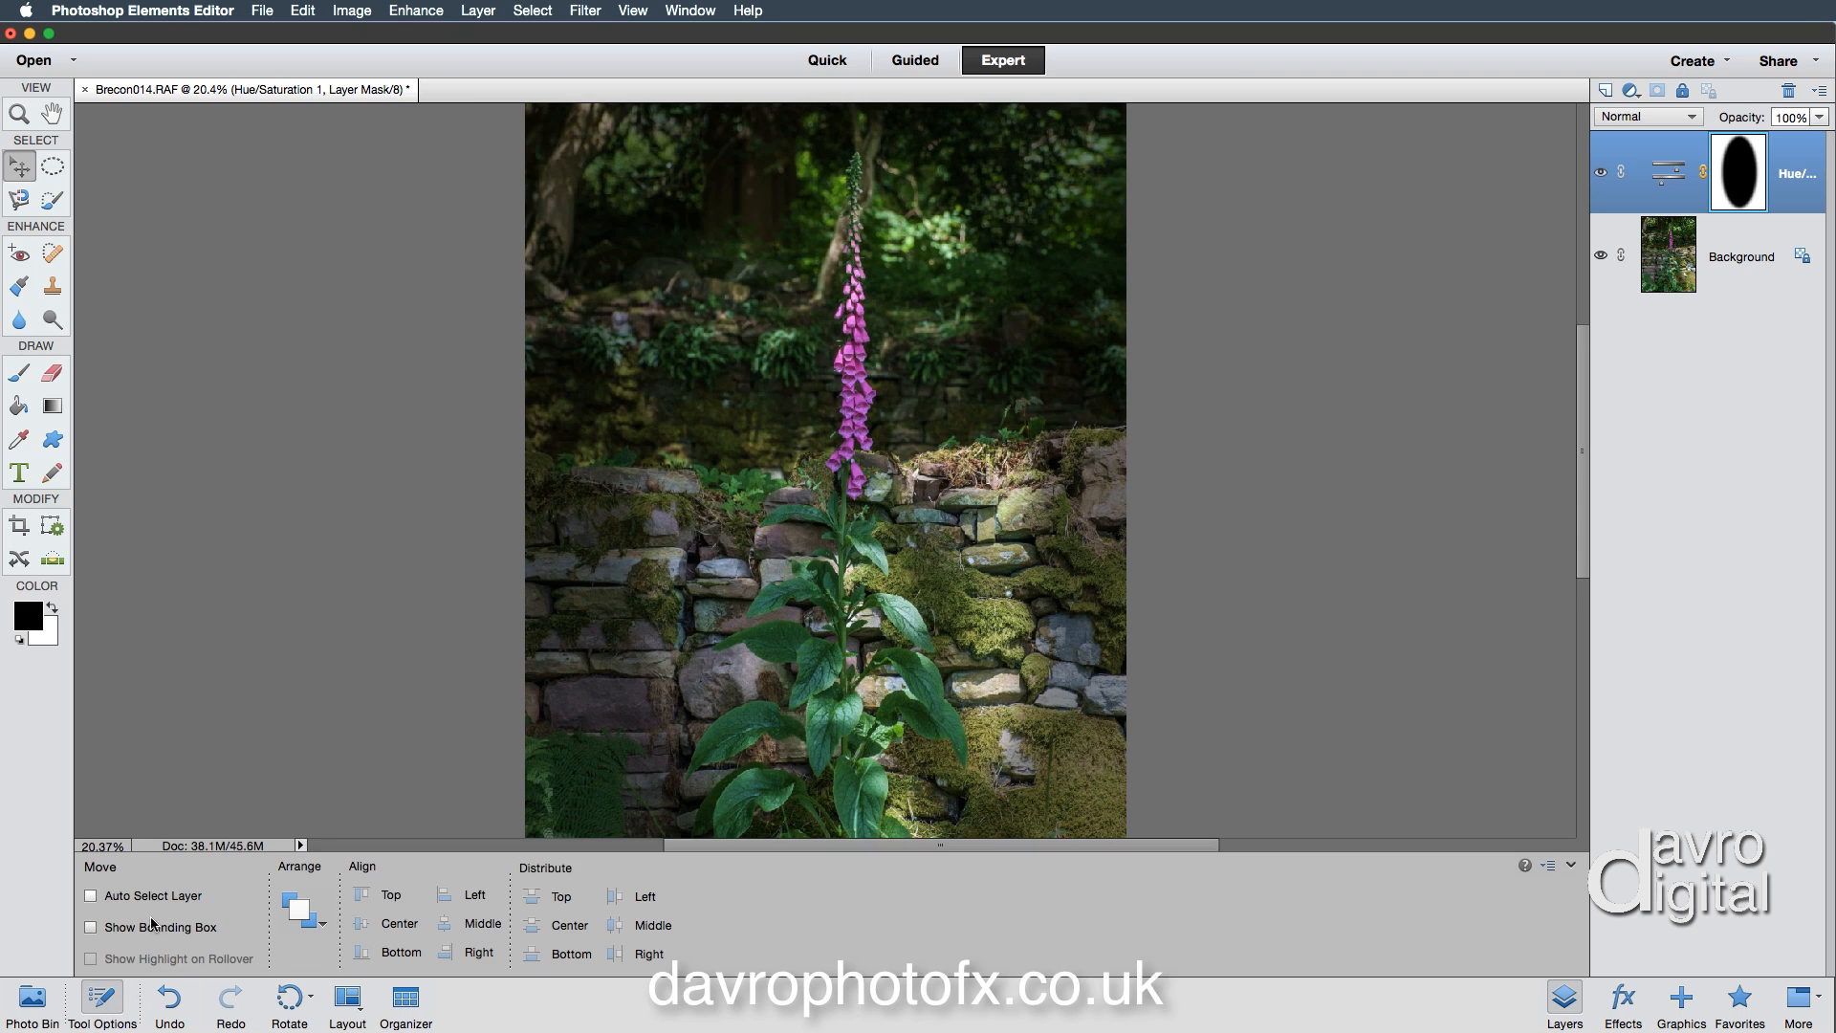
pyautogui.moveTo(1552, 865)
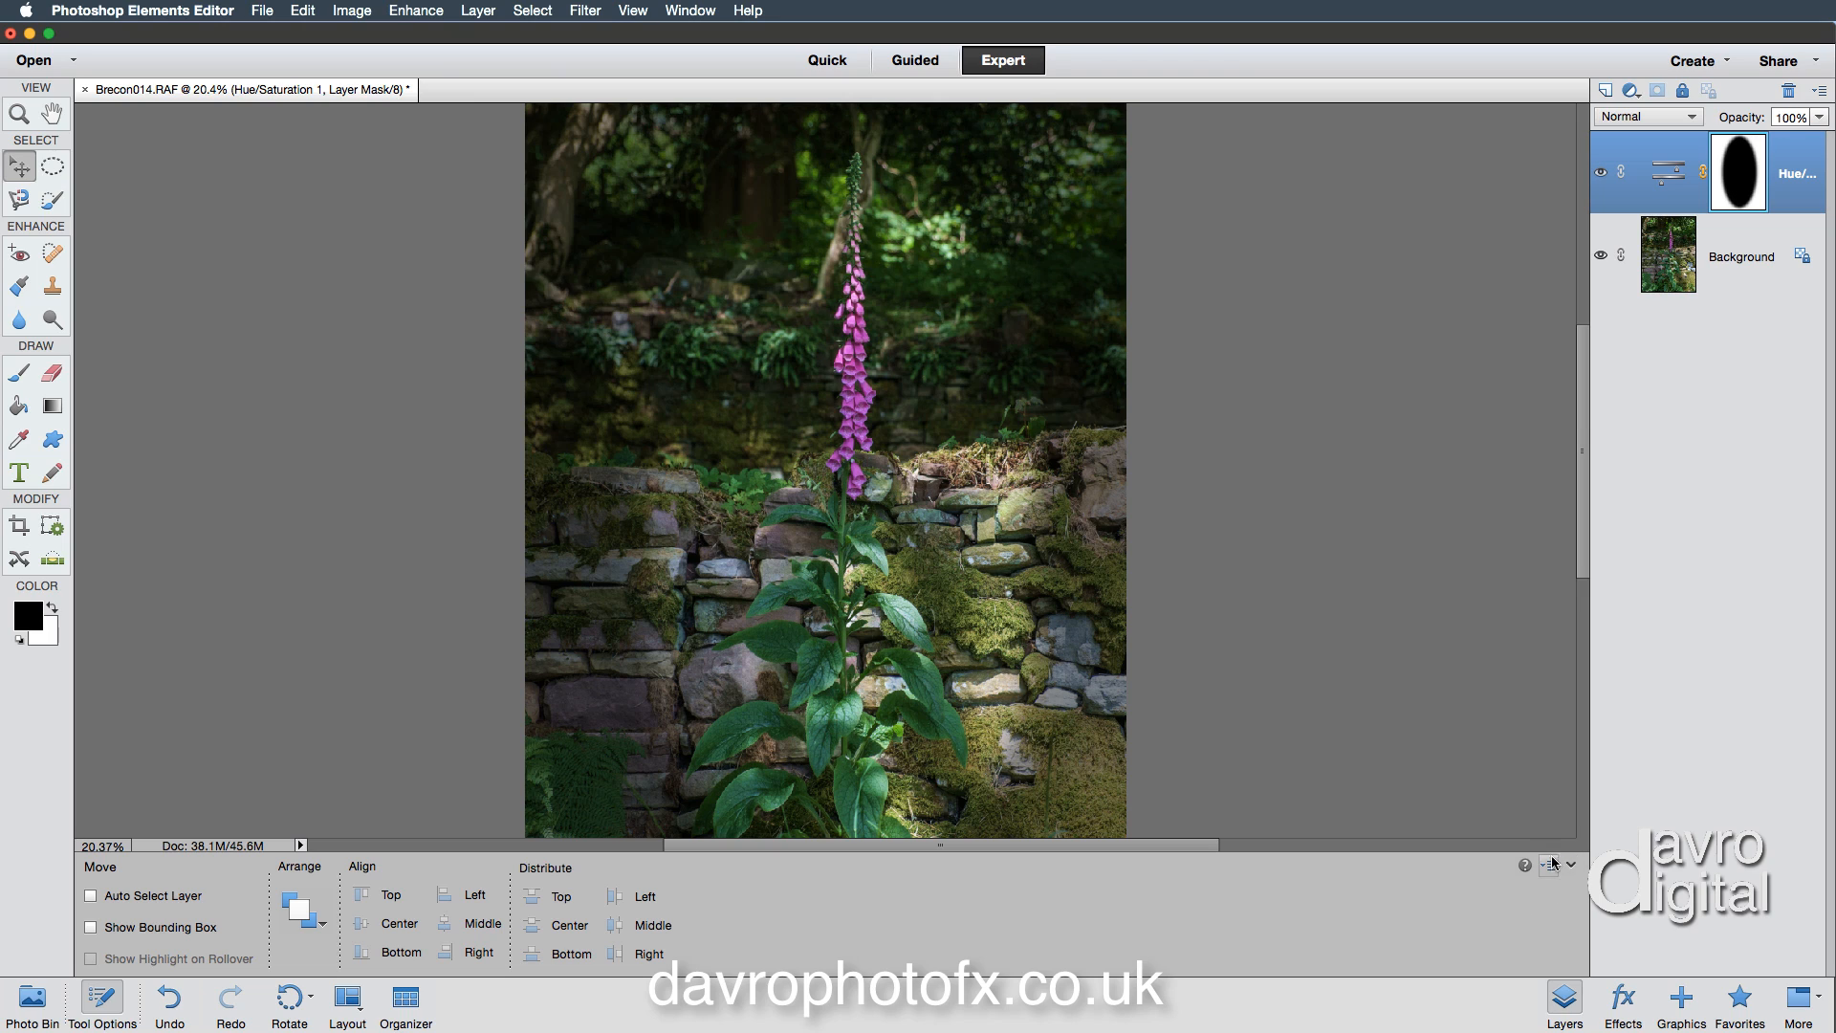
pyautogui.moveTo(1553, 870)
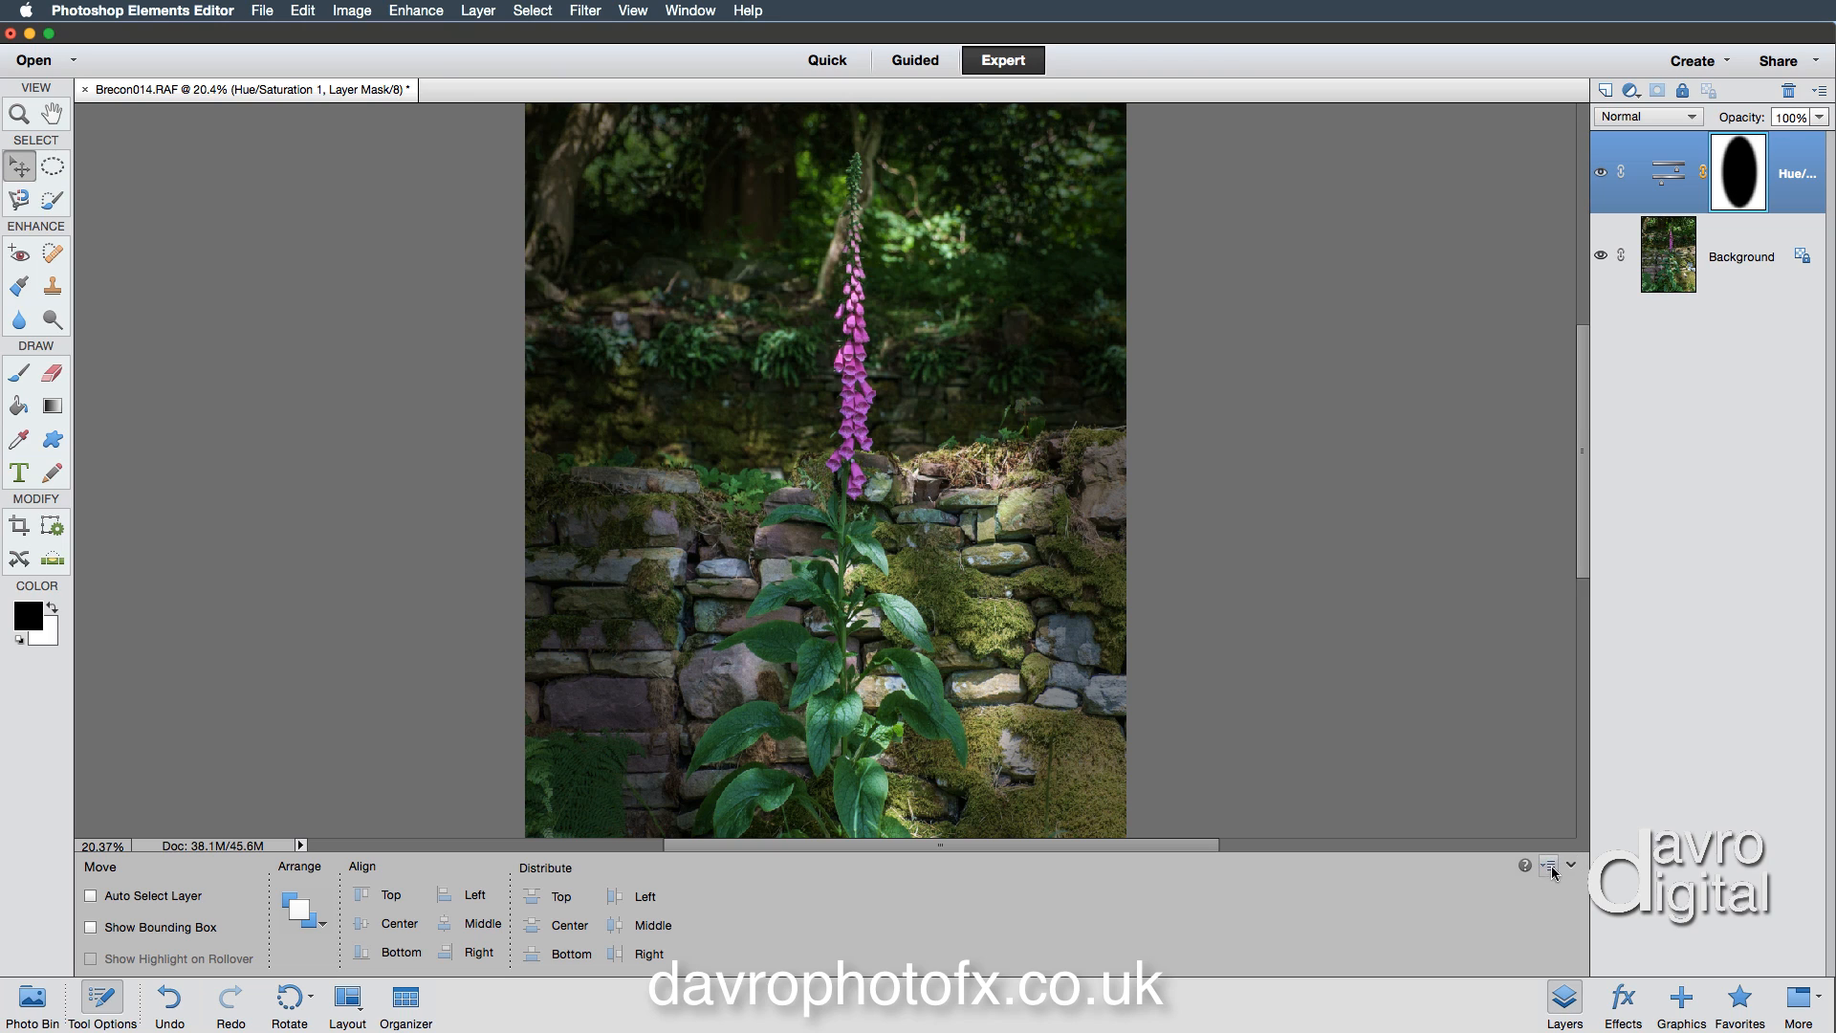
pyautogui.click(1548, 864)
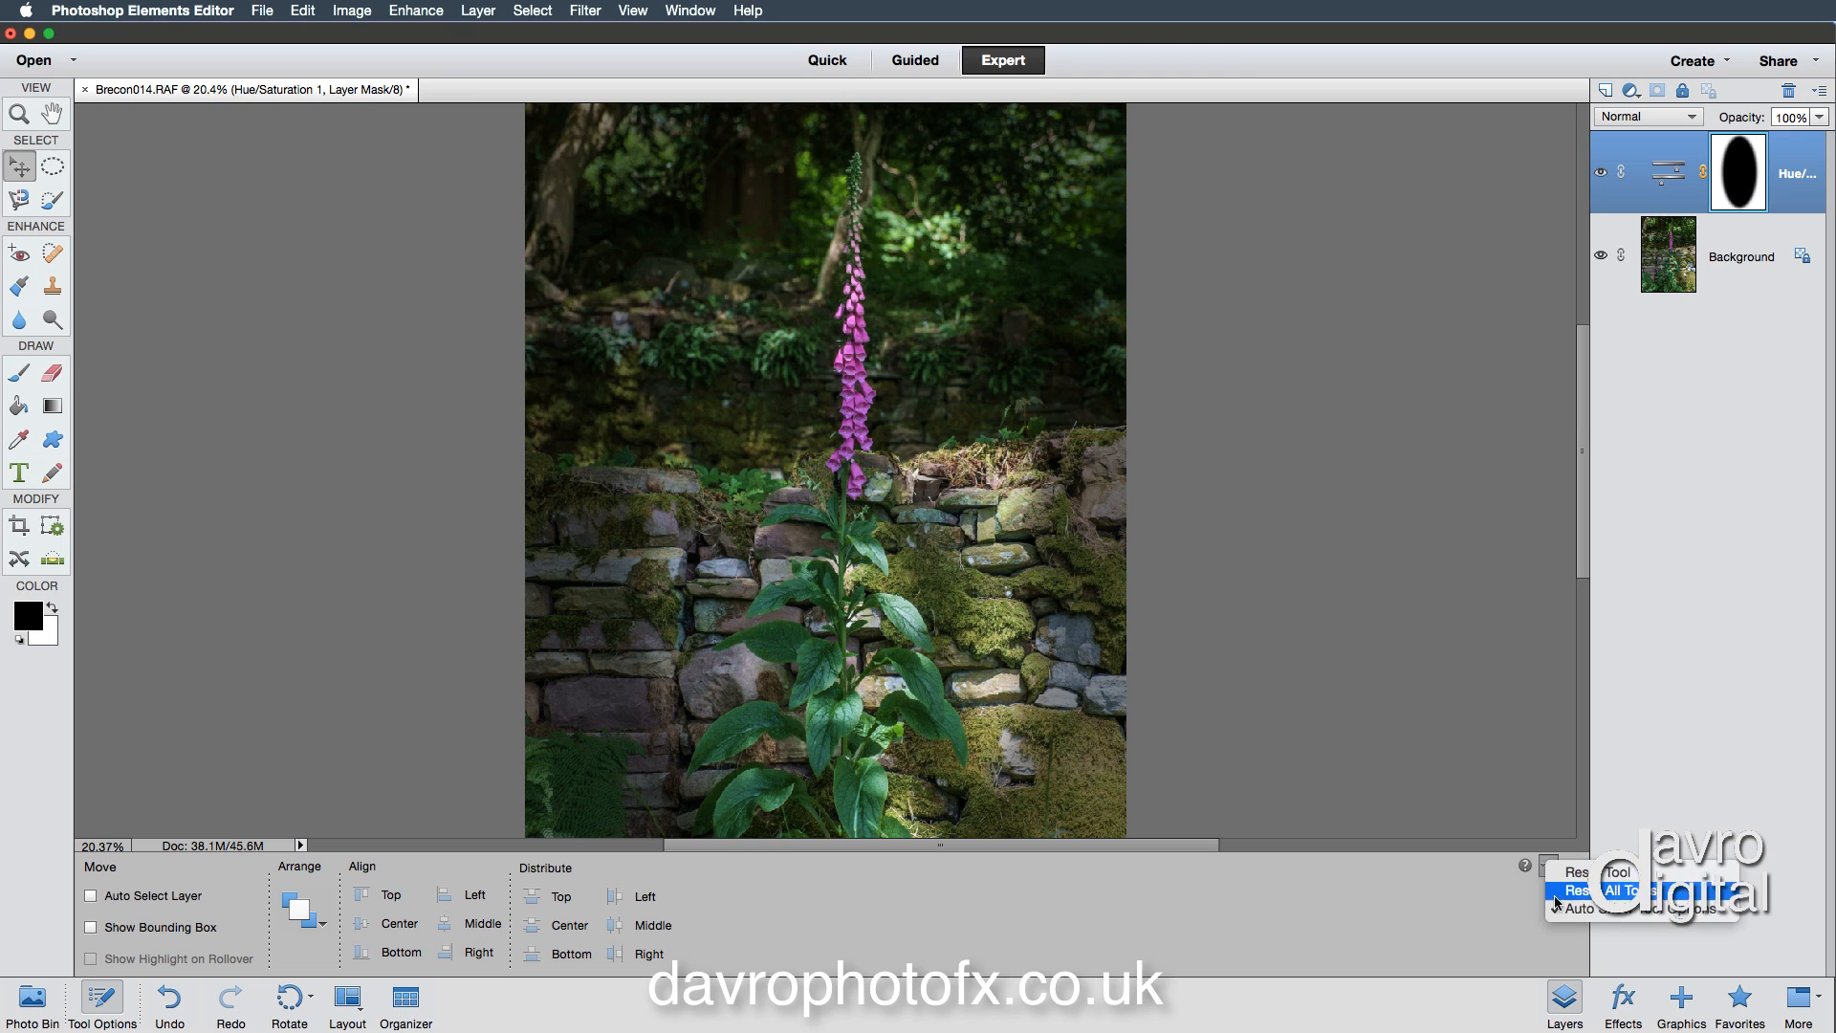
pyautogui.click(1578, 908)
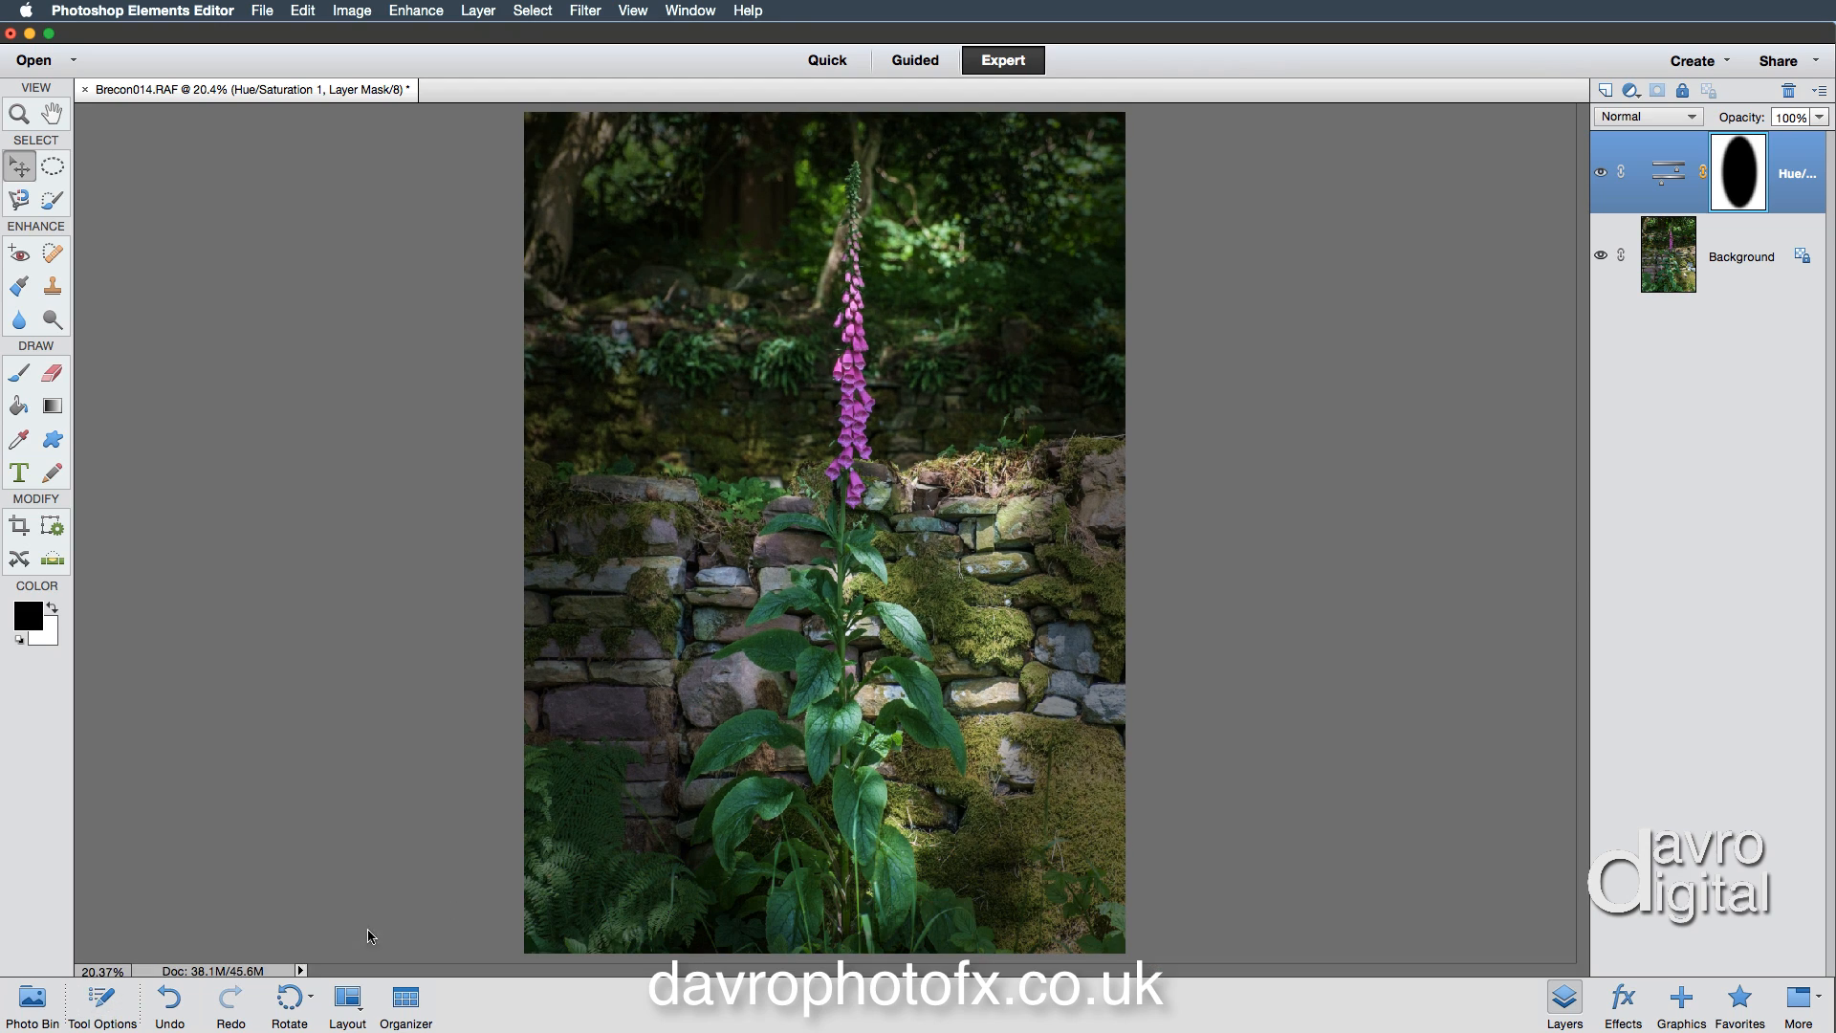
pyautogui.moveTo(894, 551)
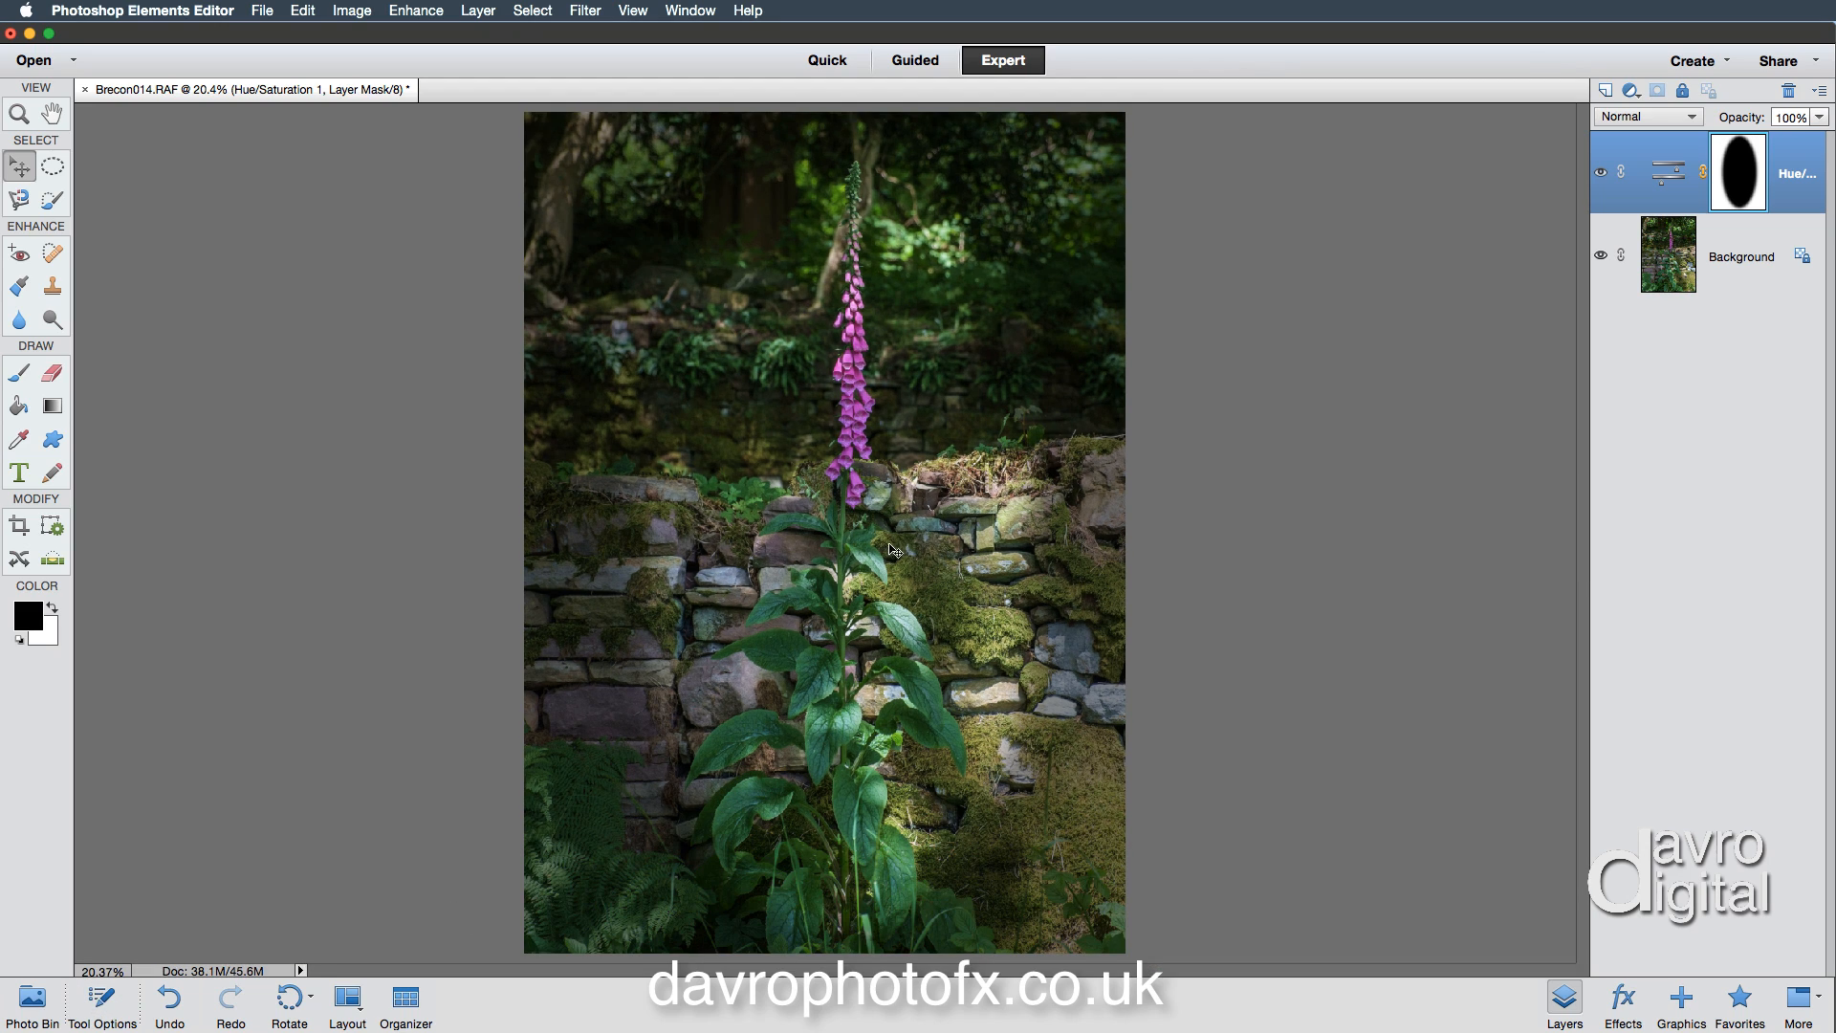
pyautogui.moveTo(855, 486)
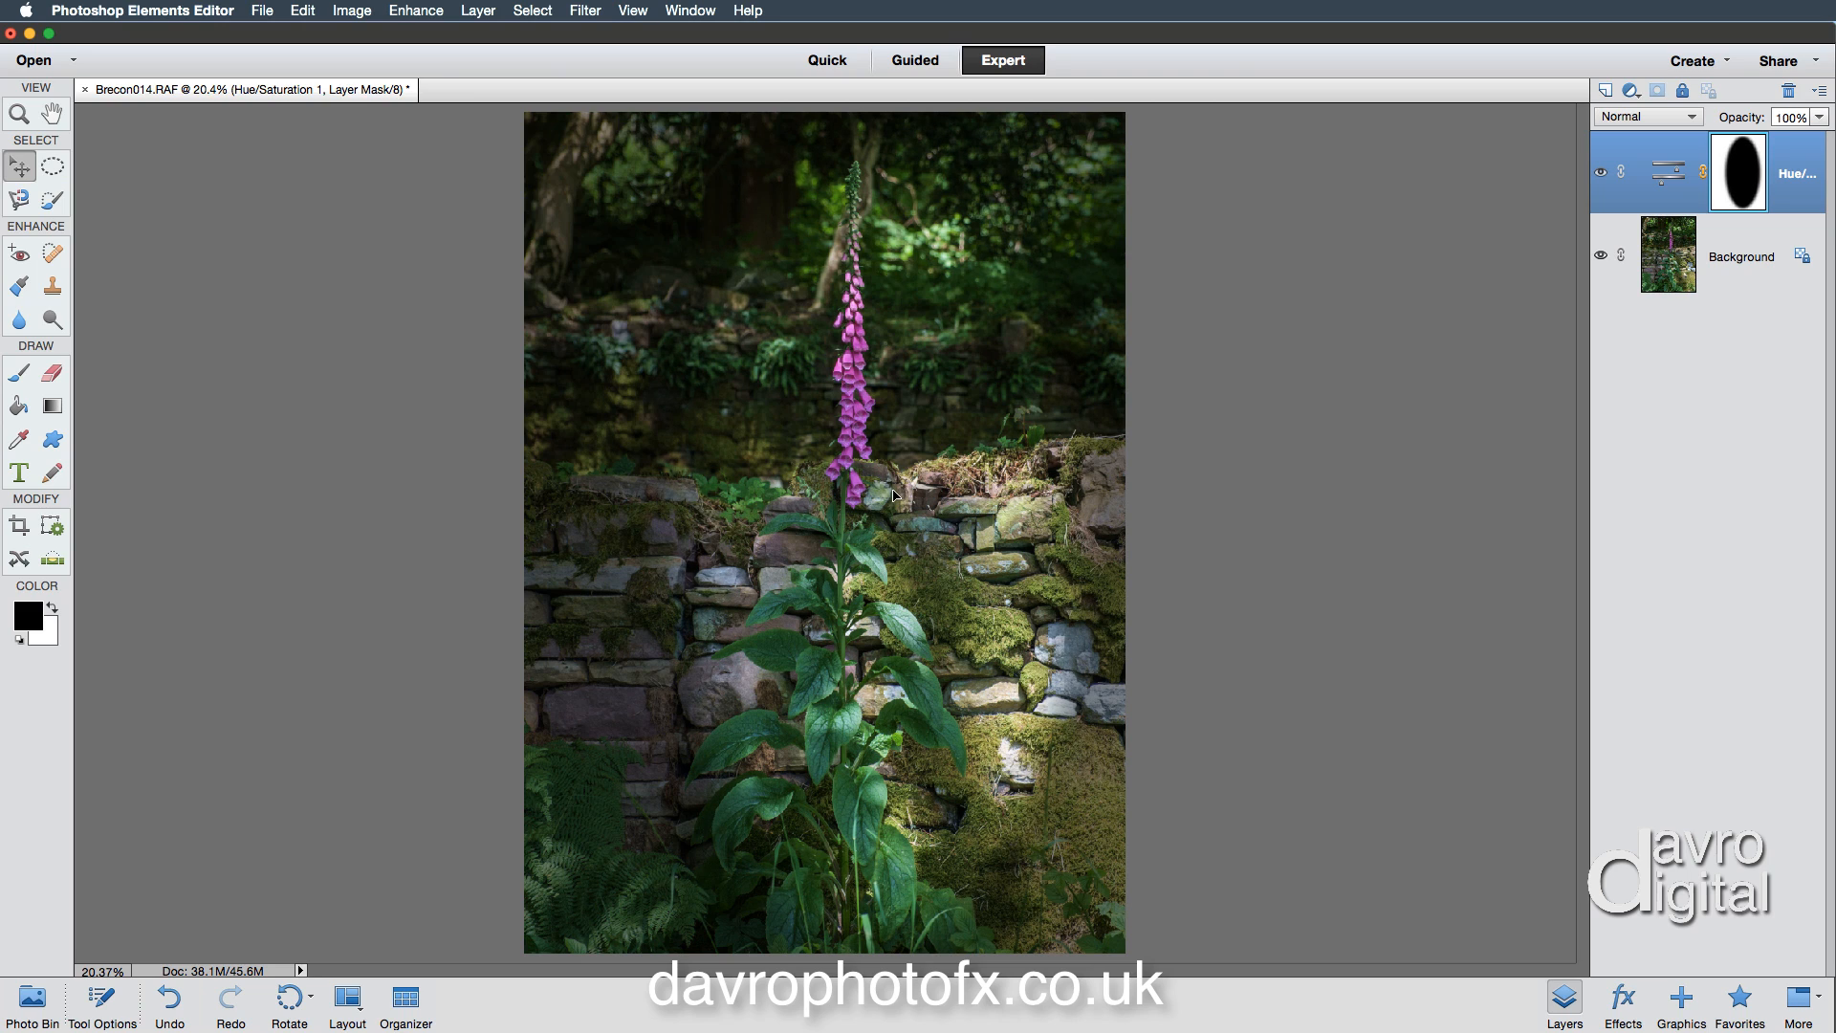
pyautogui.moveTo(580, 390)
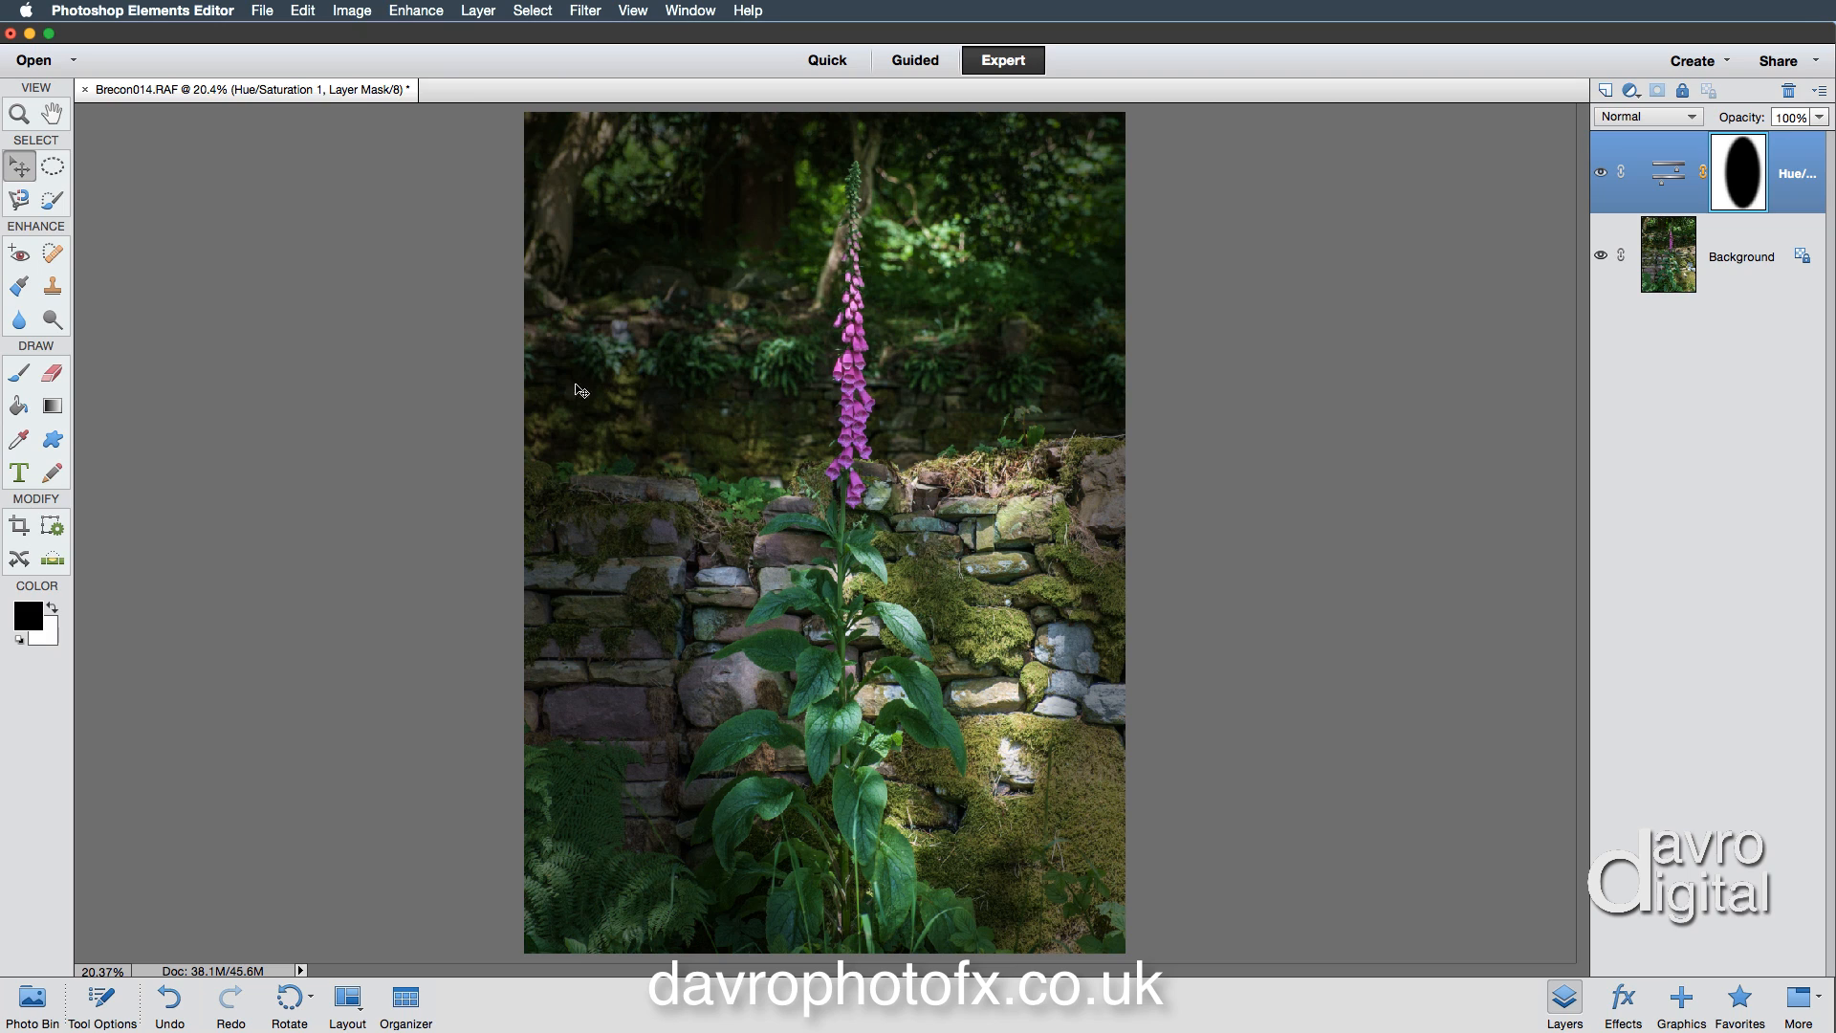
# Step: Free Transform the mask, narrowing then skewing and distorting its corners, and commit
pyautogui.click(352, 12)
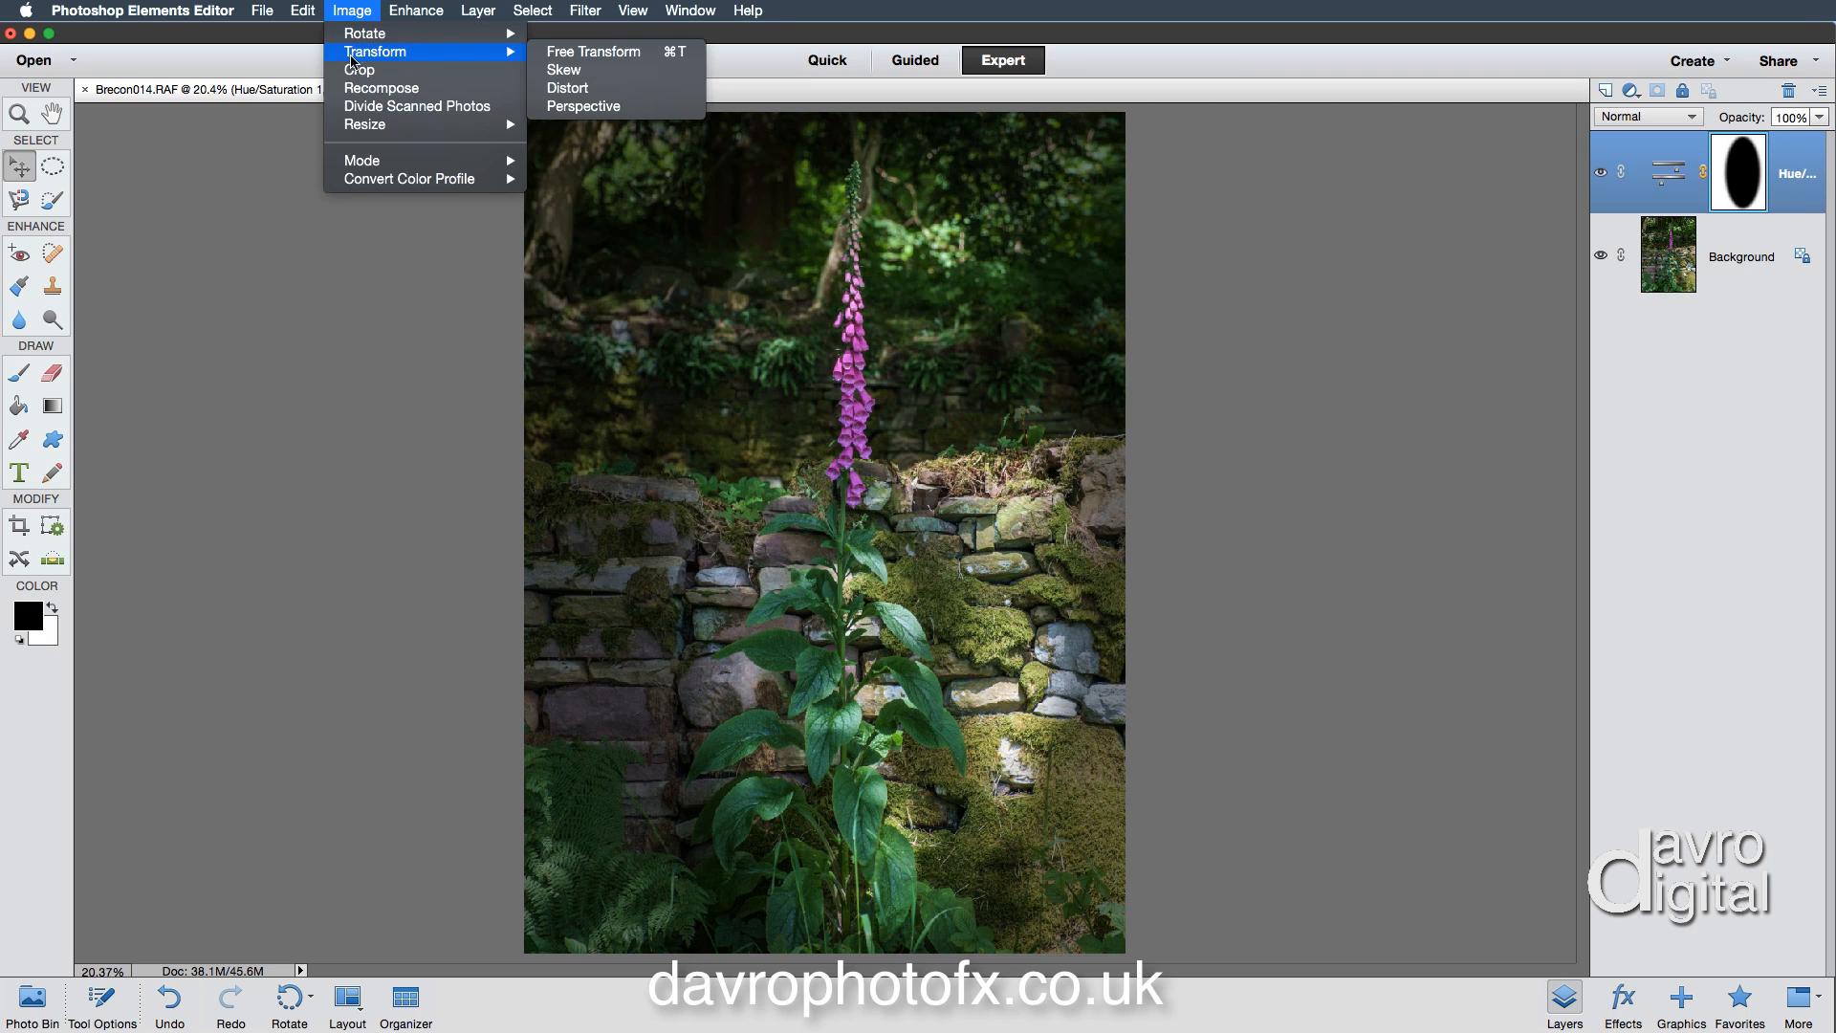
pyautogui.moveTo(591, 51)
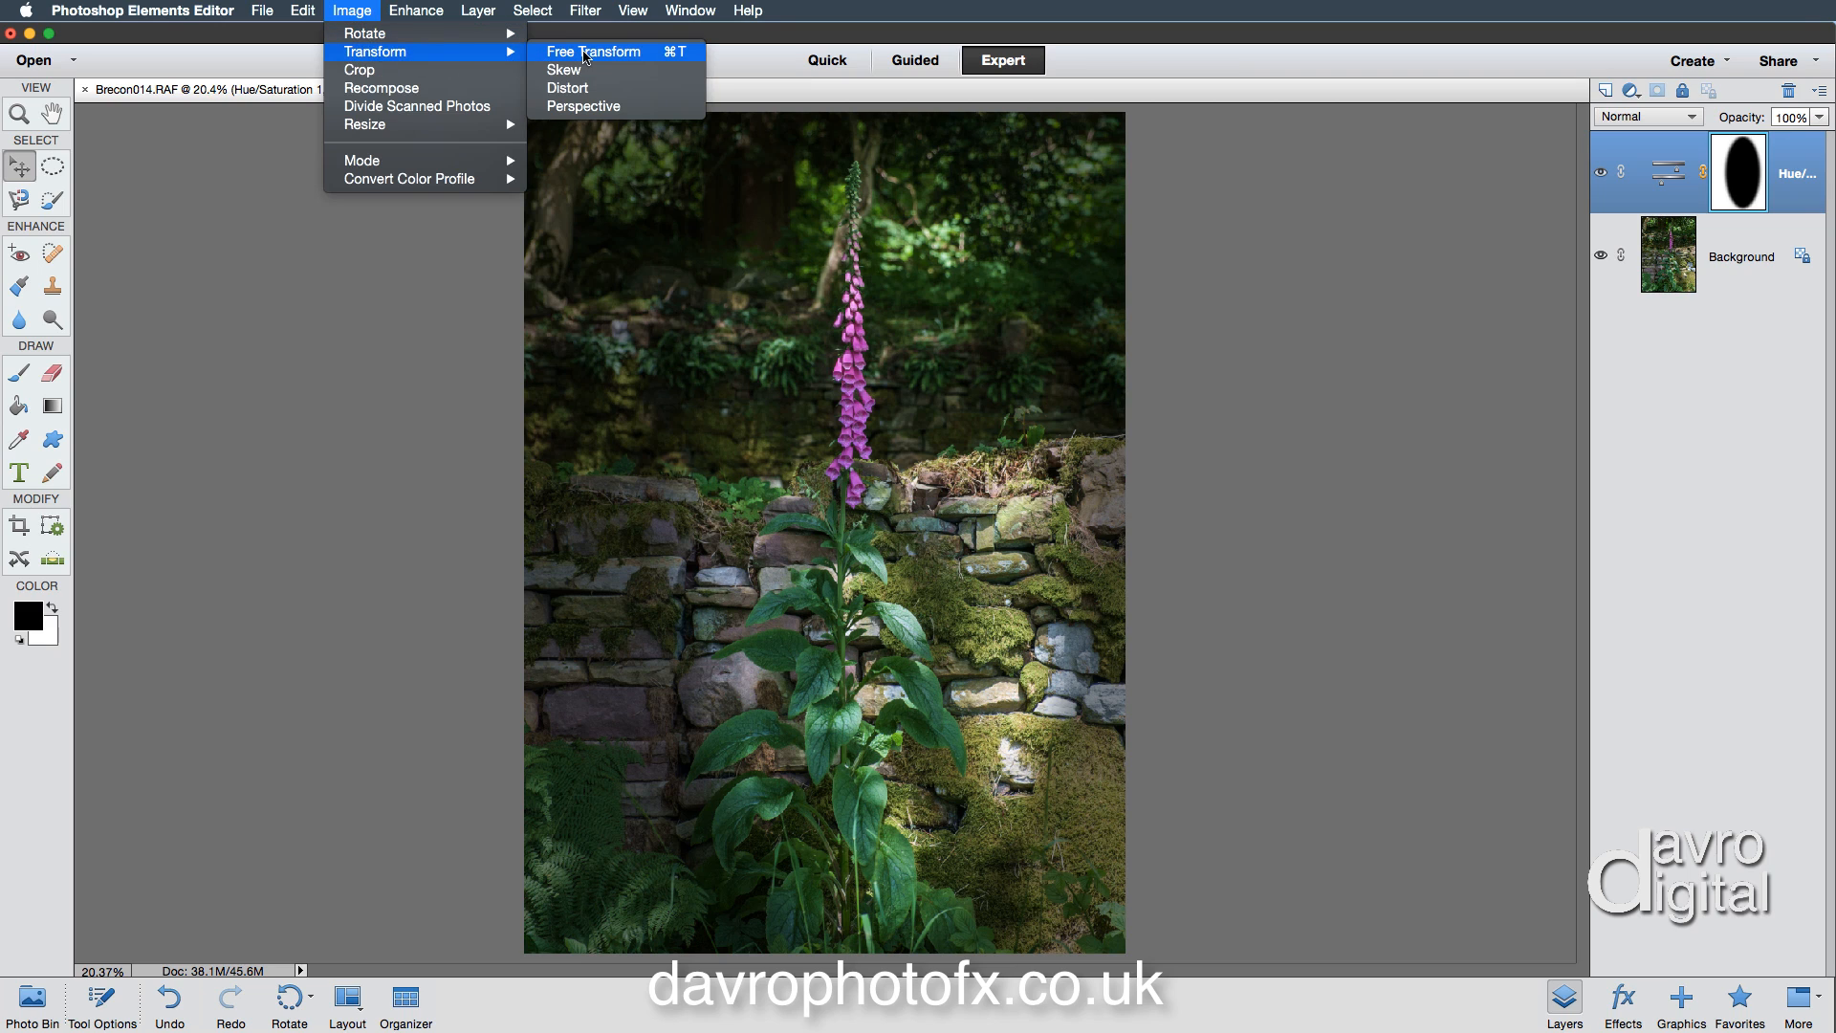
pyautogui.click(593, 50)
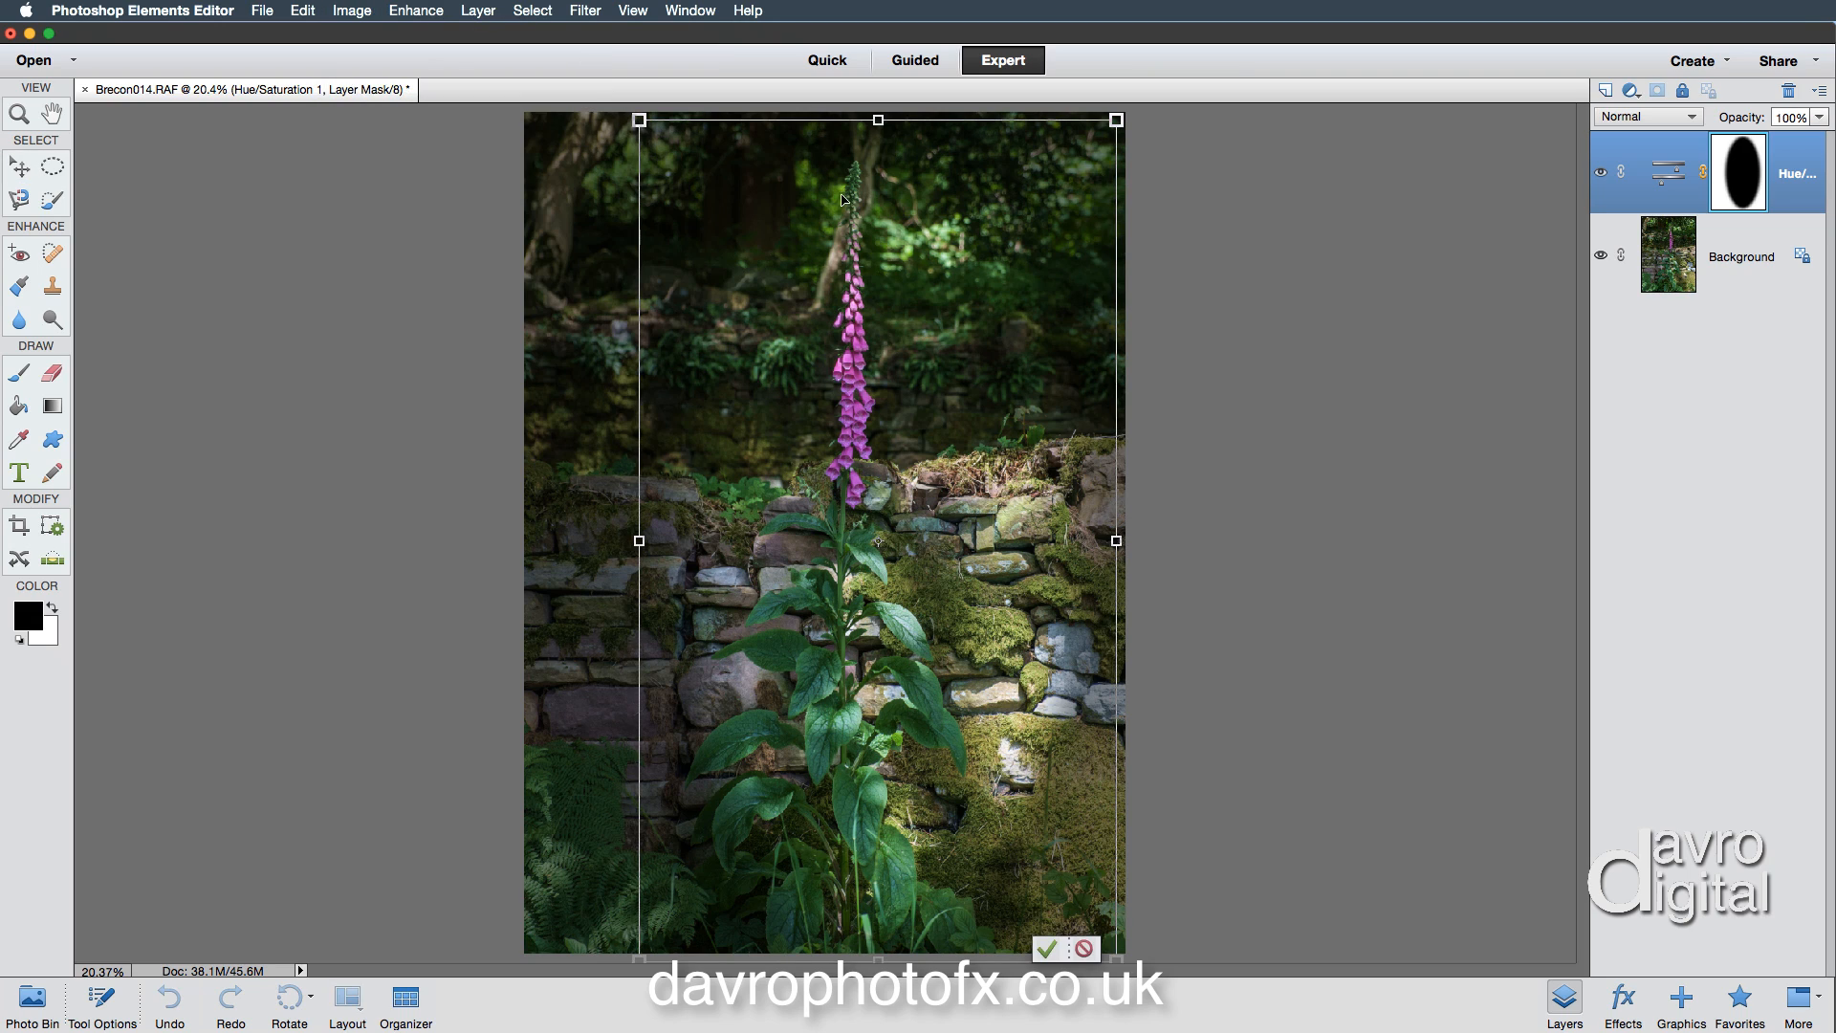
pyautogui.moveTo(750, 320)
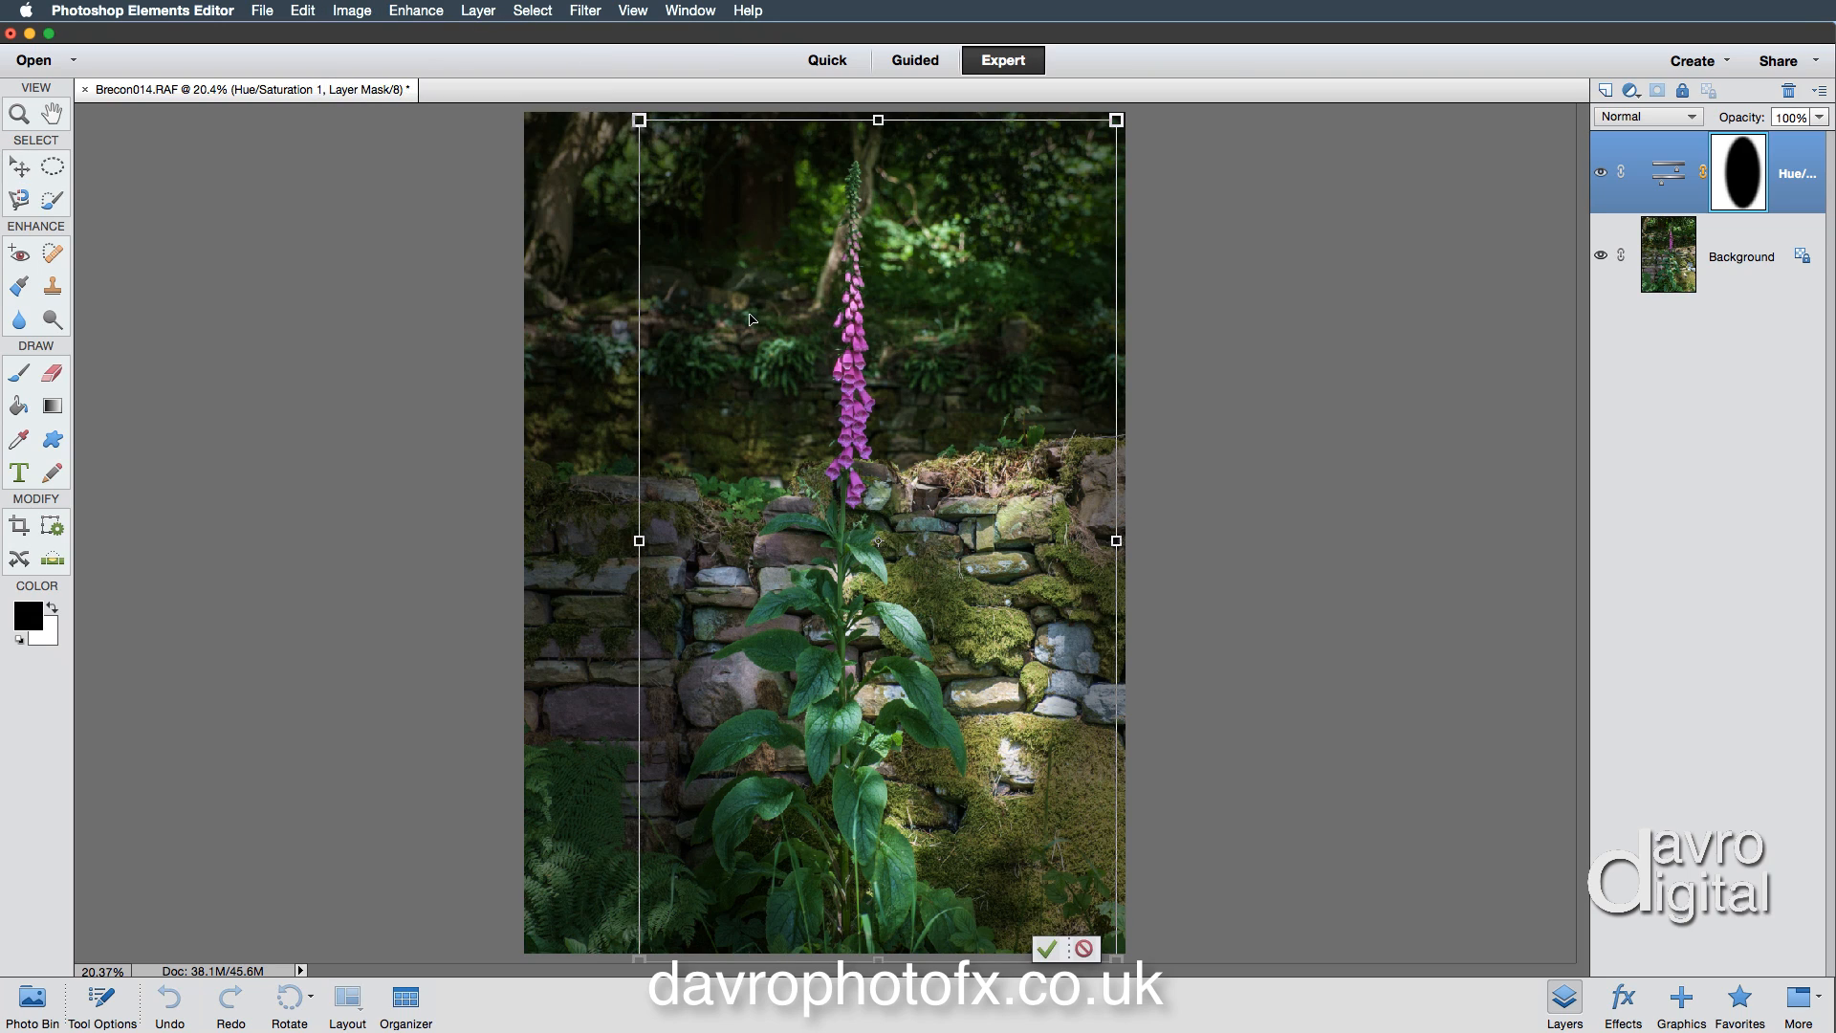
pyautogui.moveTo(639, 539)
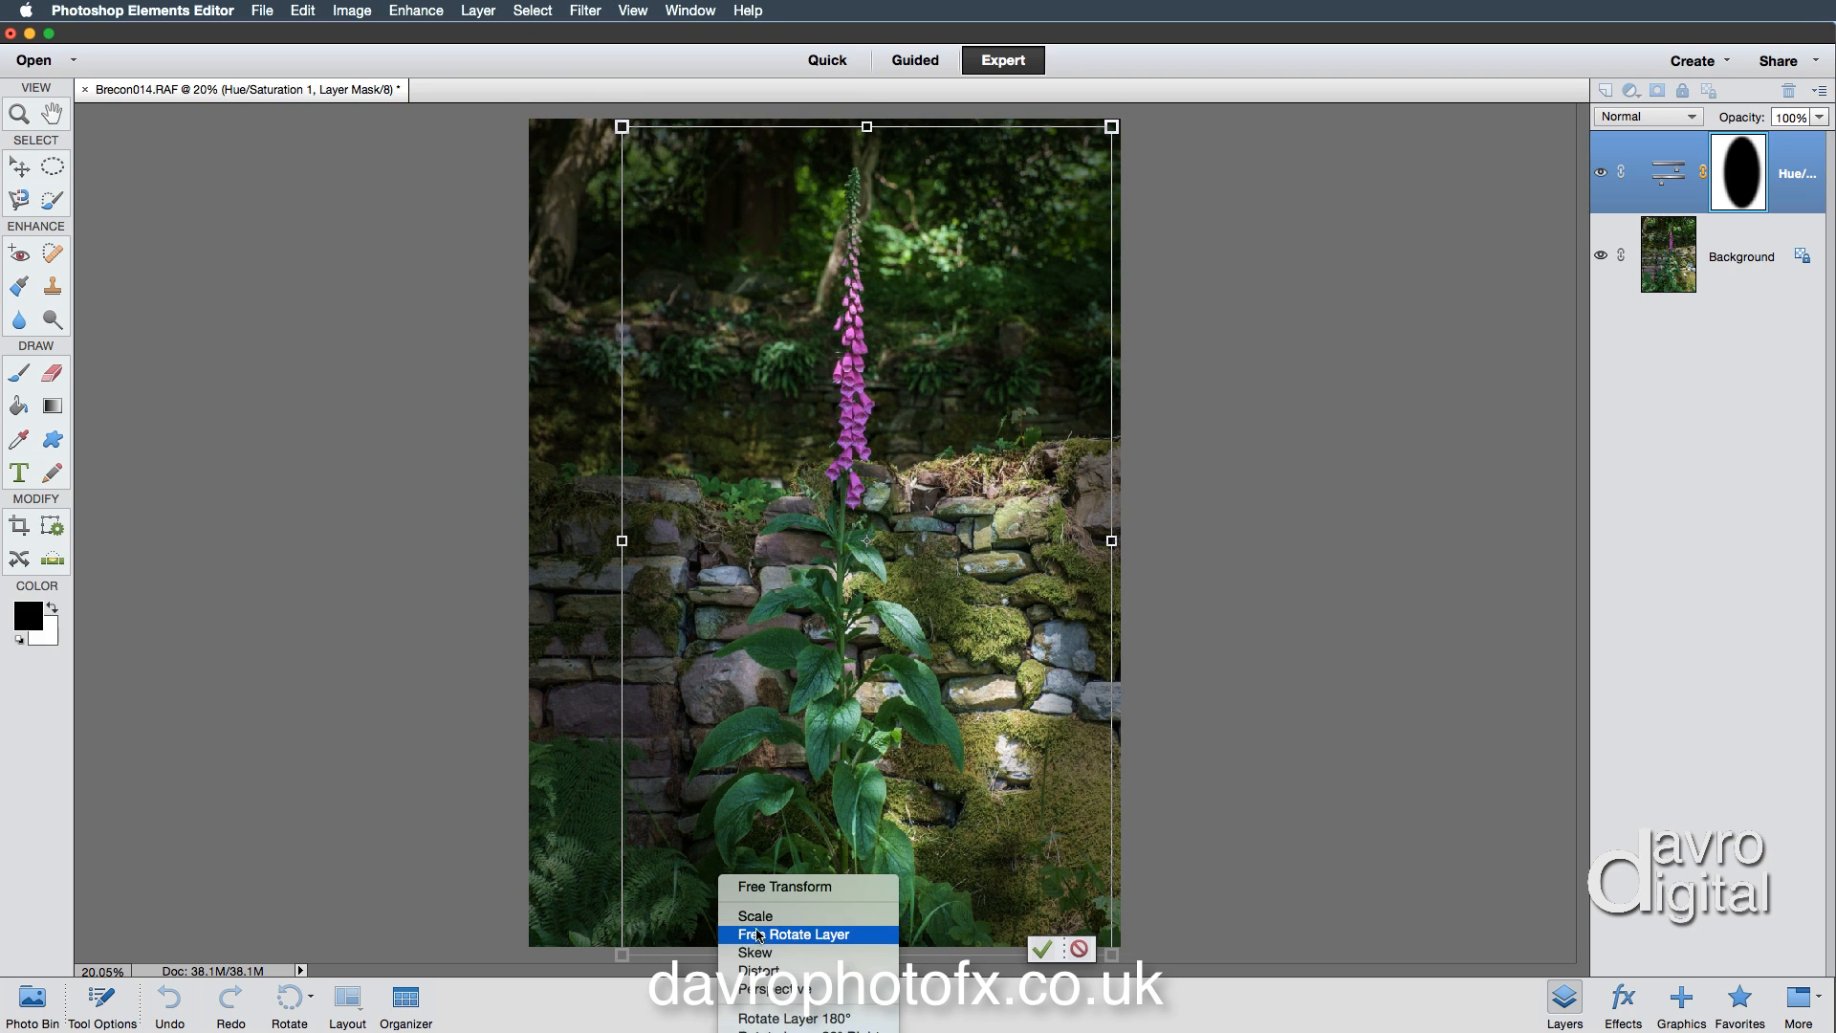
pyautogui.moveTo(755, 953)
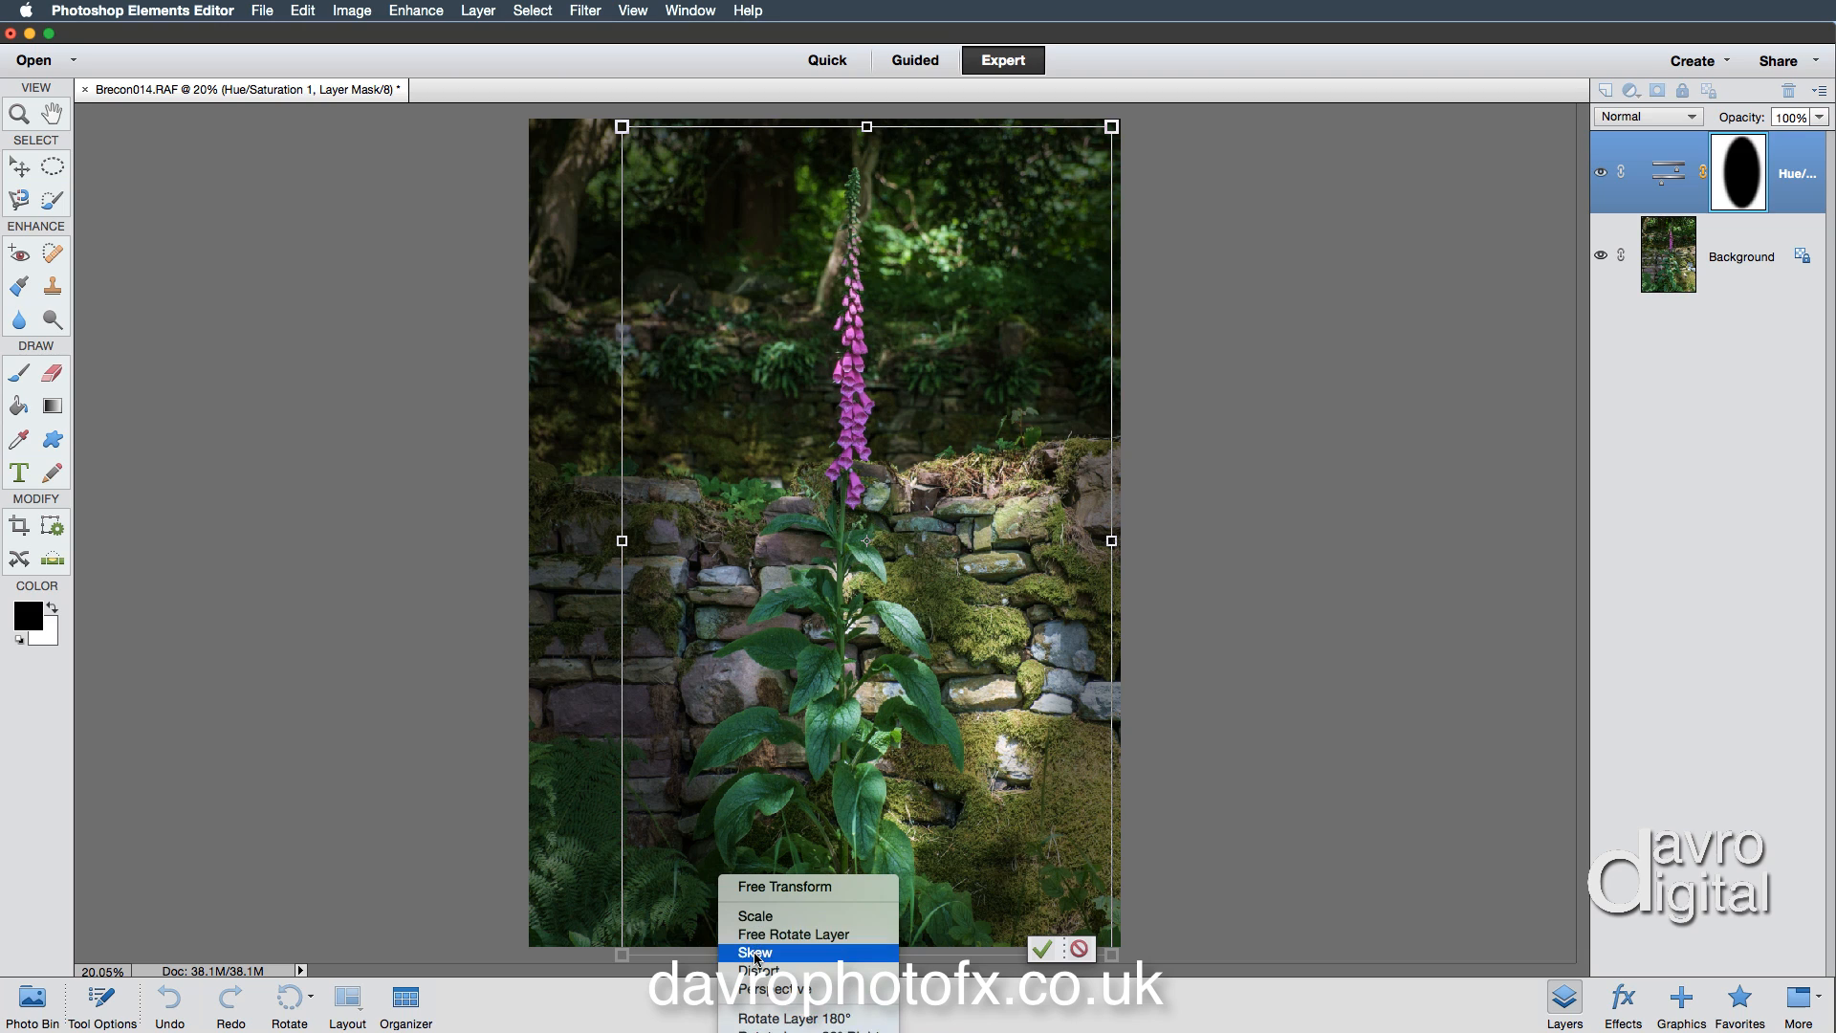
pyautogui.click(755, 950)
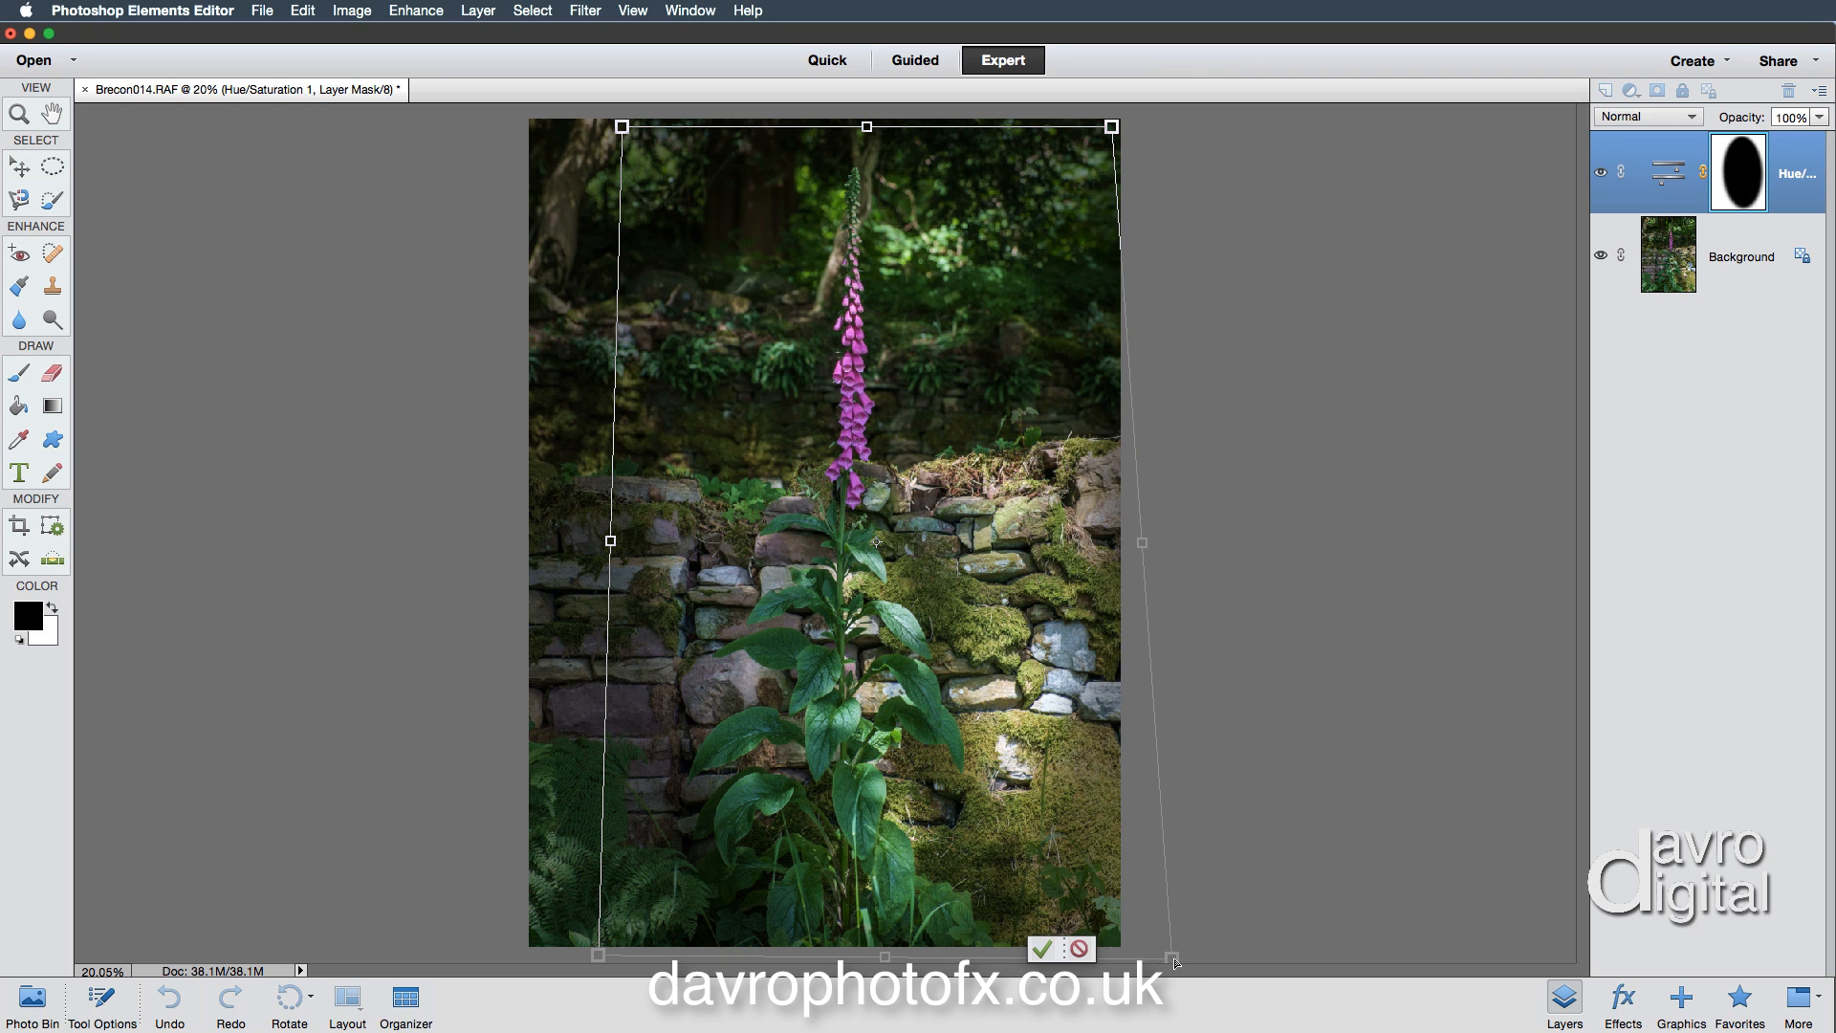
pyautogui.moveTo(1028, 201)
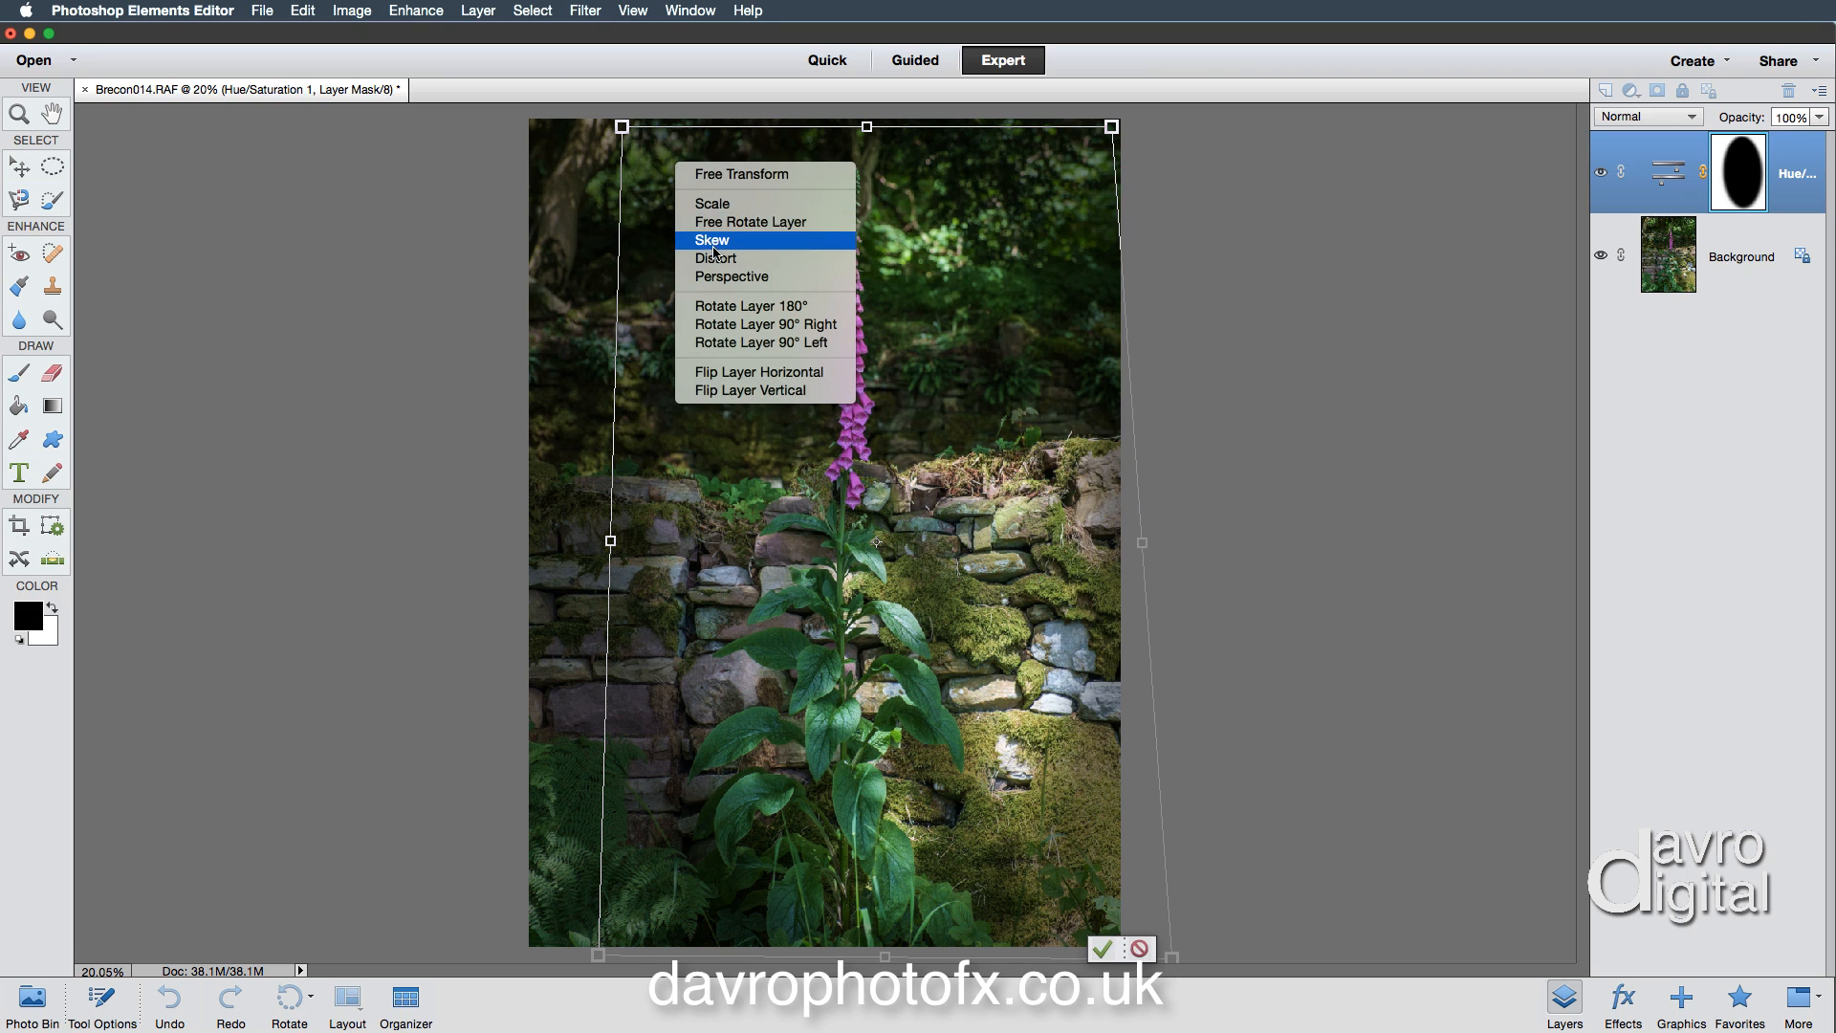
pyautogui.click(712, 241)
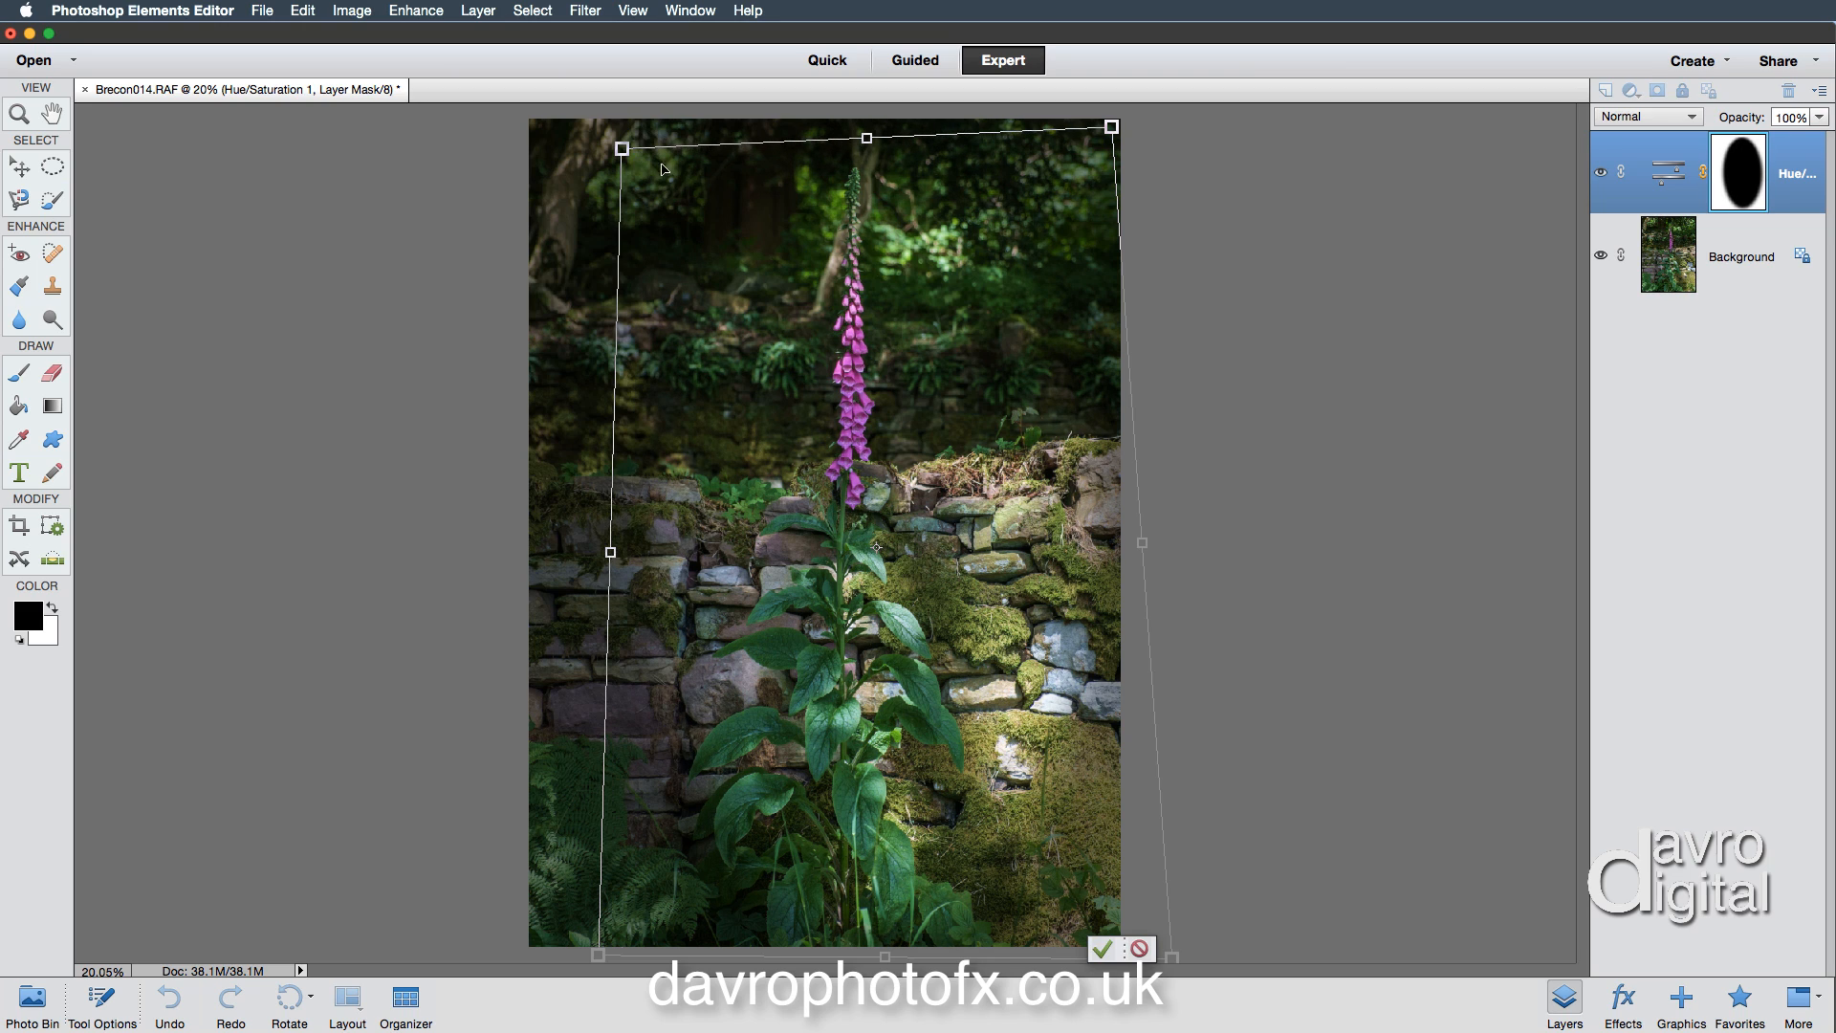
pyautogui.click(1098, 949)
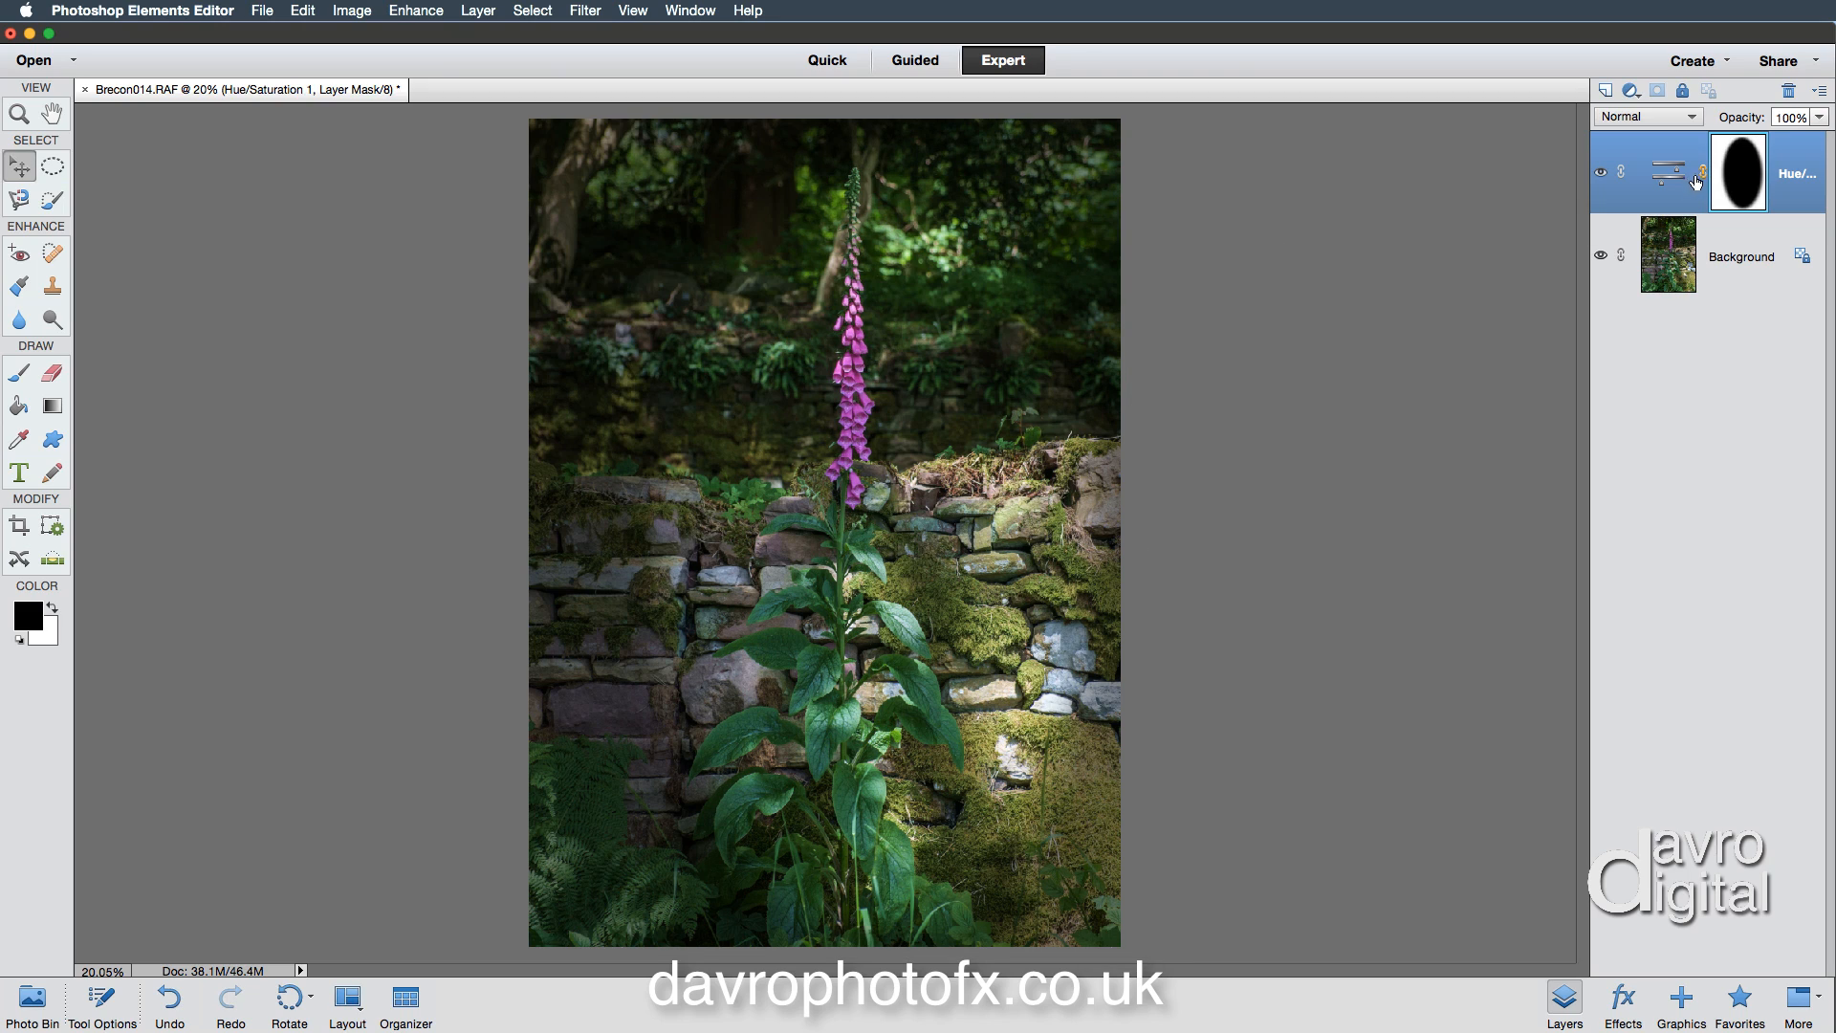
pyautogui.moveTo(1603, 176)
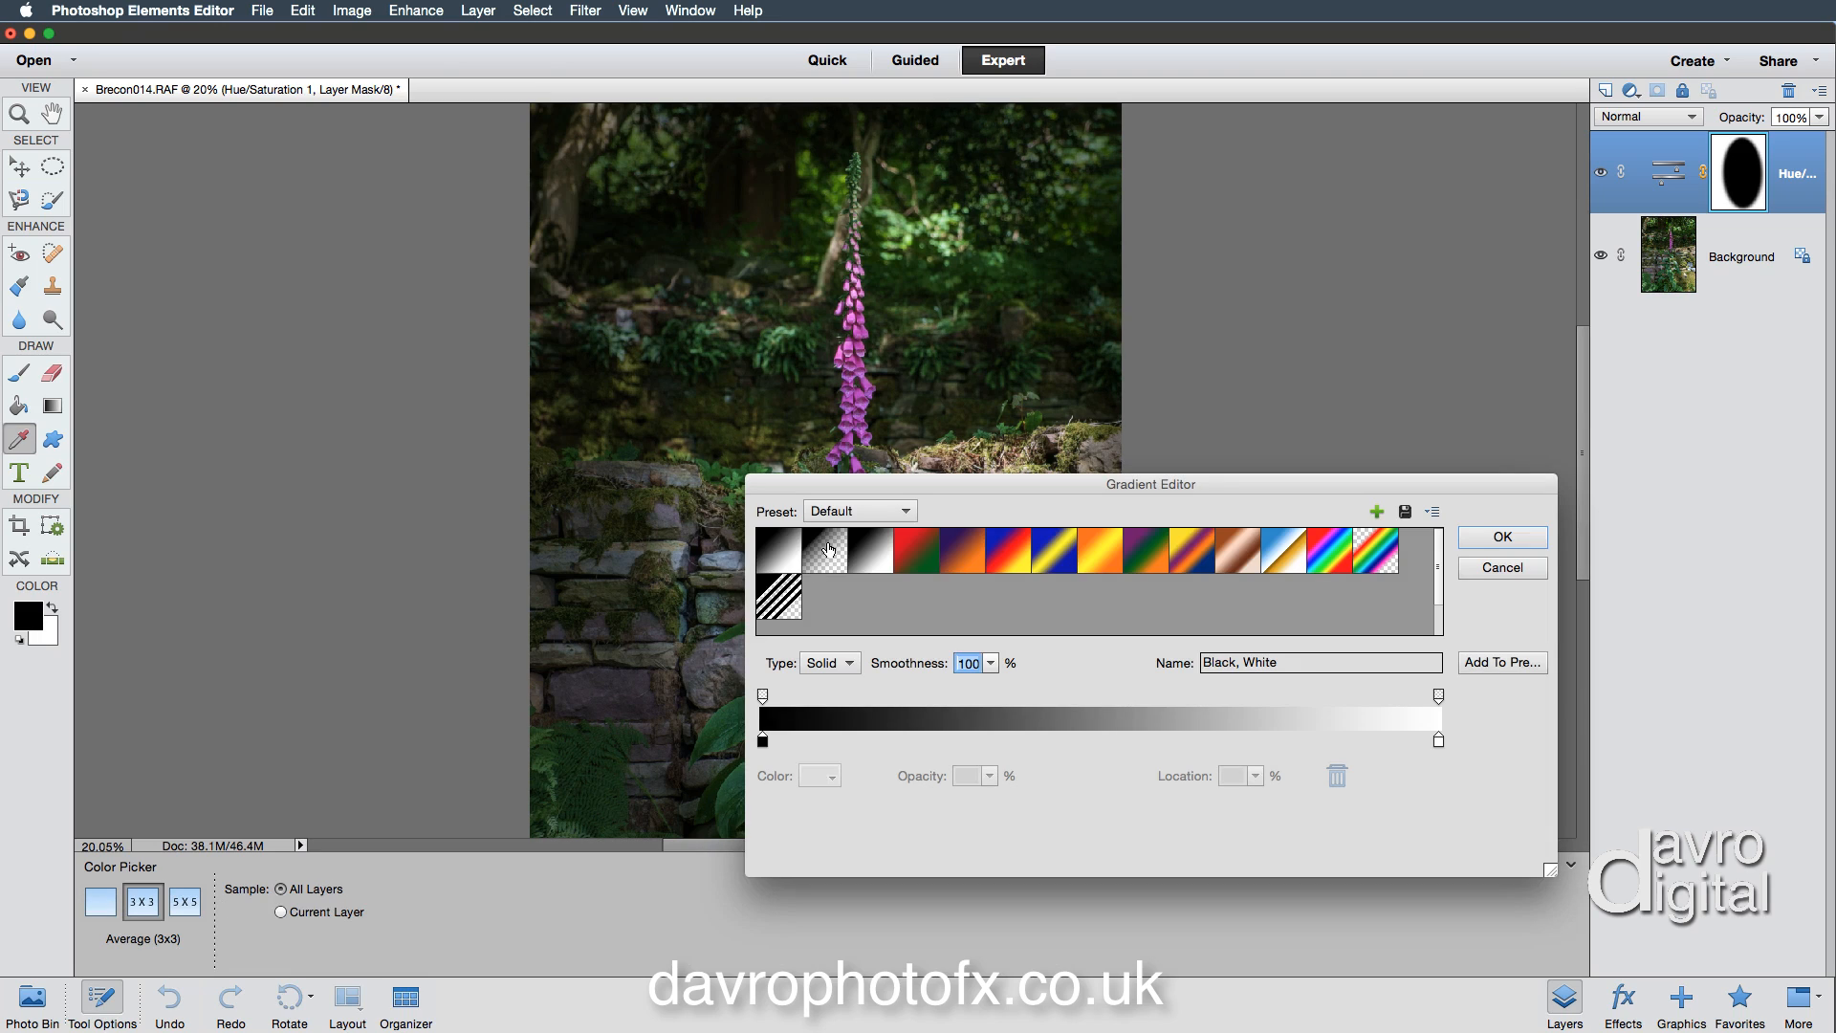
# Step: Choose the Foreground to Transparent gradient in the Gradient Editor and confirm it
pyautogui.click(824, 551)
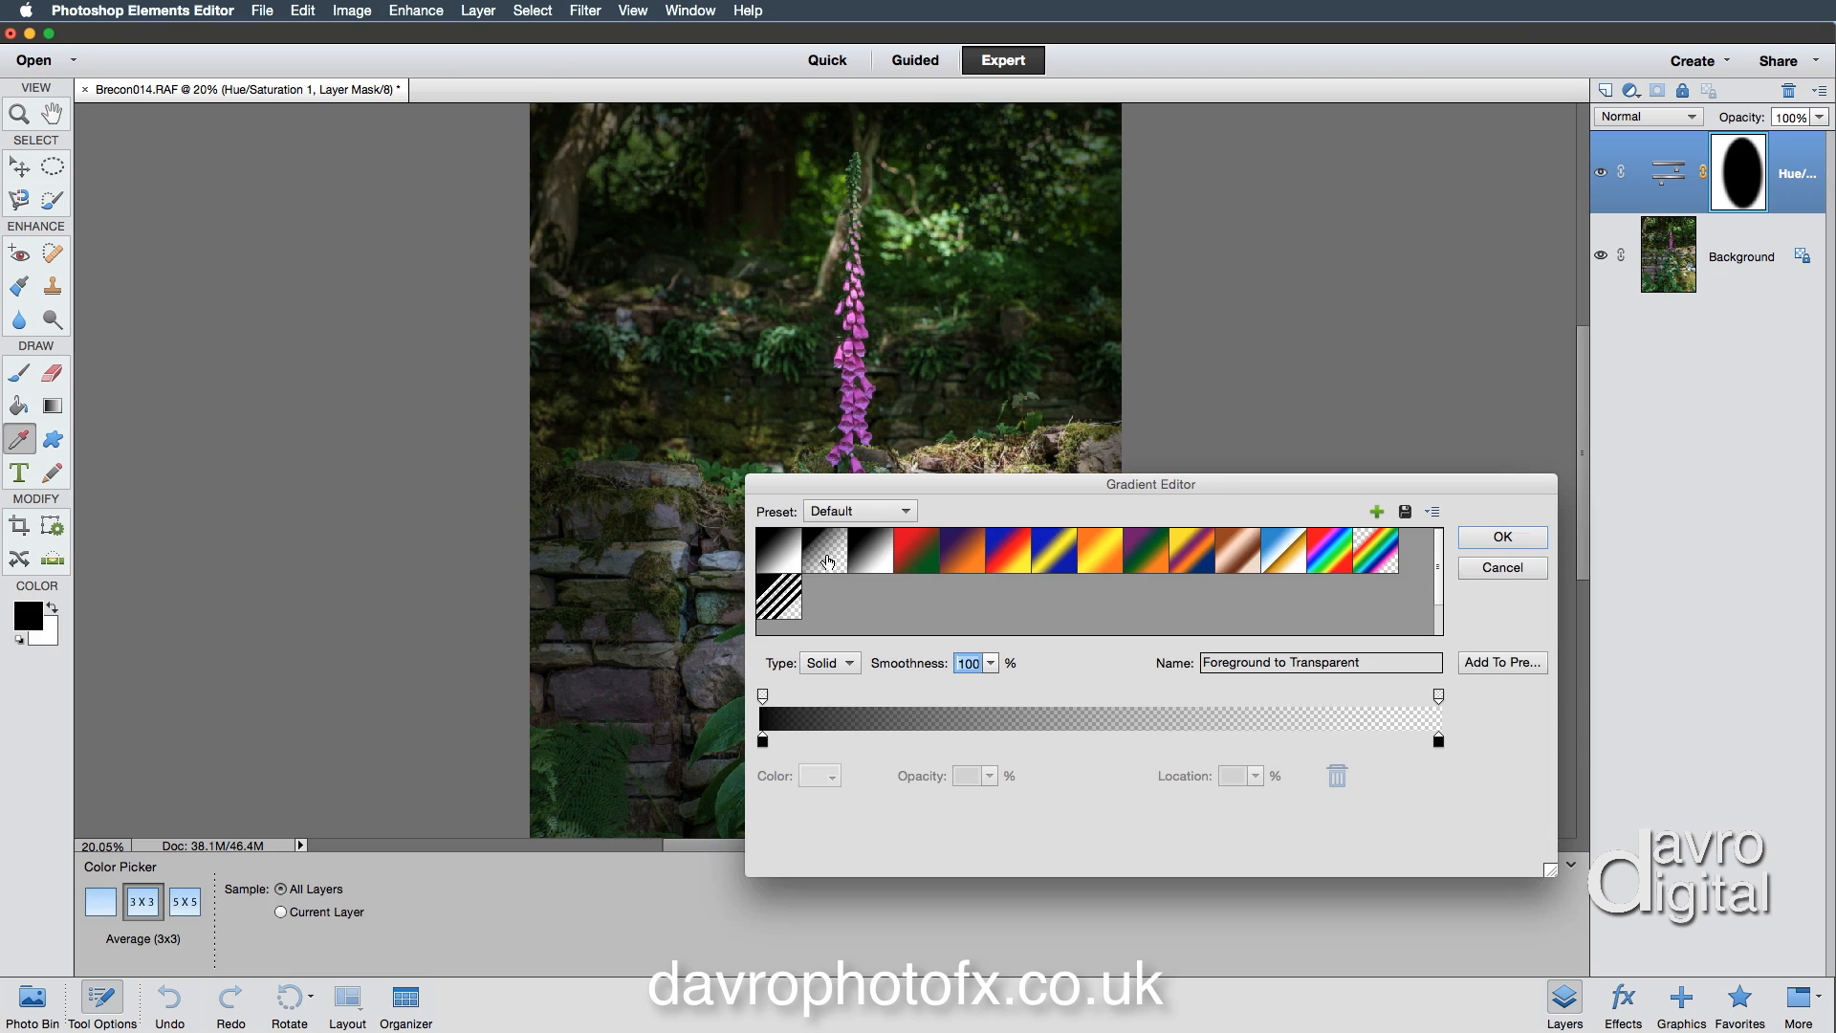
pyautogui.moveTo(1131, 721)
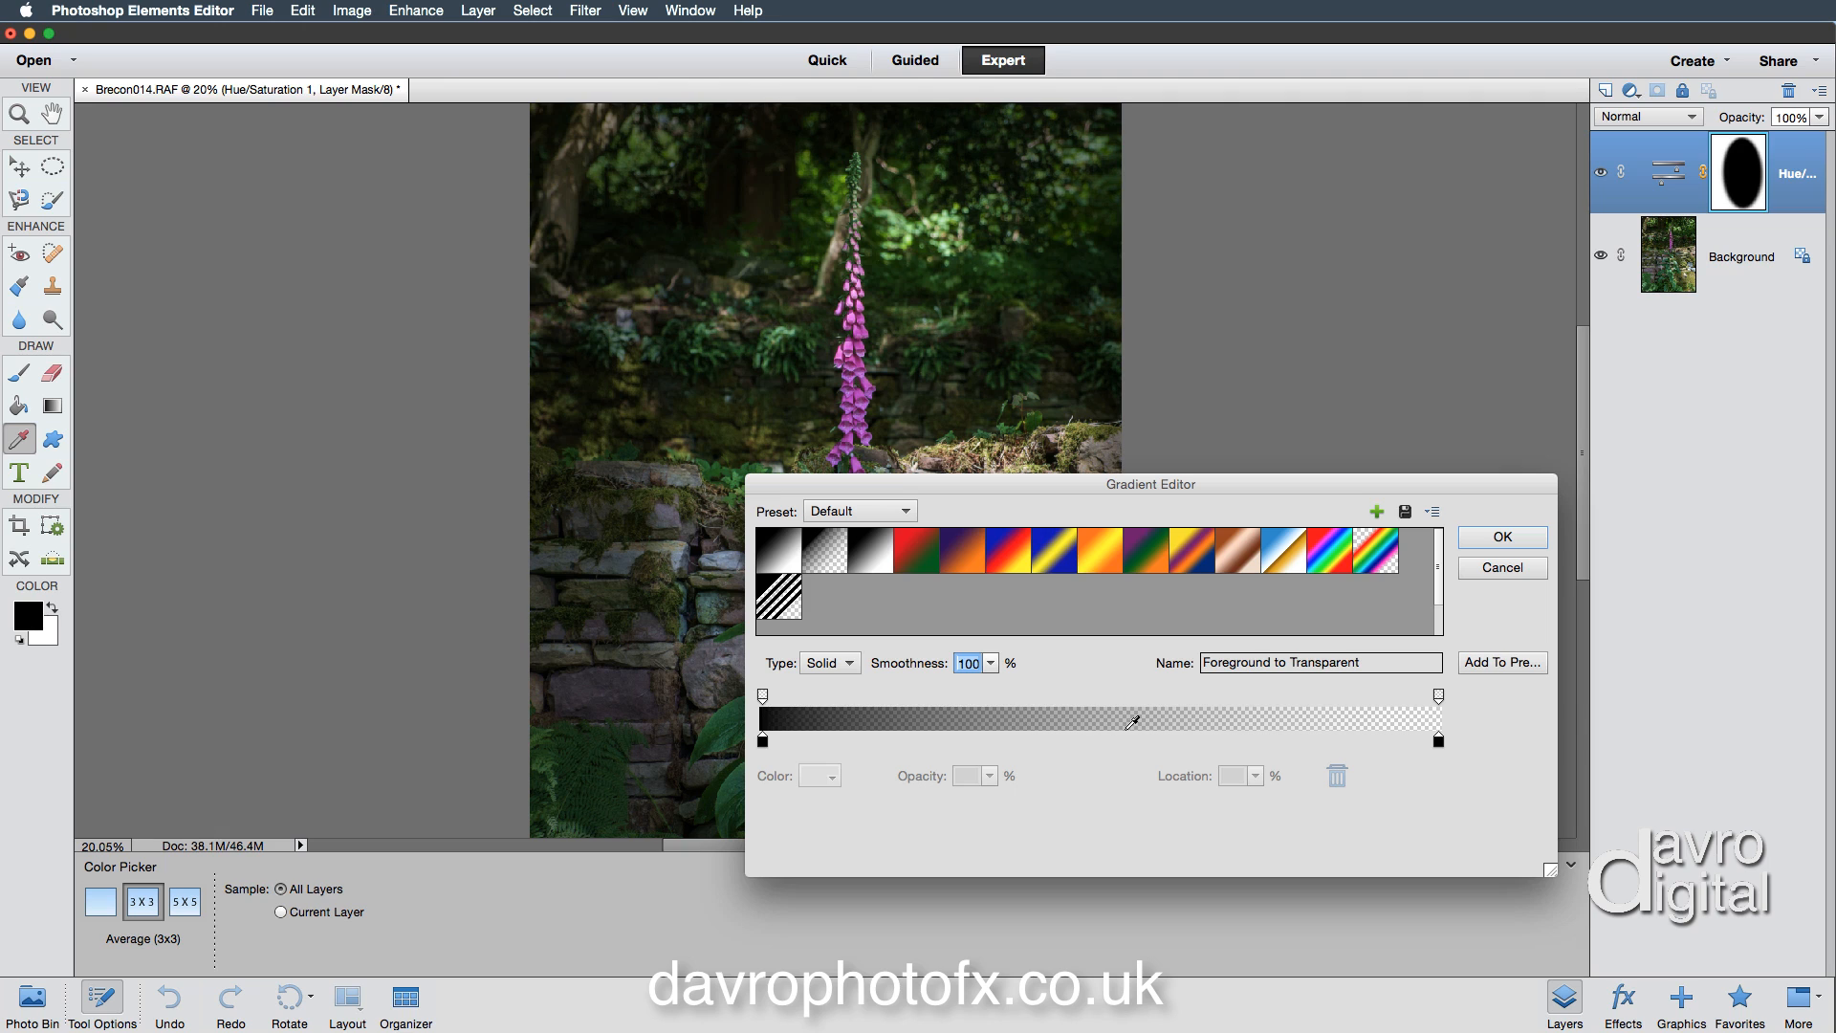
pyautogui.click(1500, 536)
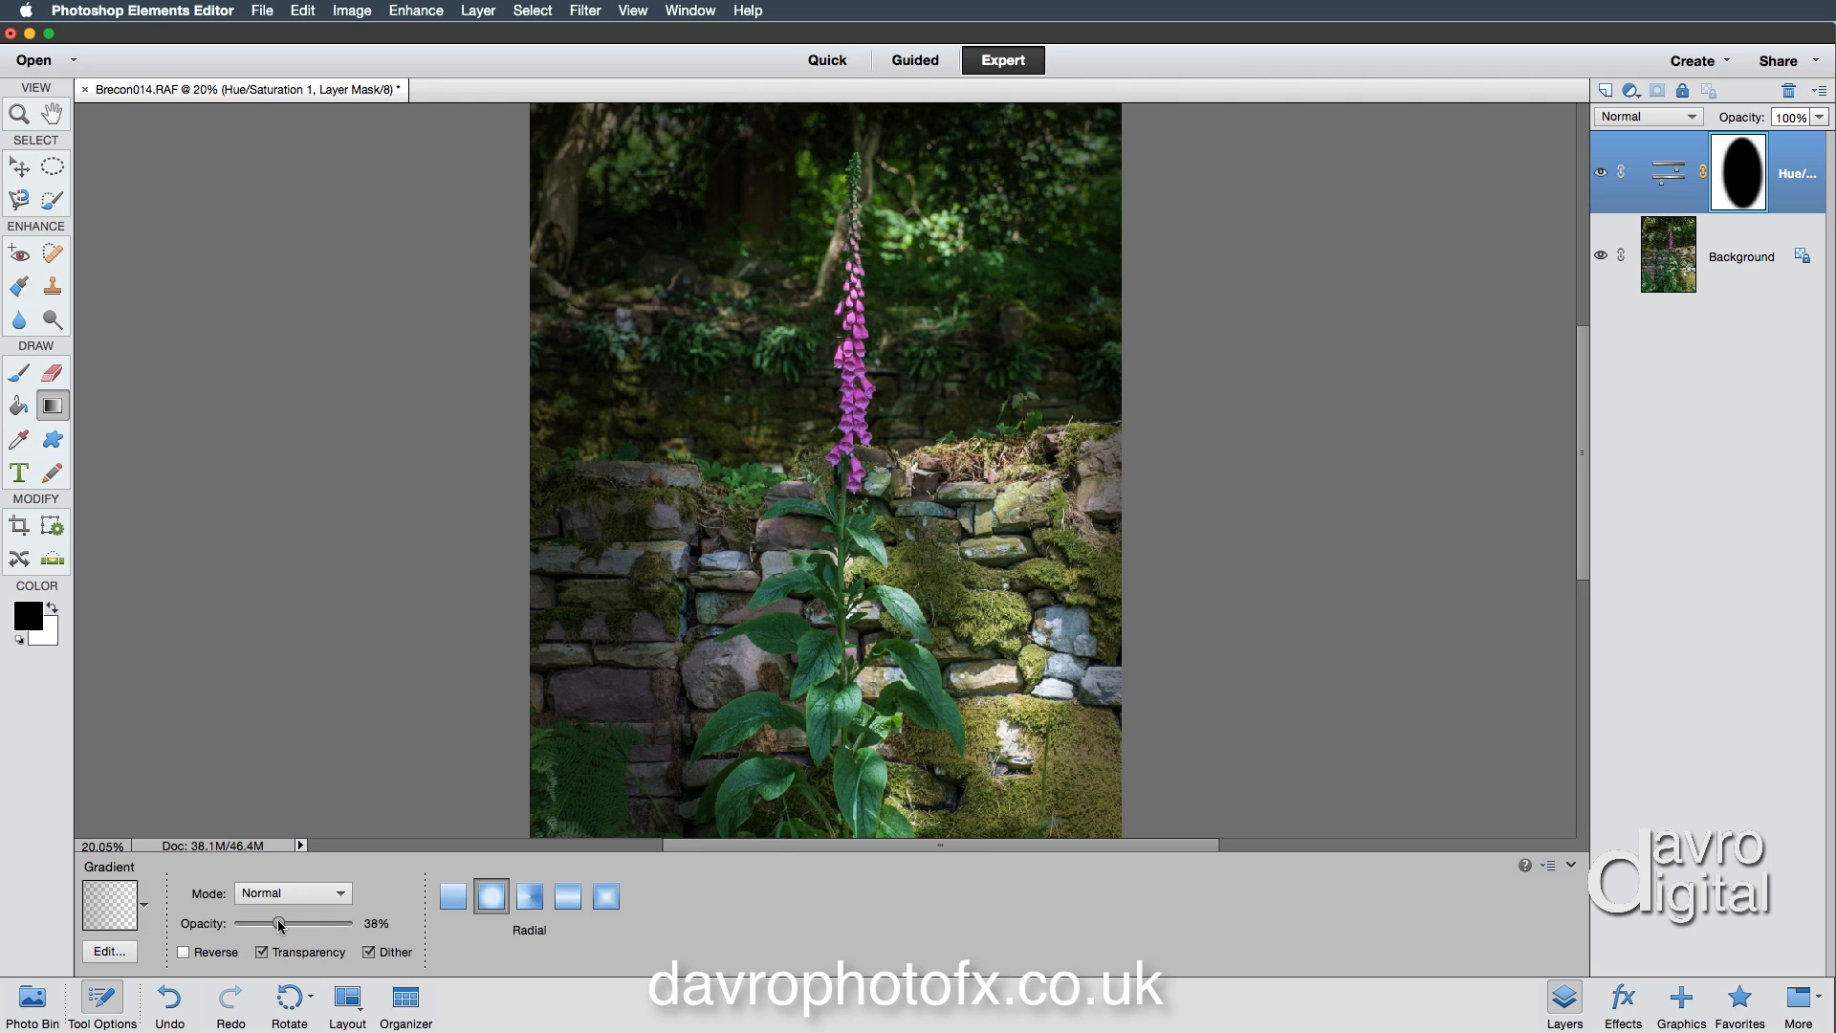
pyautogui.moveTo(116, 1004)
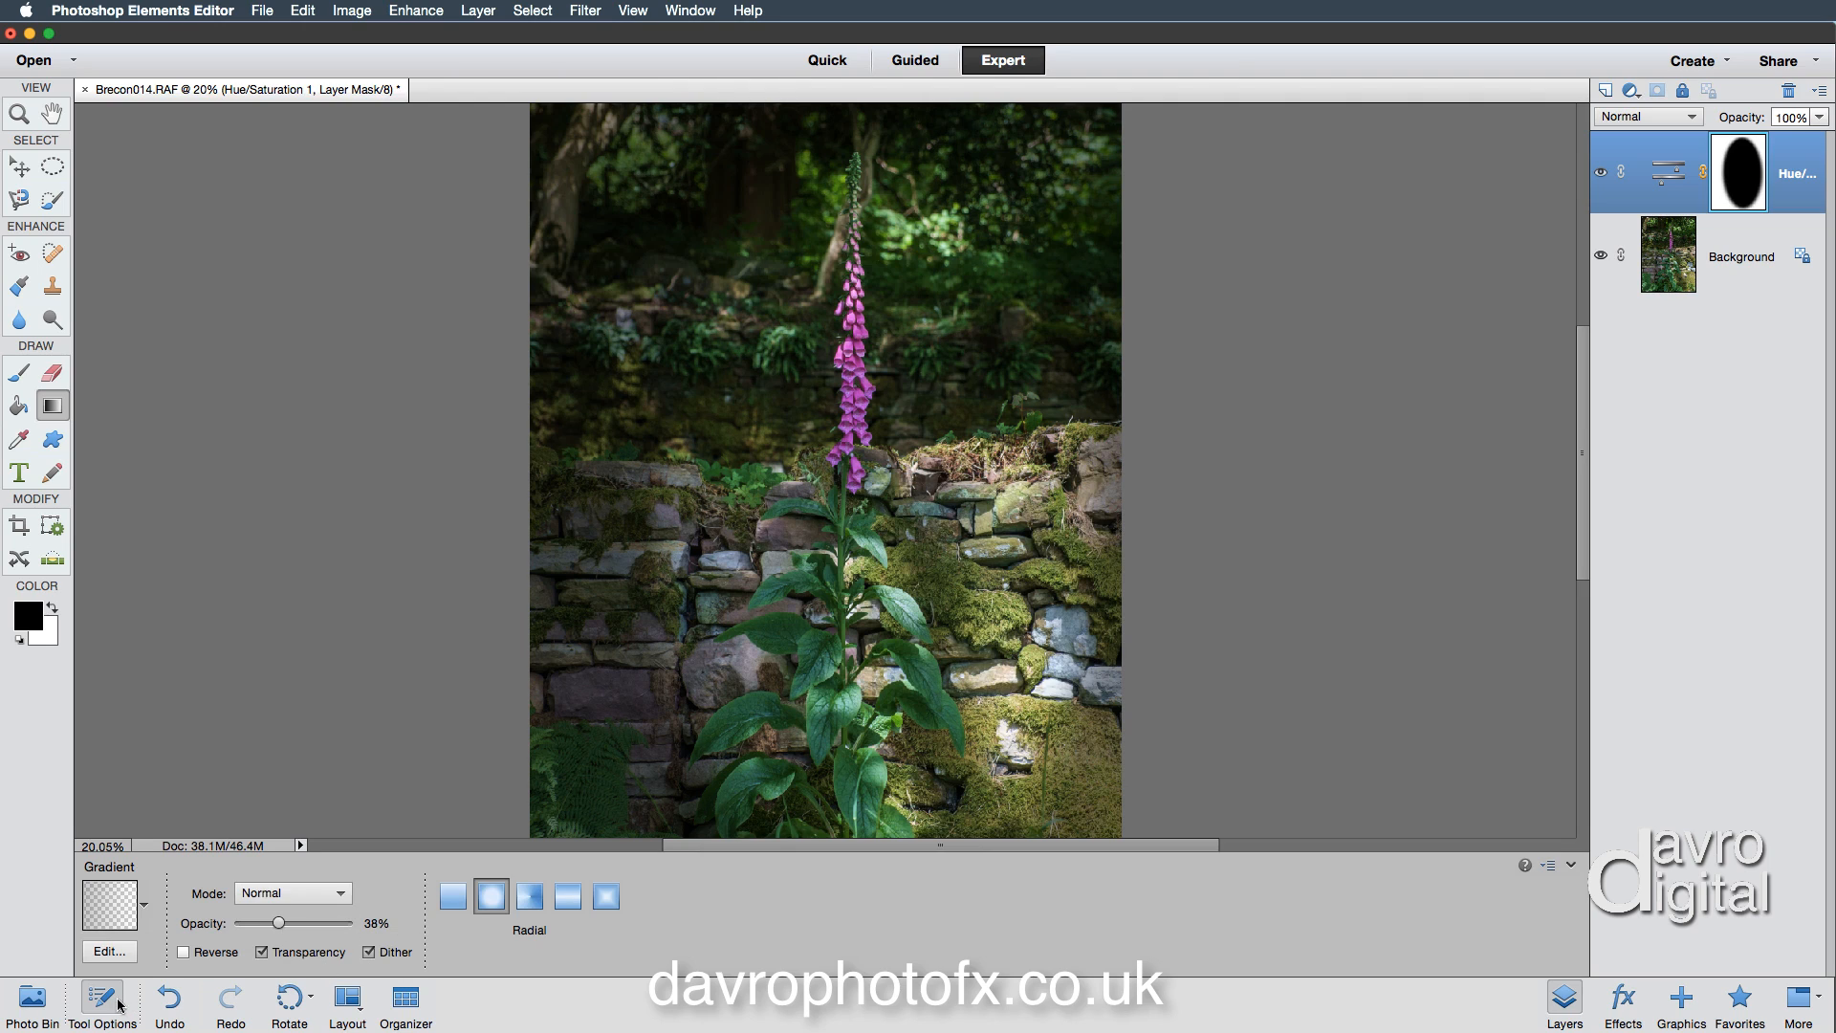
# Step: Paint radial gradient strokes on the mask, swapping foreground between black and white
pyautogui.click(103, 1004)
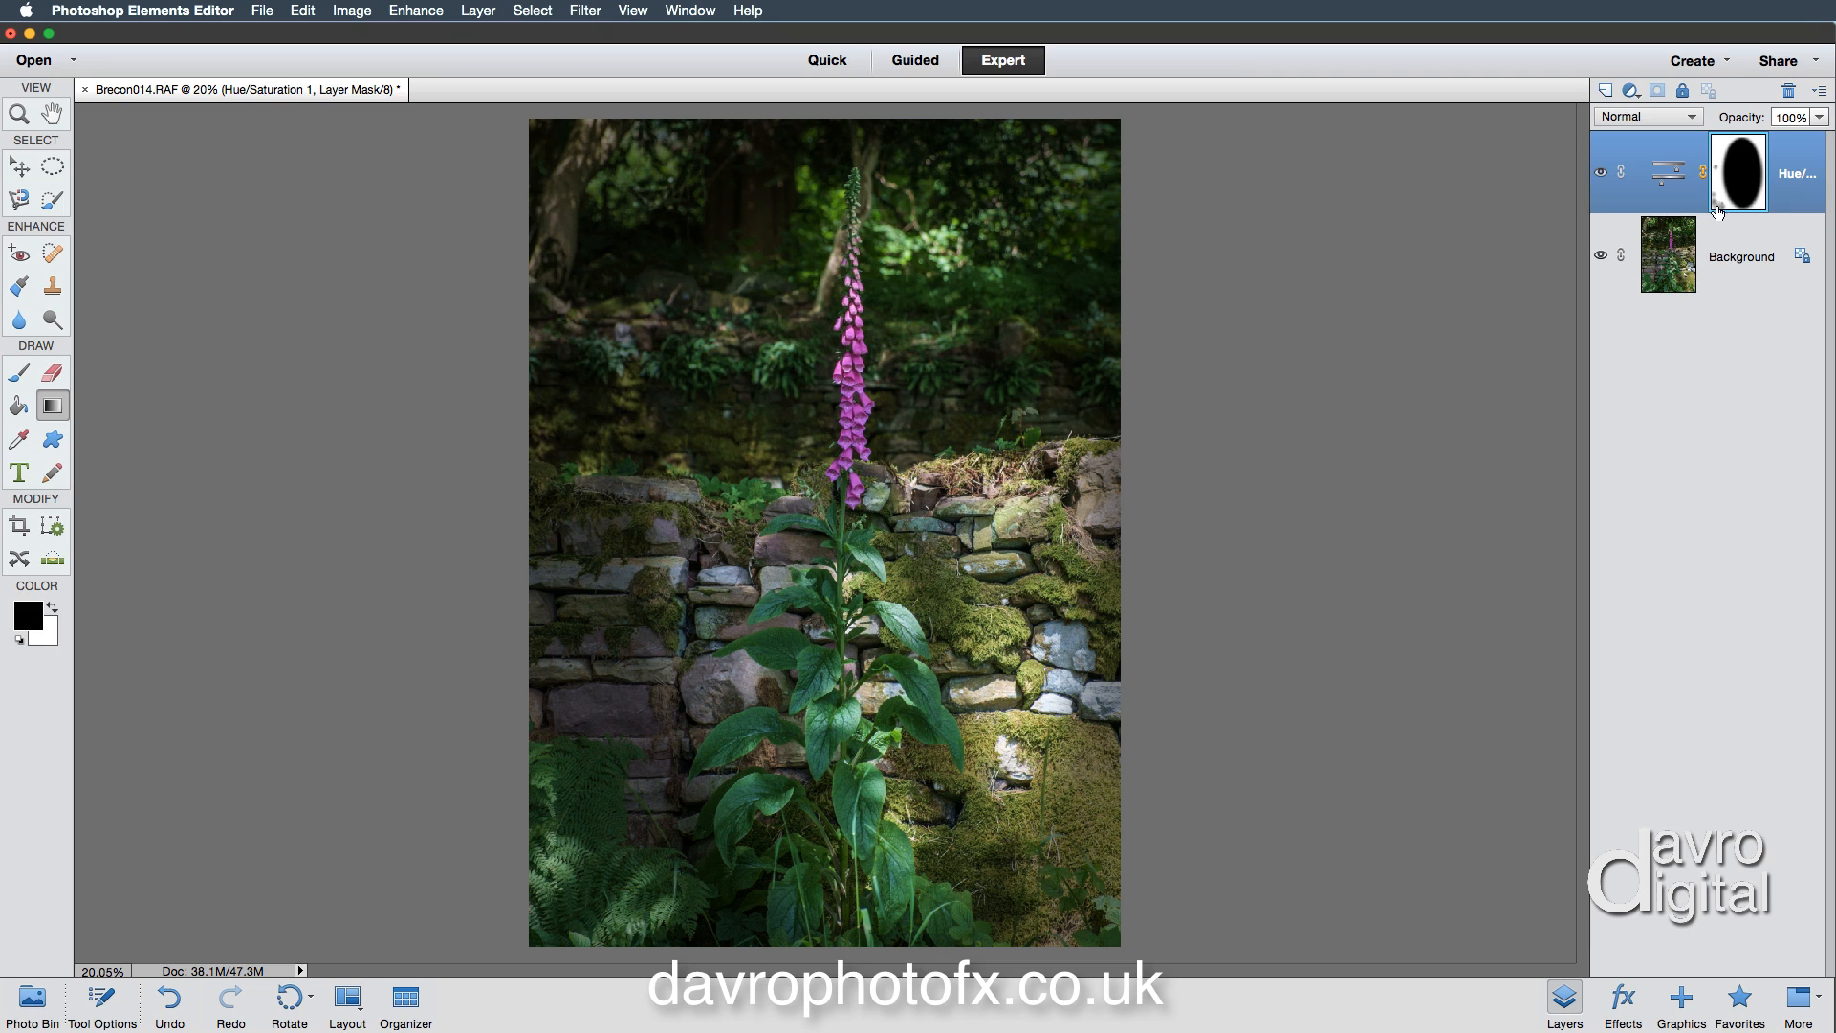
pyautogui.moveTo(1144, 412)
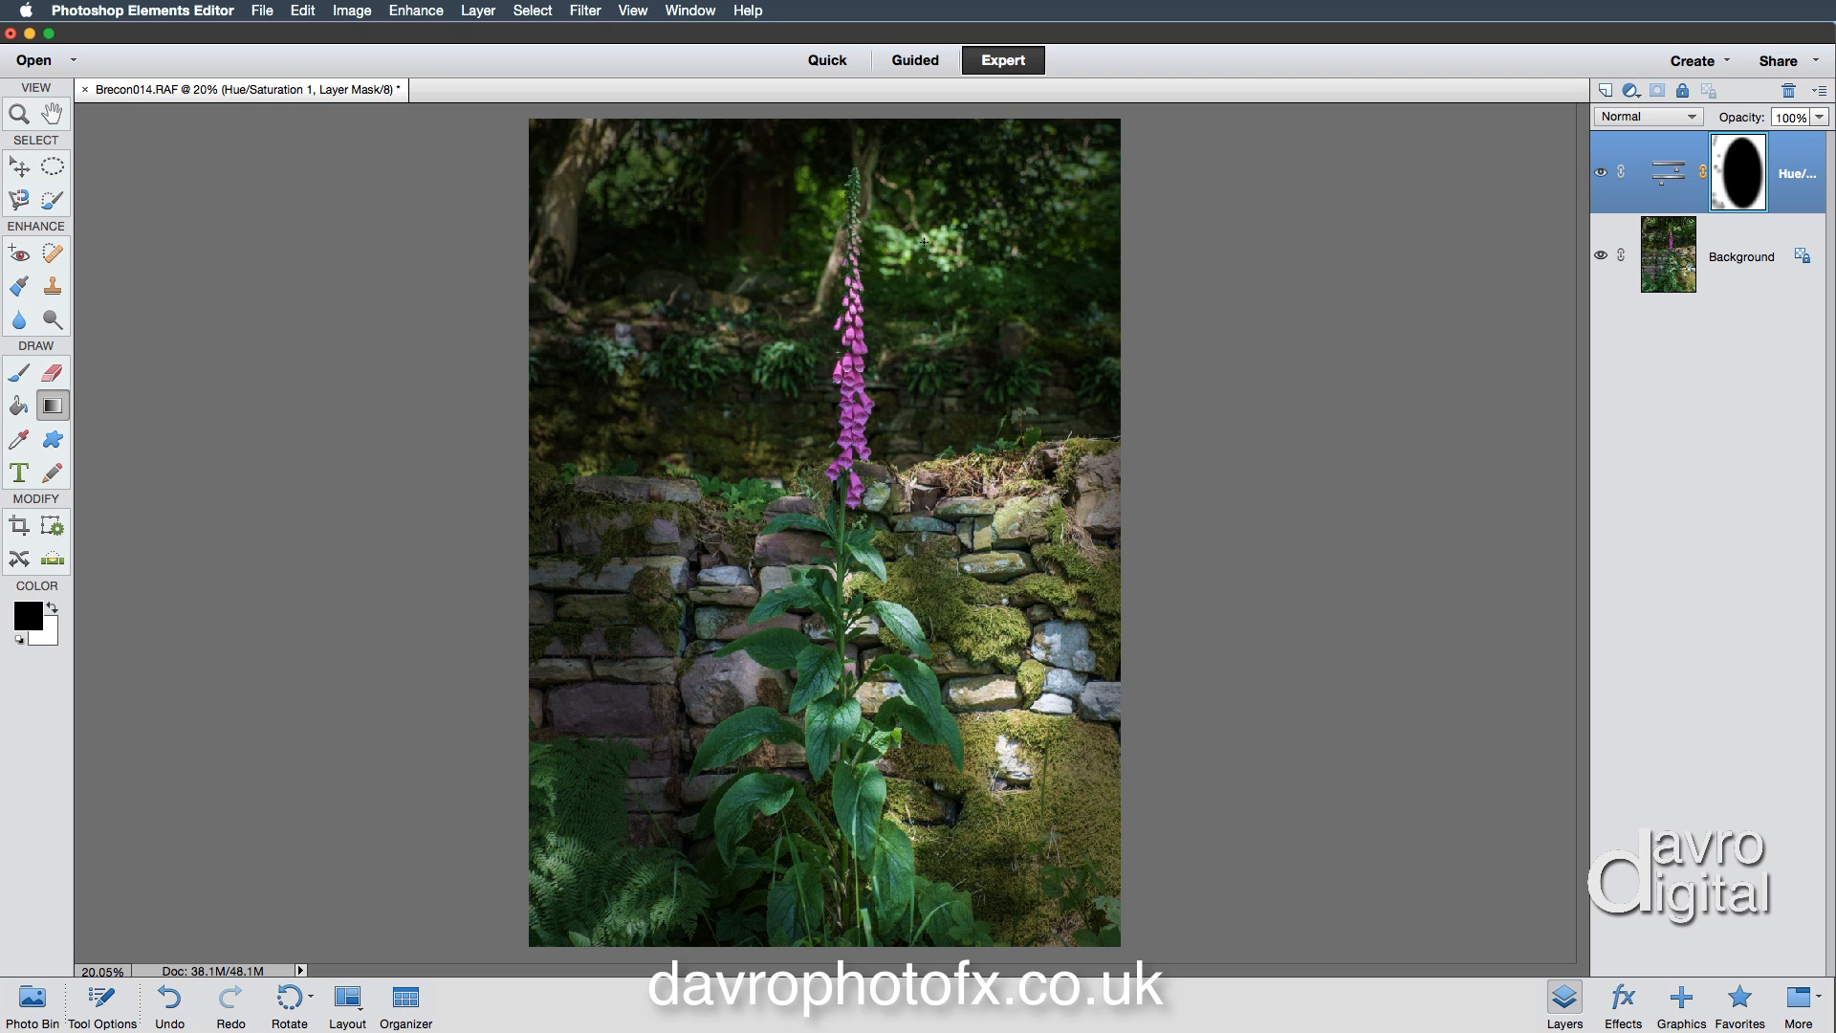
pyautogui.click(47, 608)
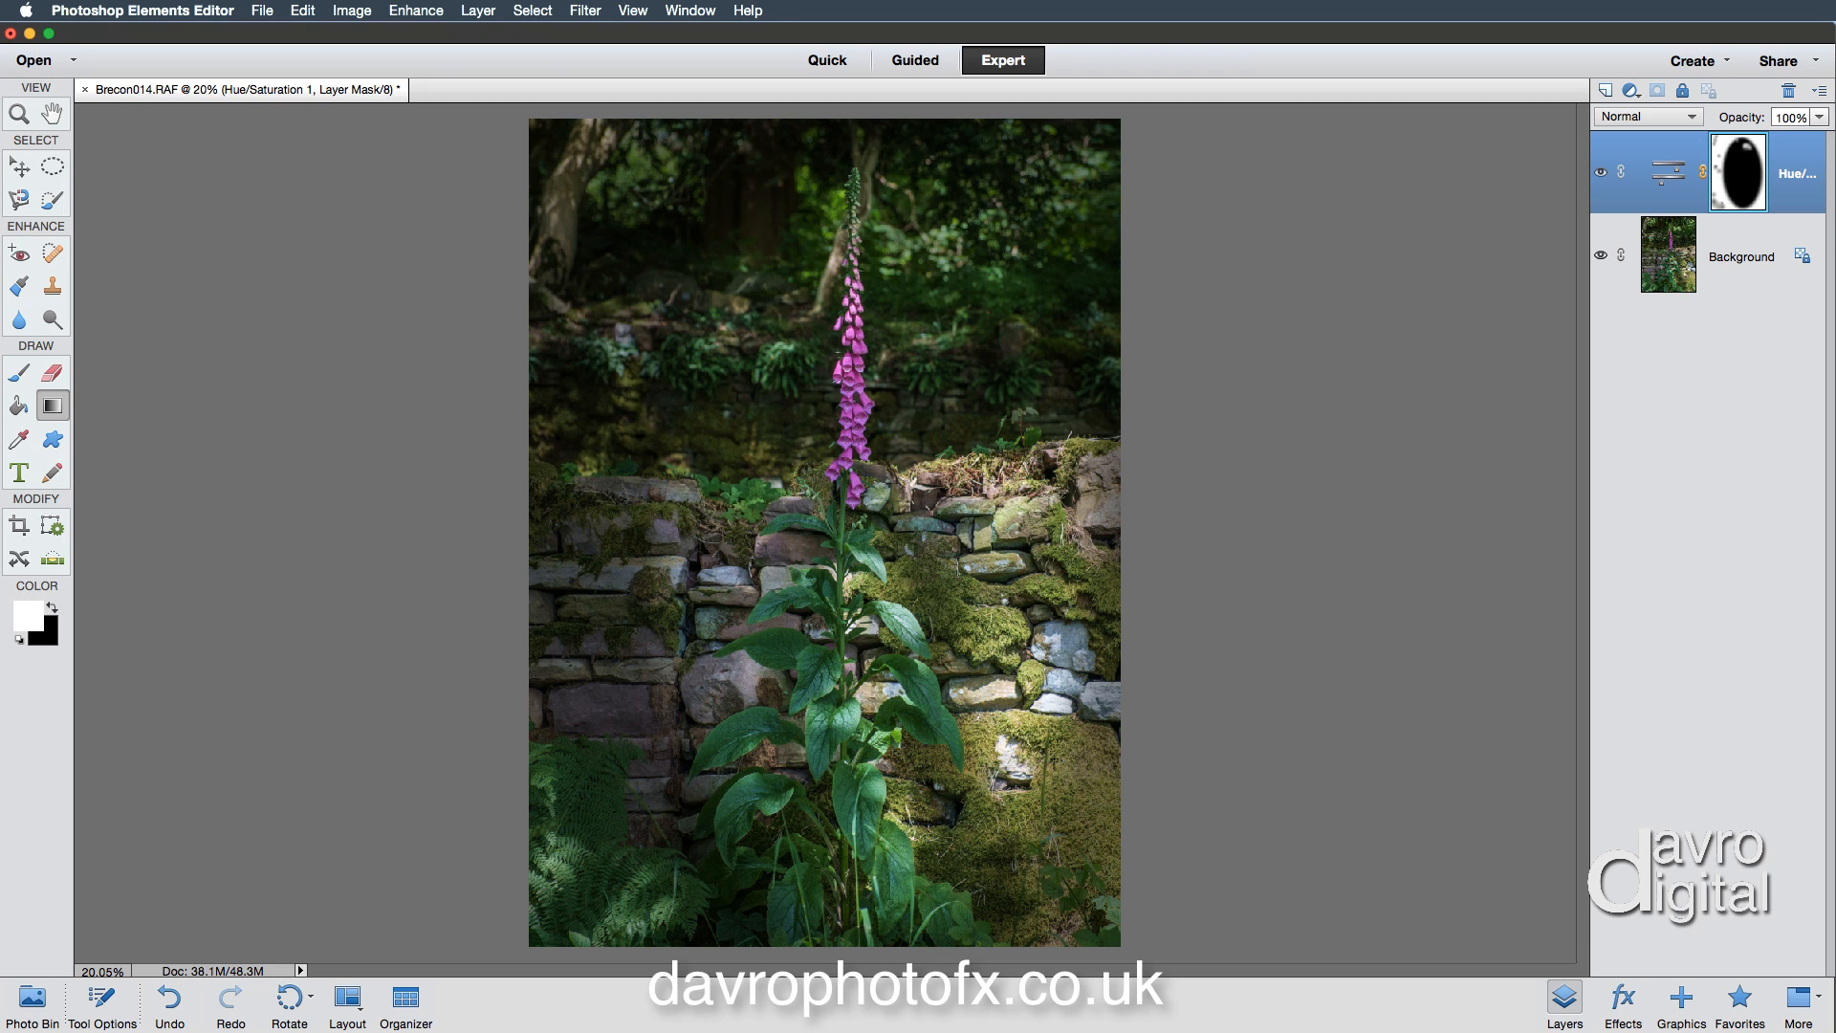
pyautogui.click(26, 616)
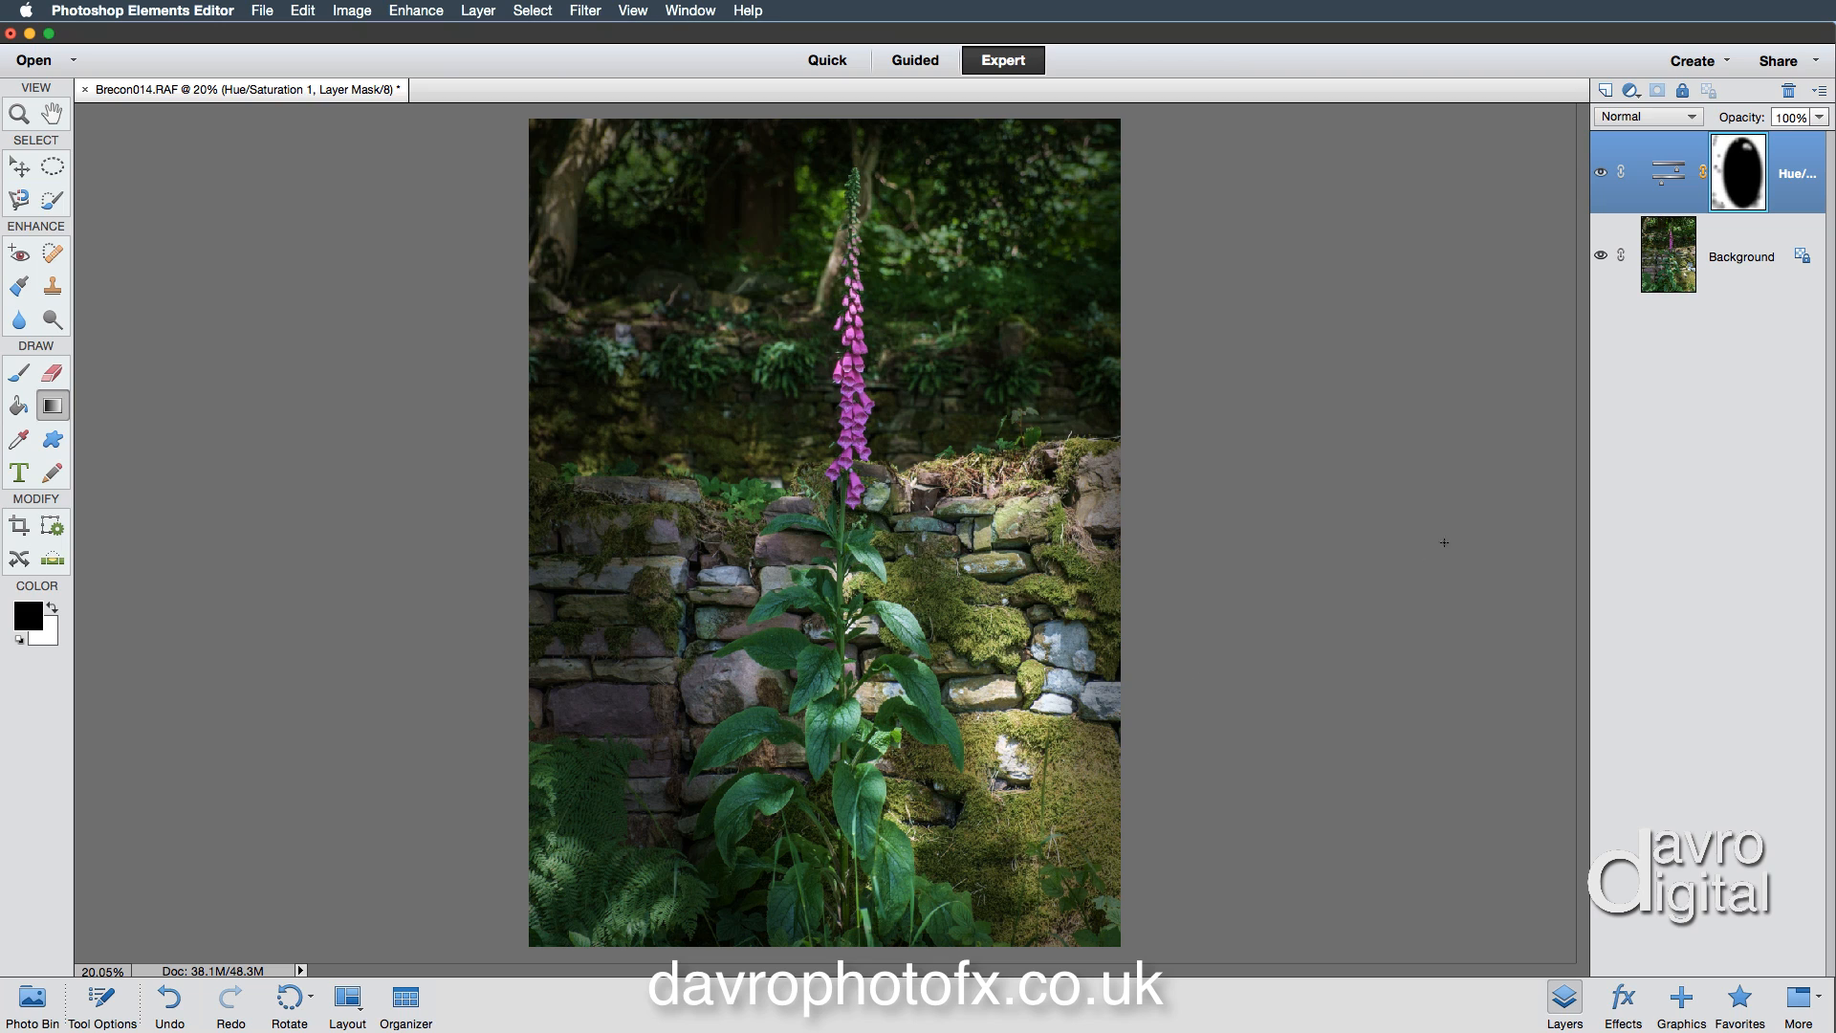
pyautogui.moveTo(1601, 252)
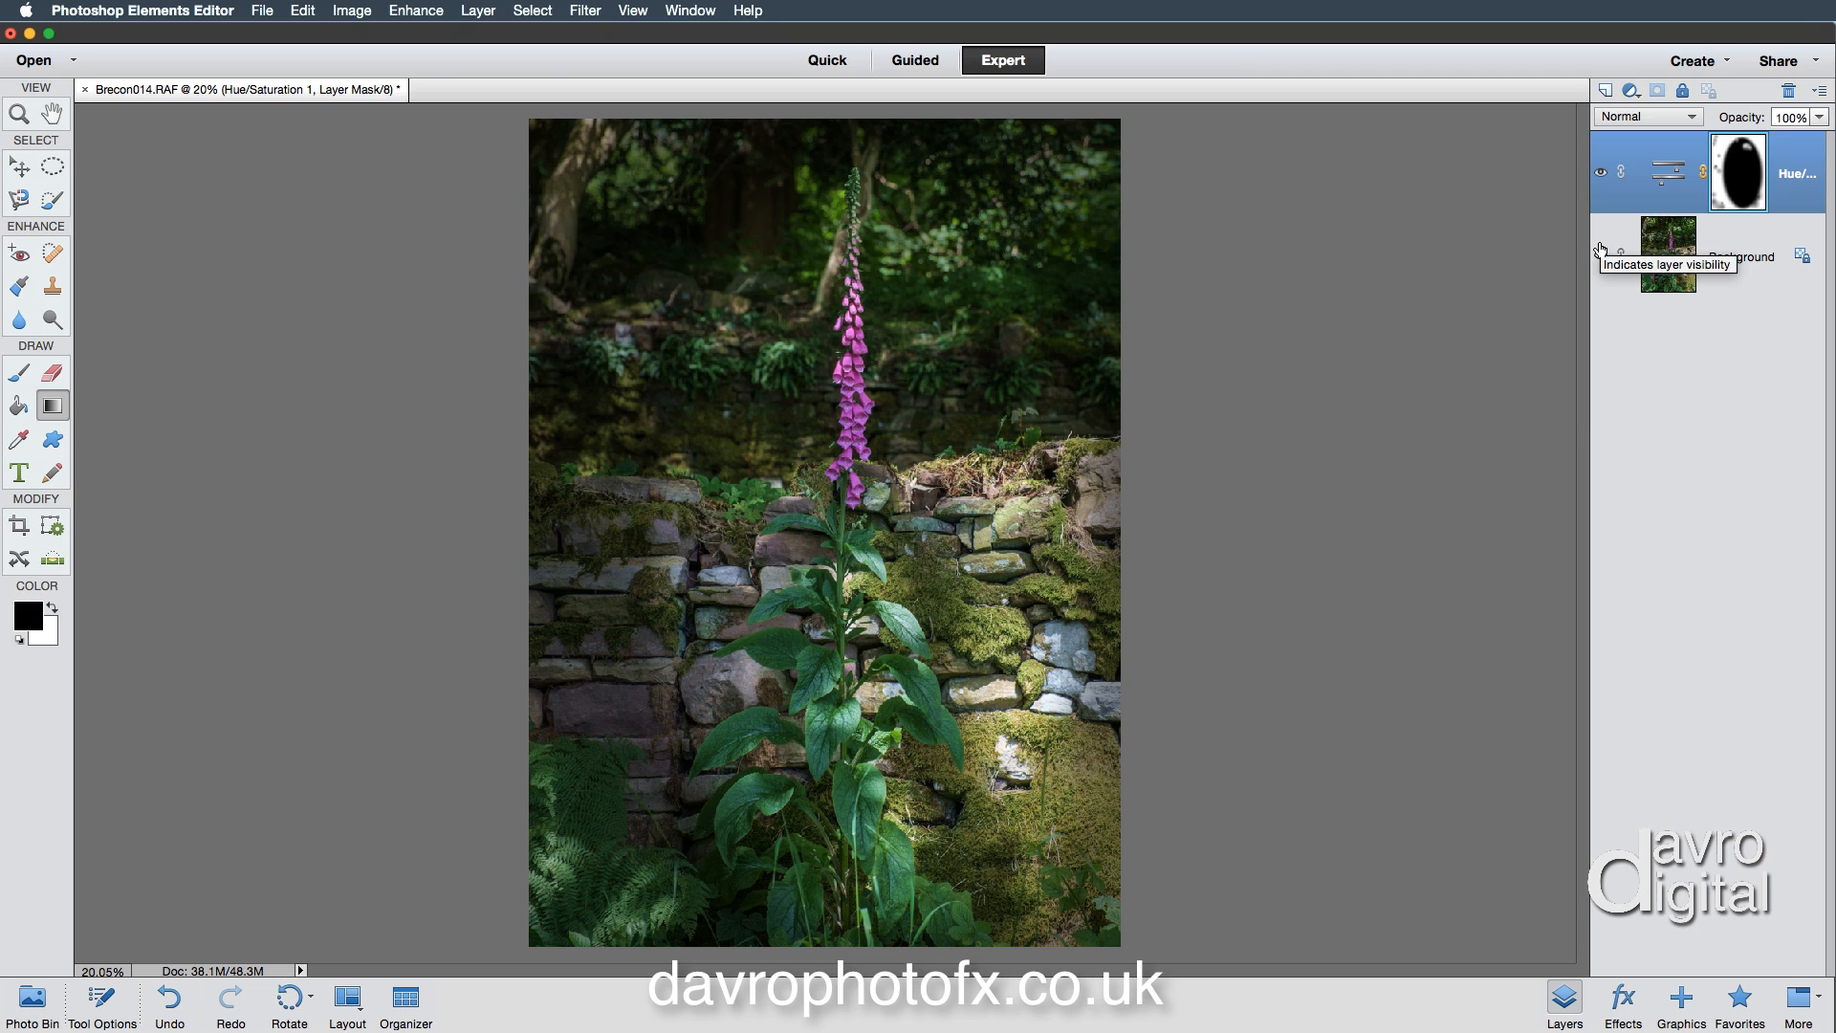
pyautogui.moveTo(1653, 134)
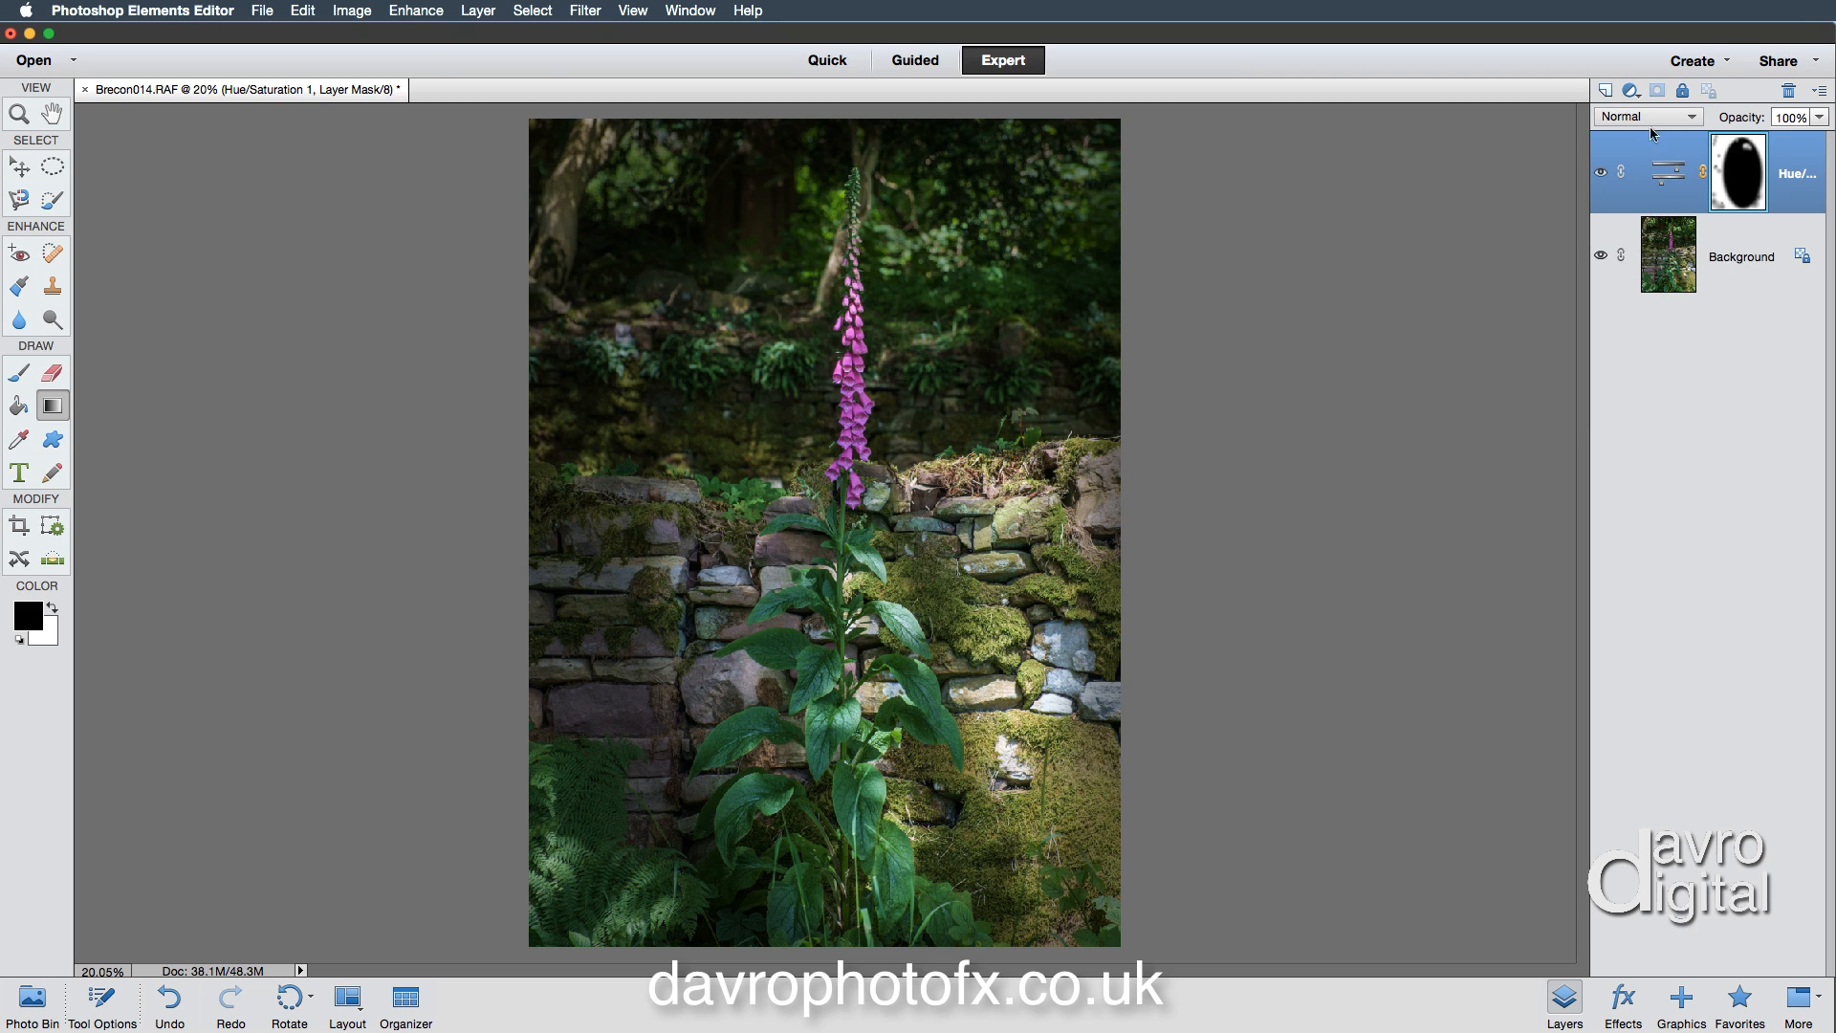
# Step: Try Multiply blend on the vignette layer, set opacity to 45%, return to Normal
pyautogui.click(1645, 117)
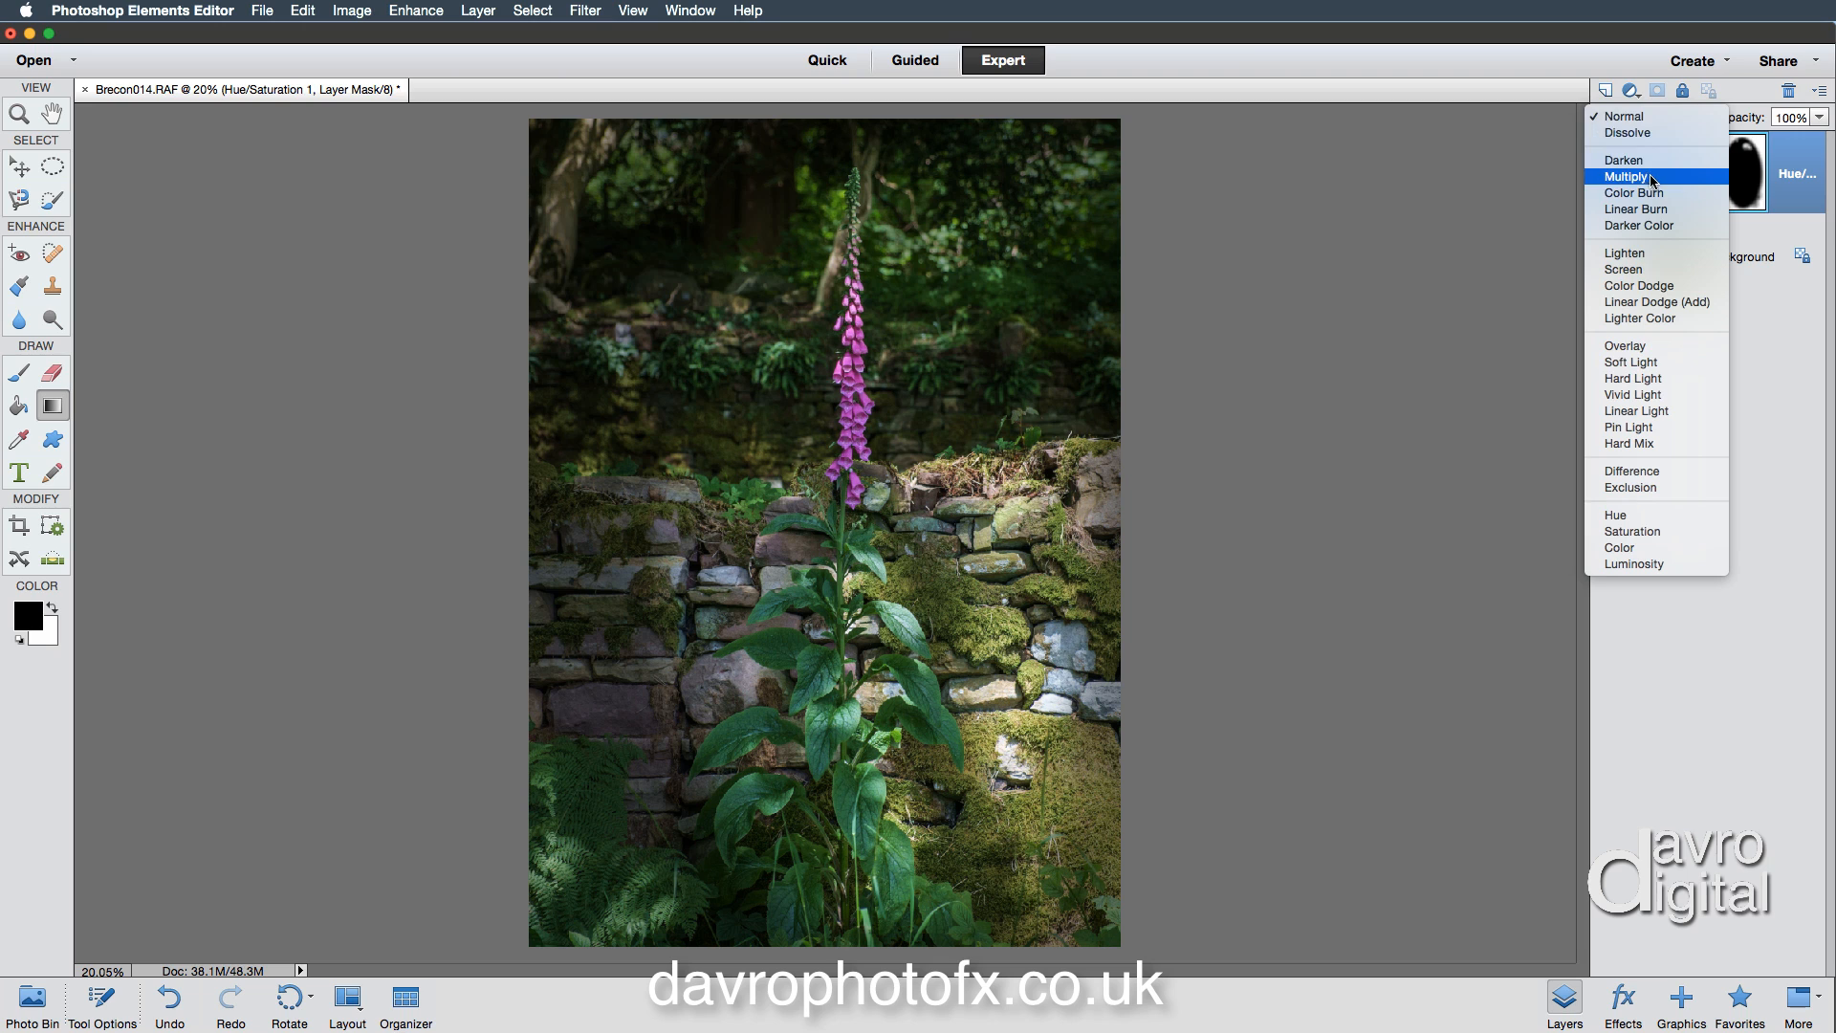
pyautogui.click(1629, 176)
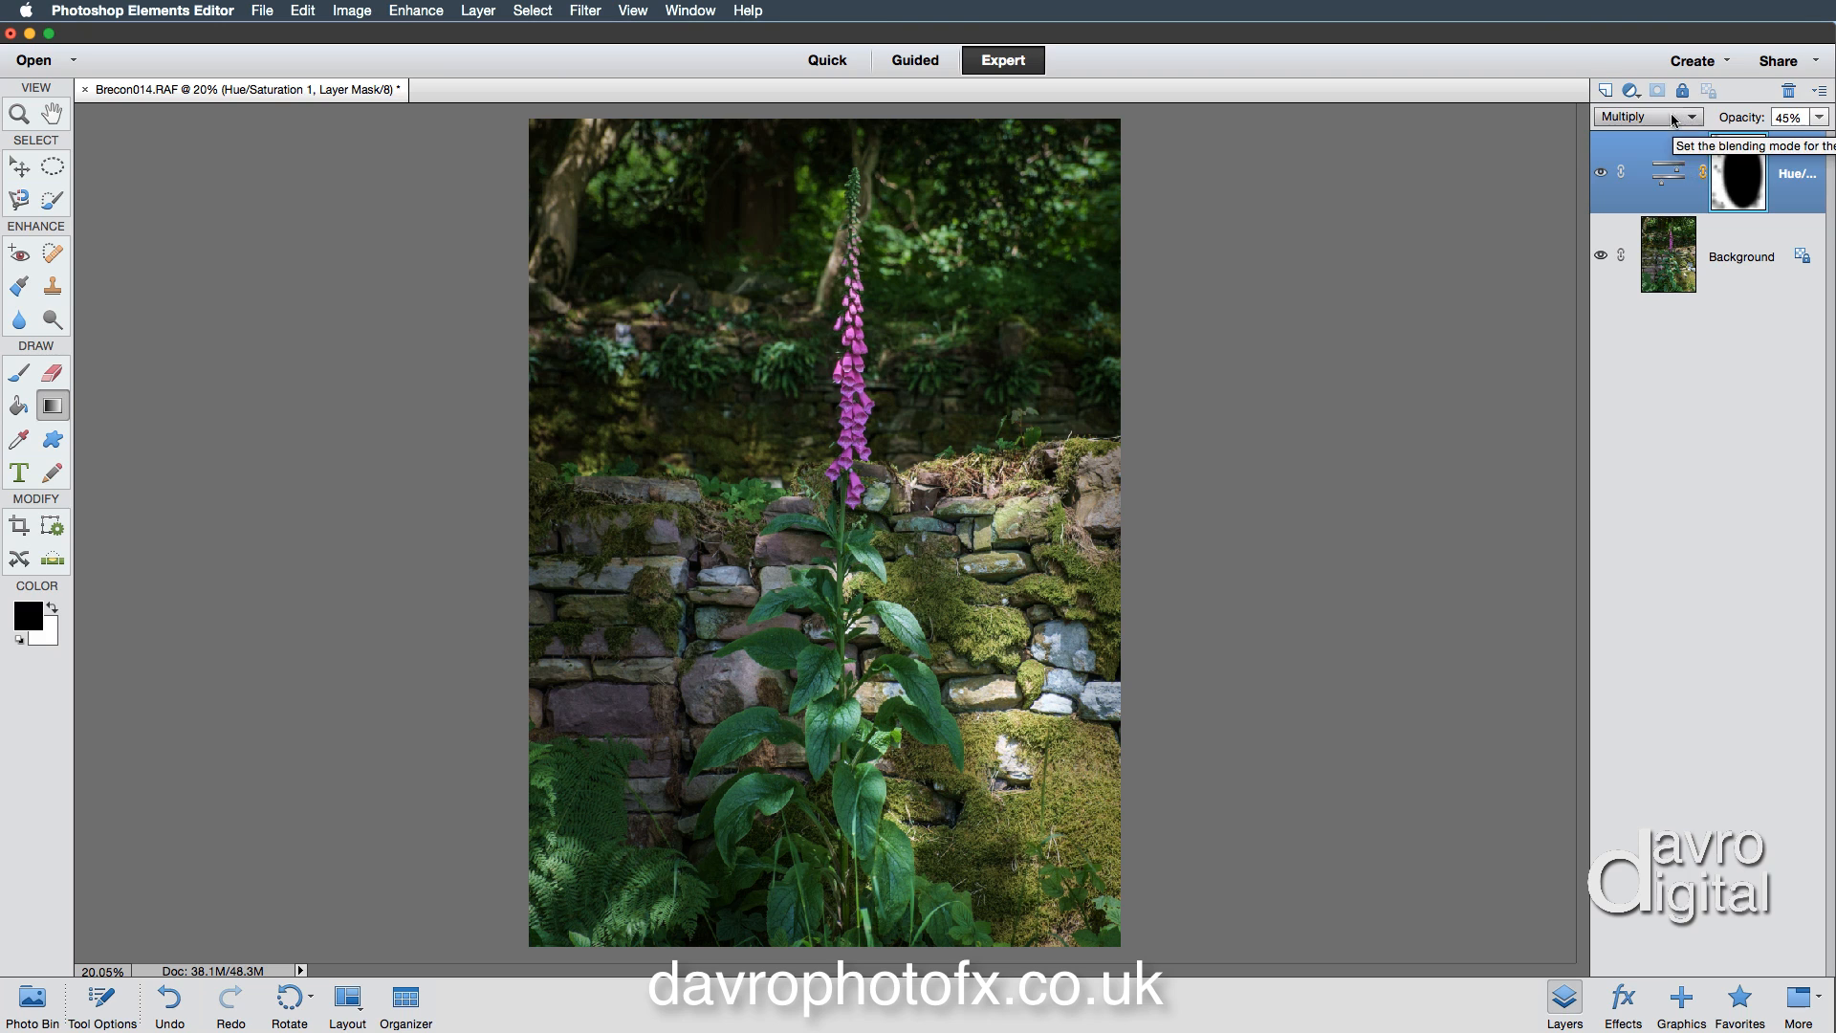
pyautogui.click(1644, 117)
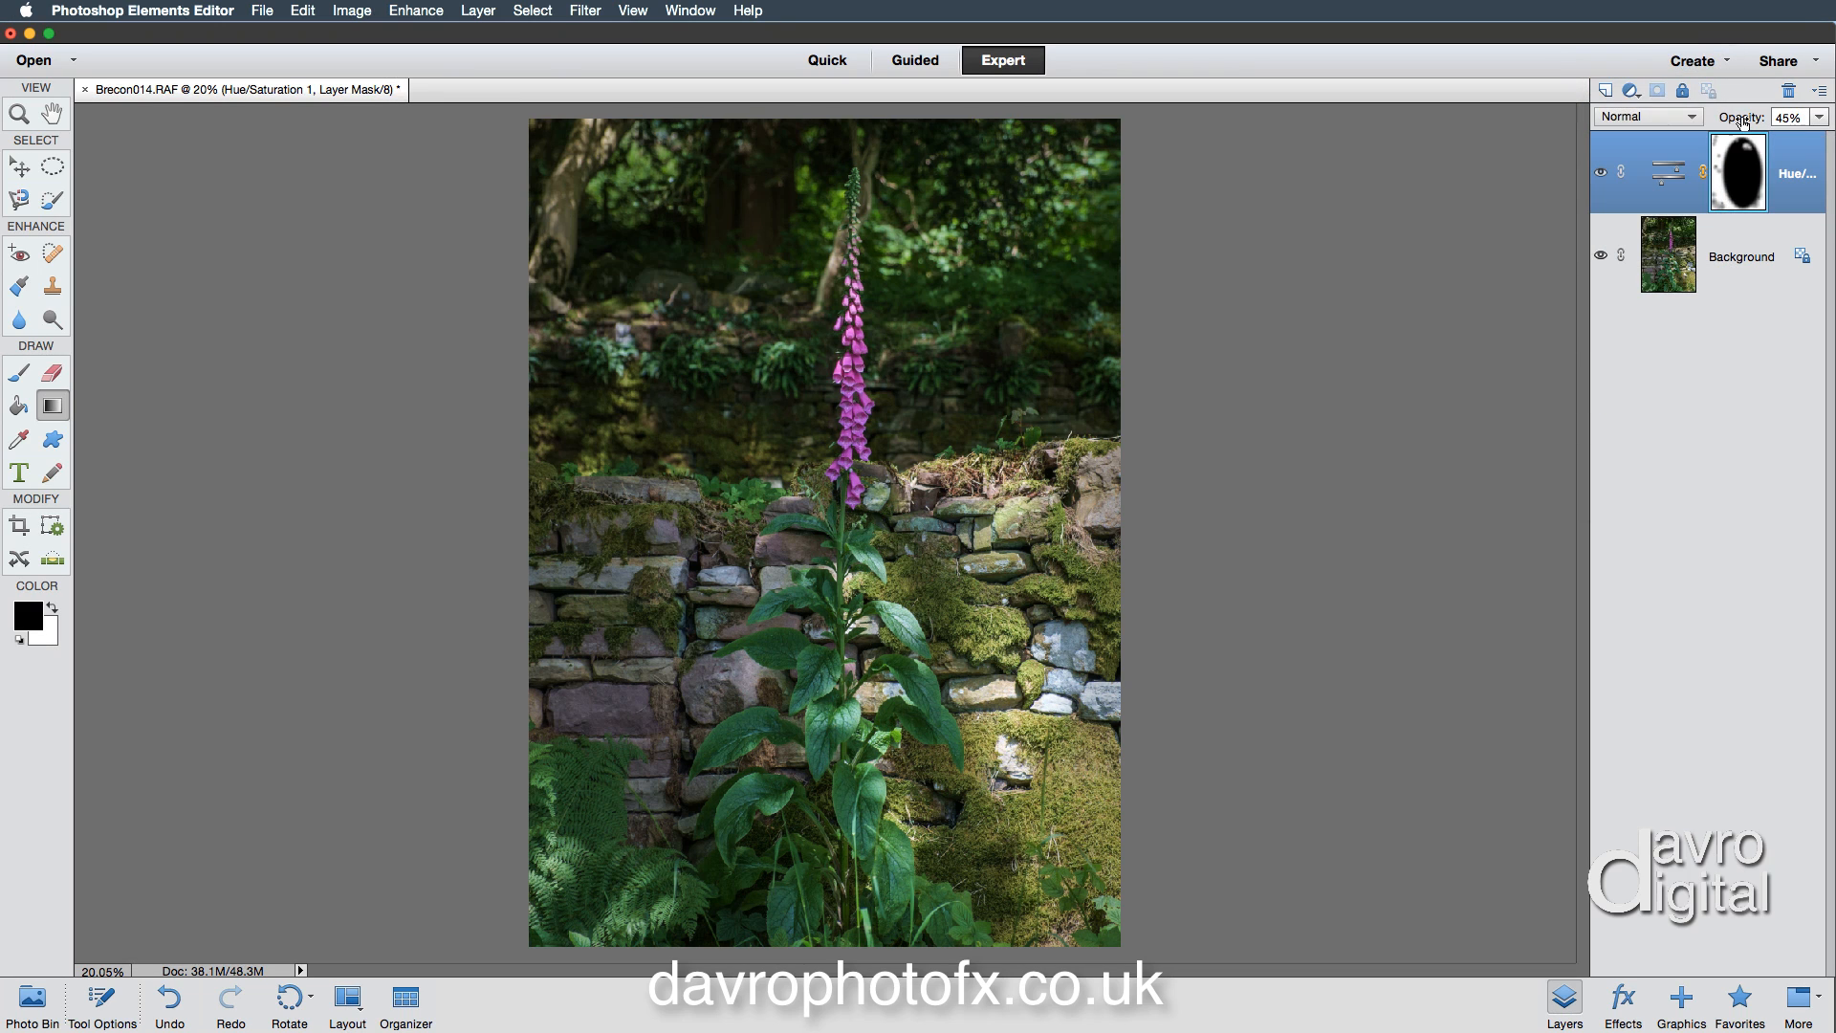